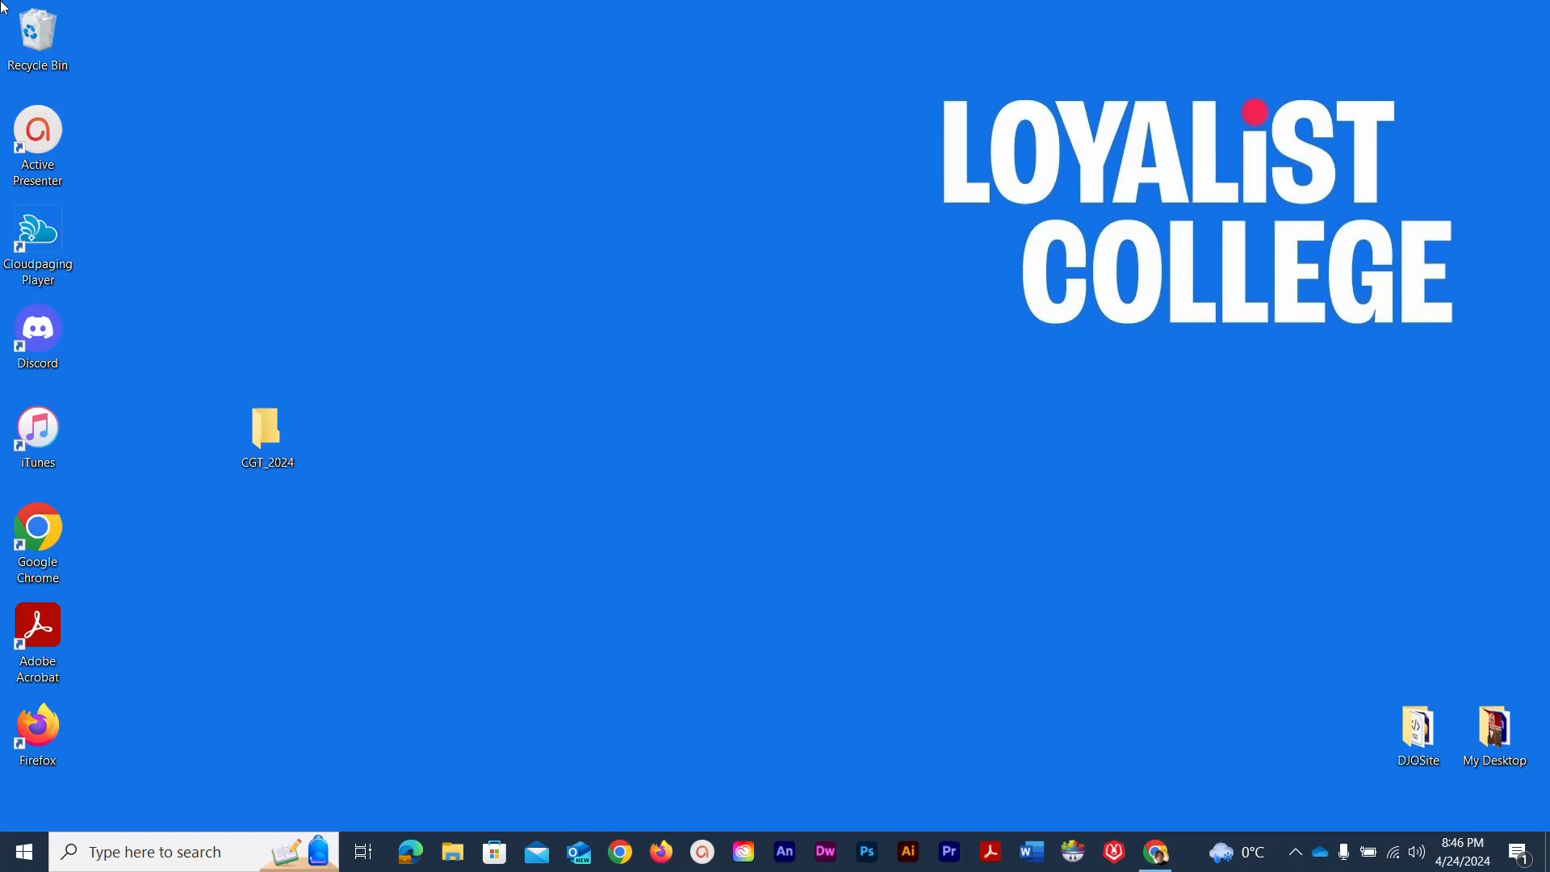
mouse_move(327, 472)
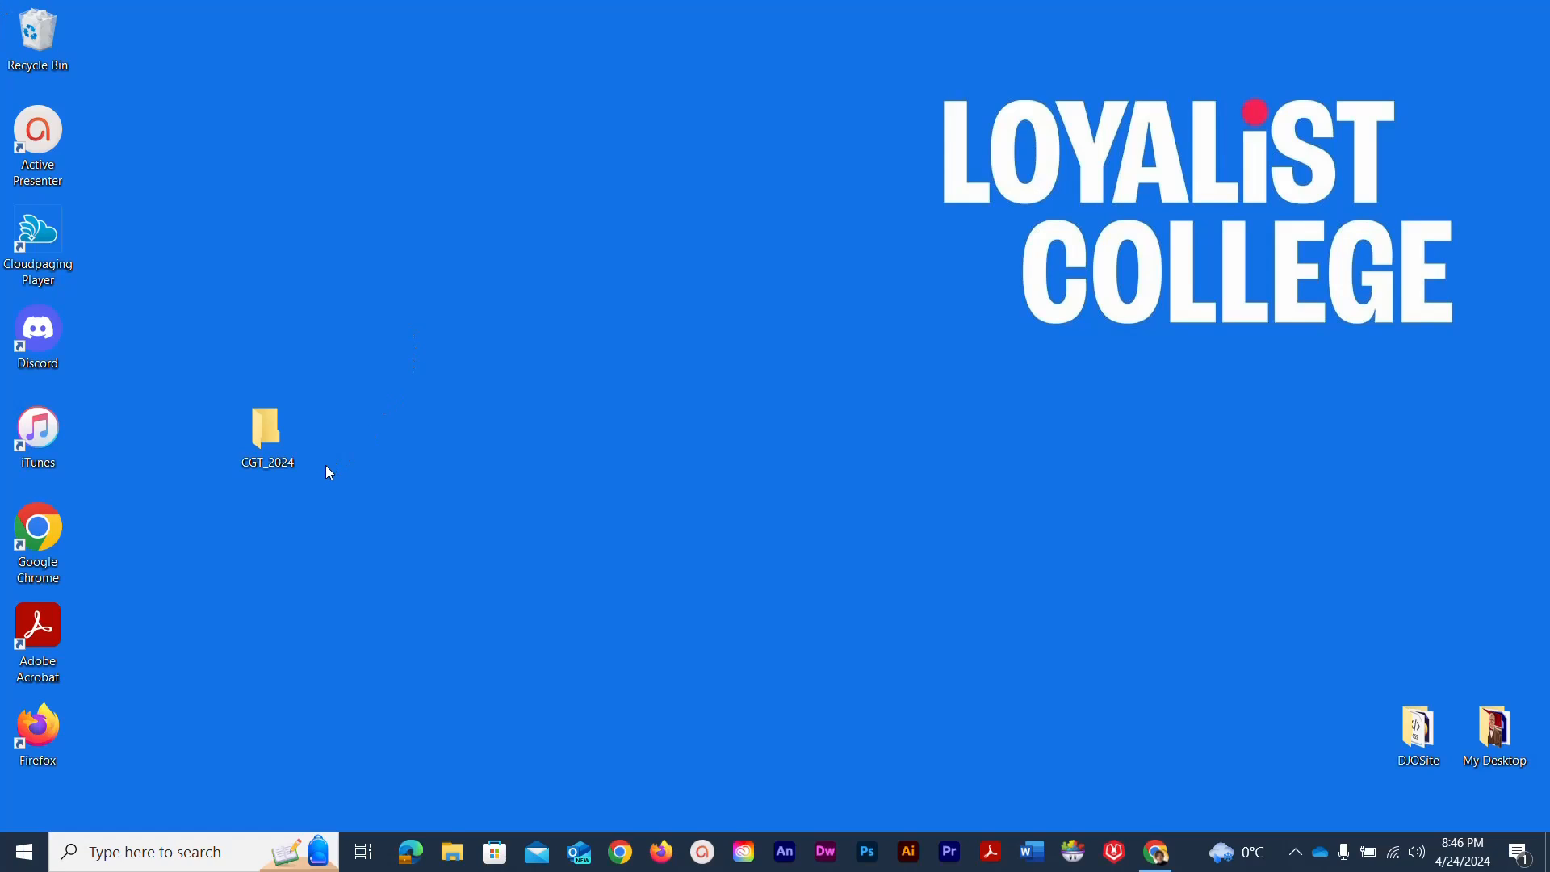
mouse_move(188, 458)
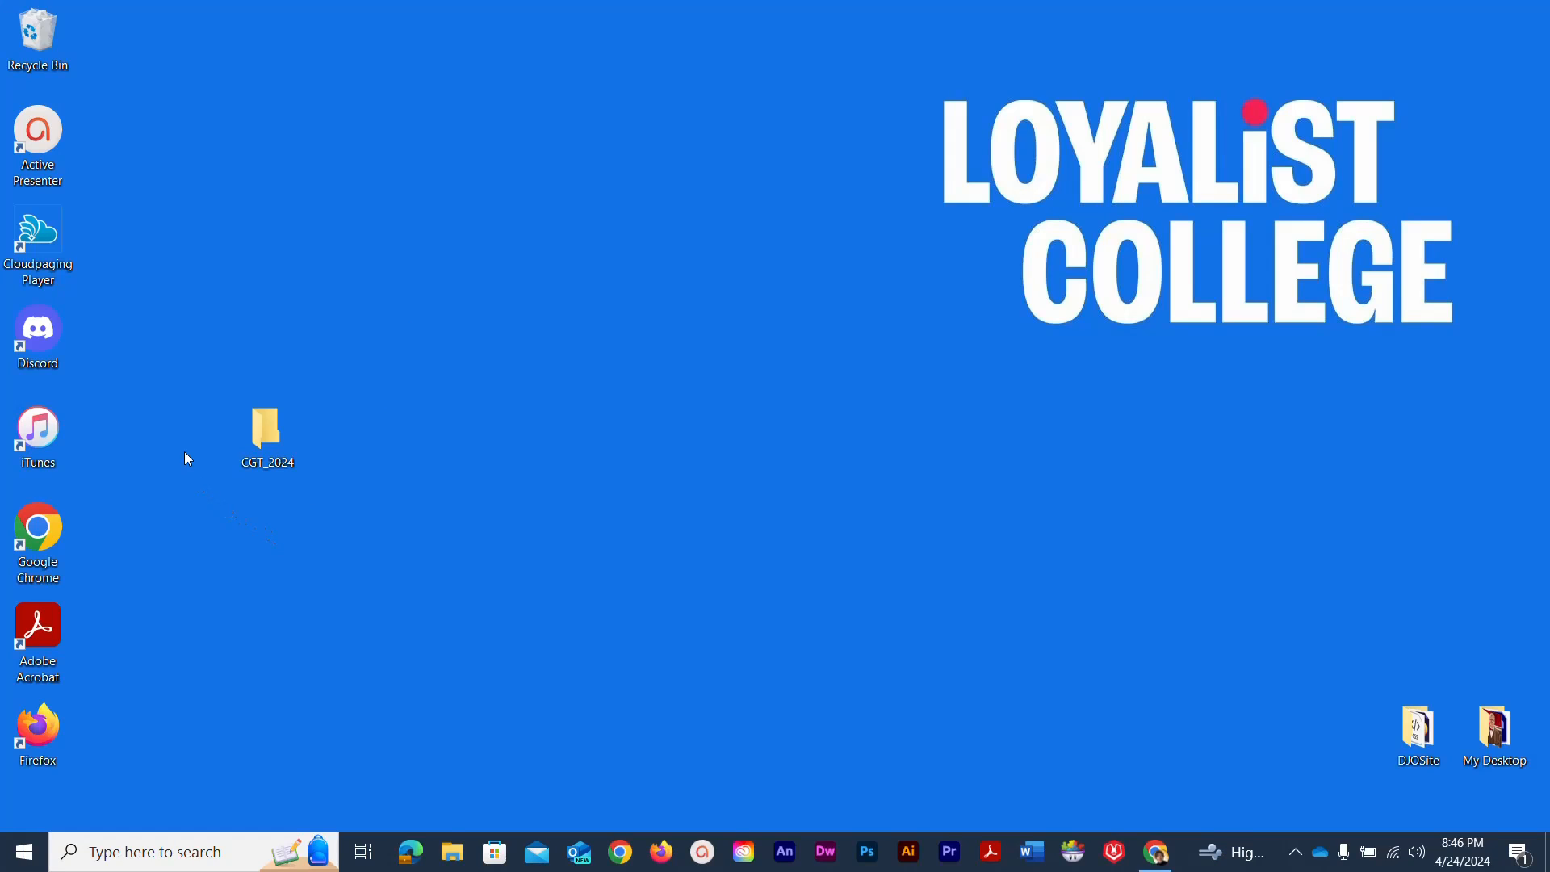
mouse_move(265, 430)
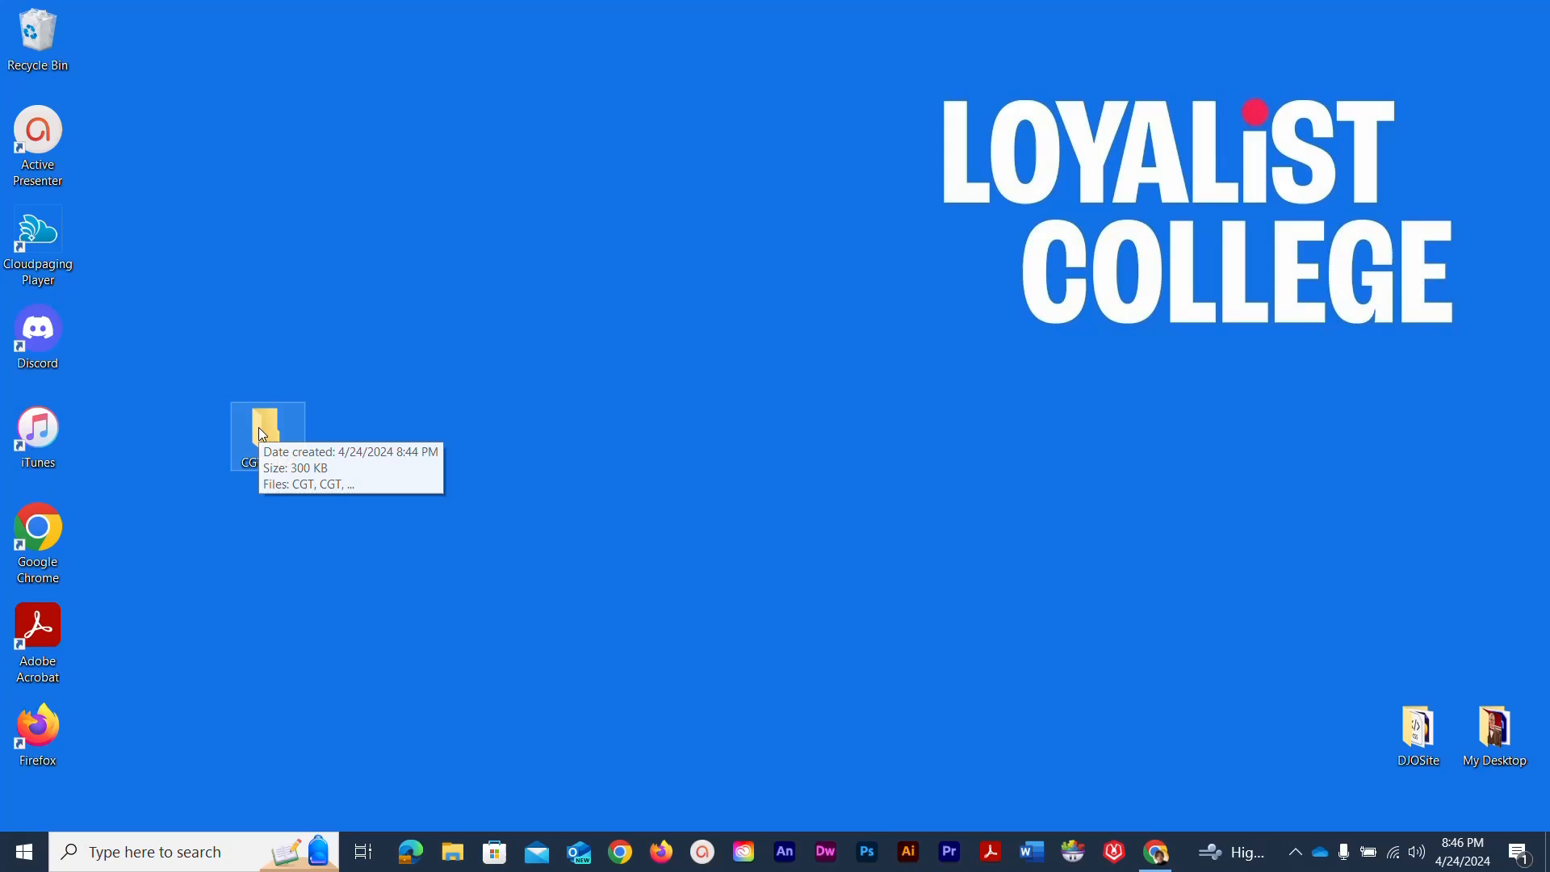
Open CGT_2024, look over its text file and images, then close it.
double_click(267, 435)
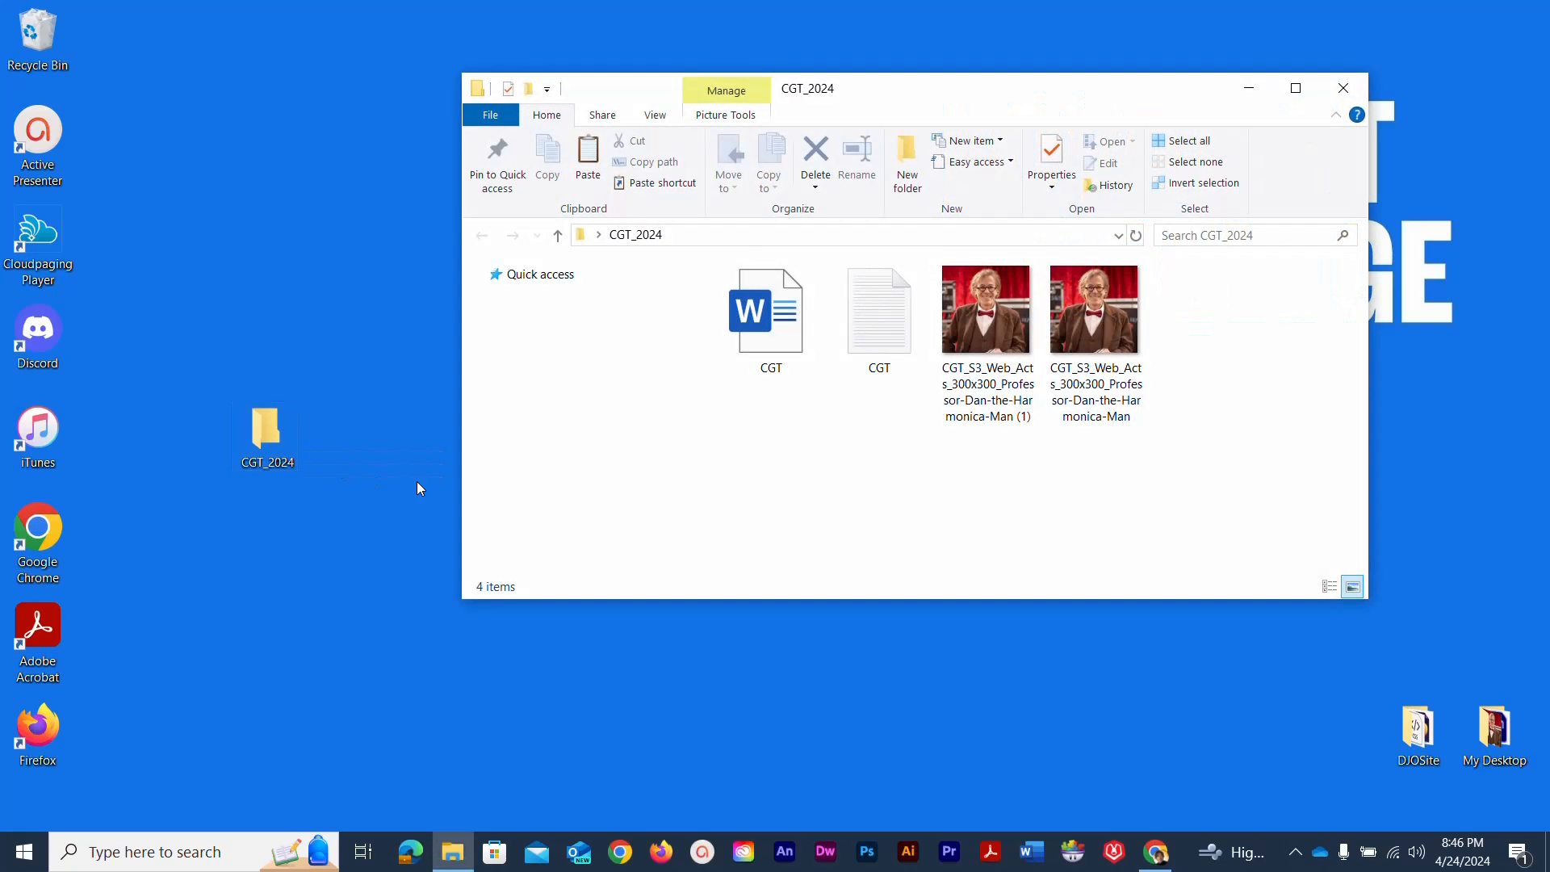
left_click(877, 309)
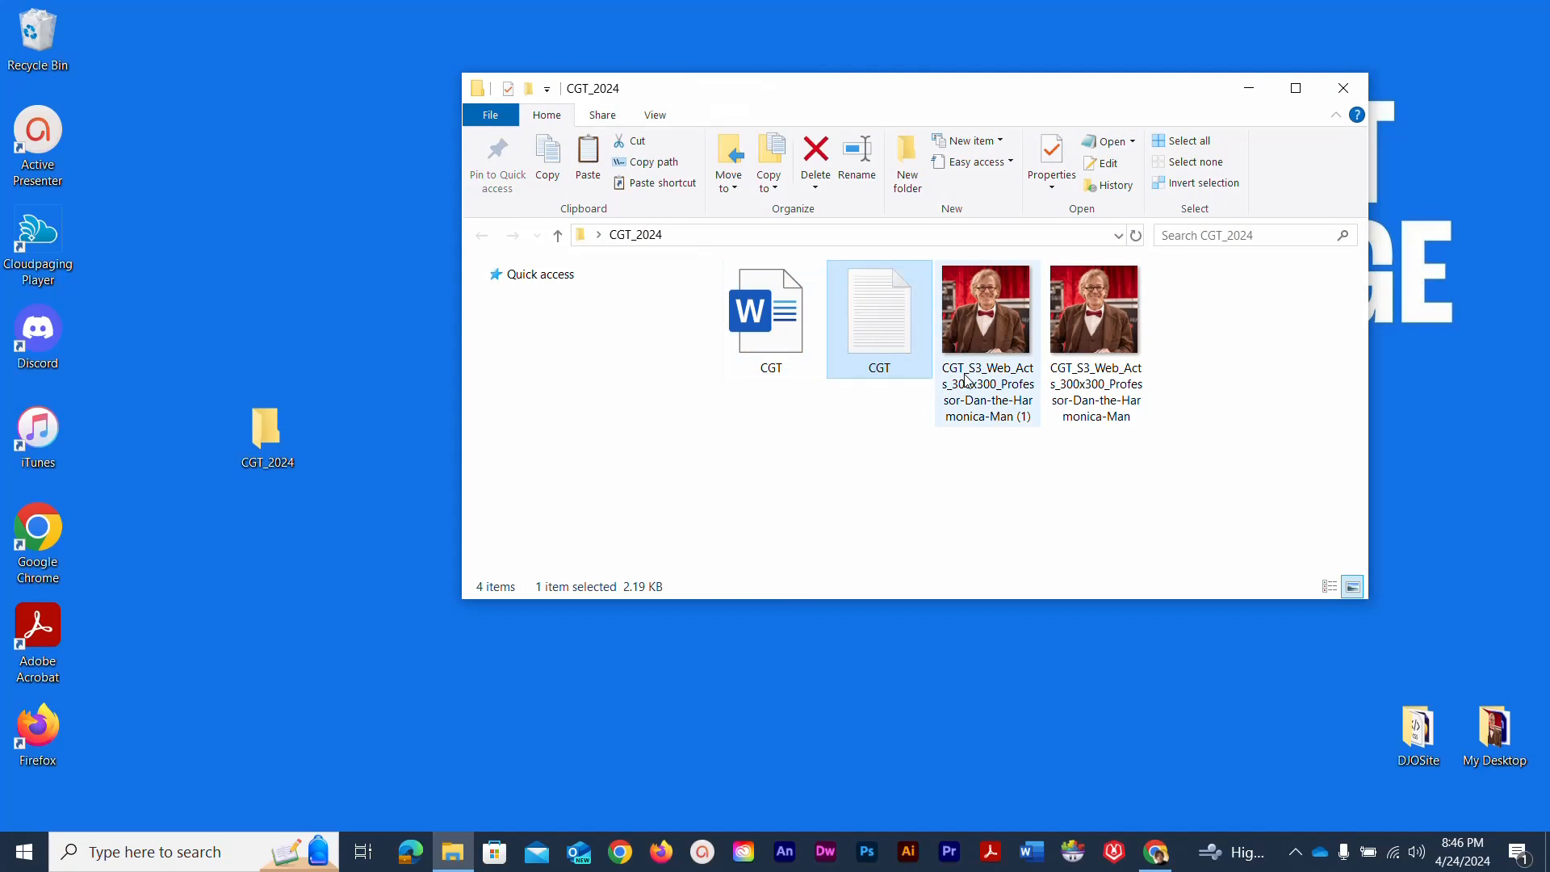
left_click(986, 308)
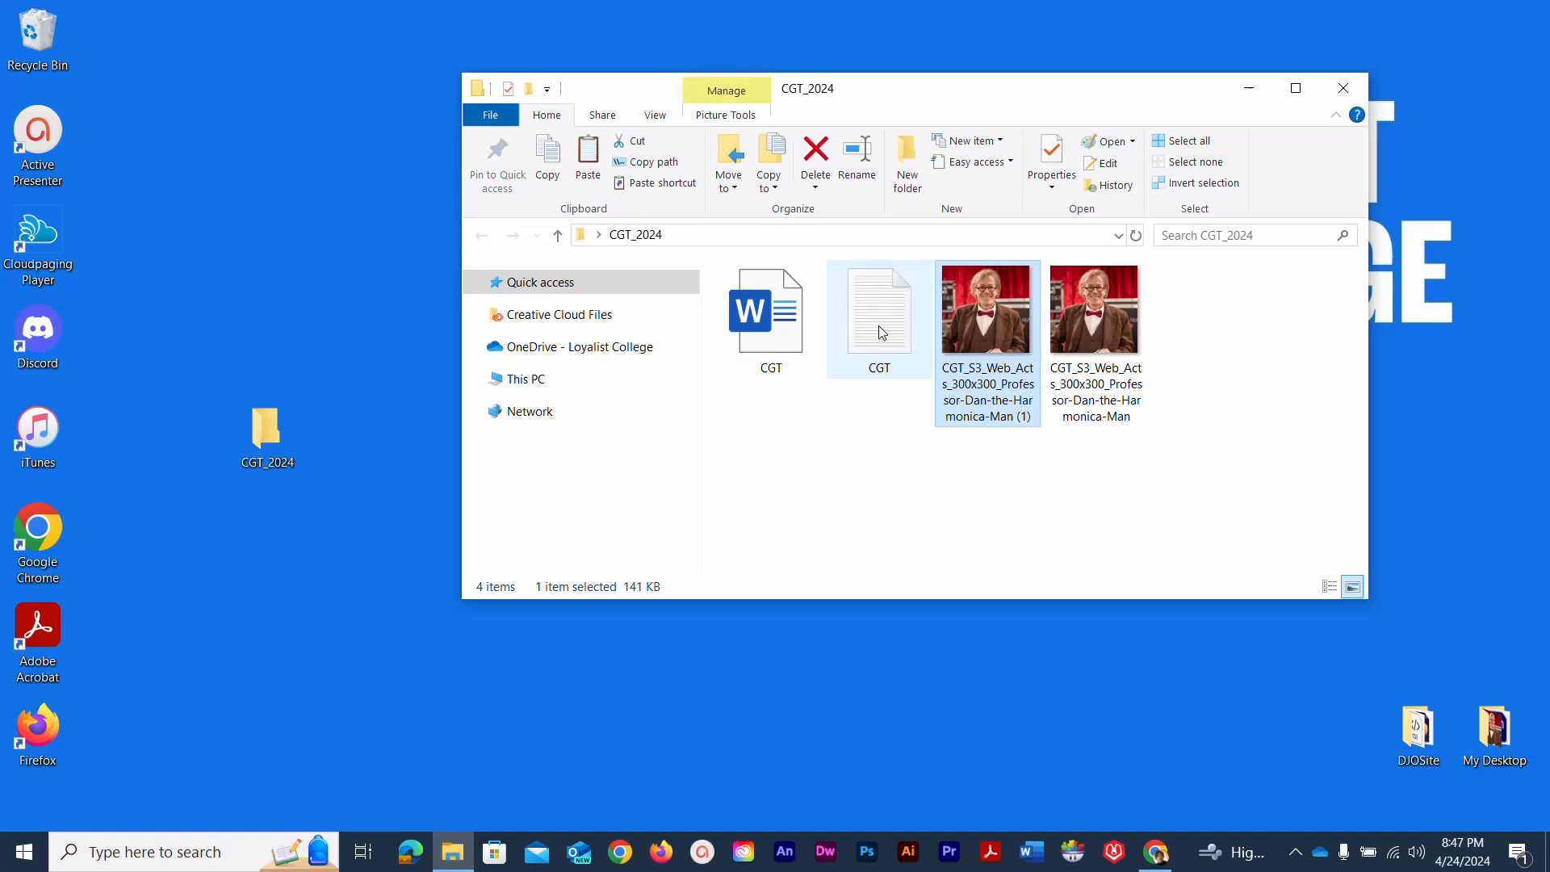
left_click(771, 310)
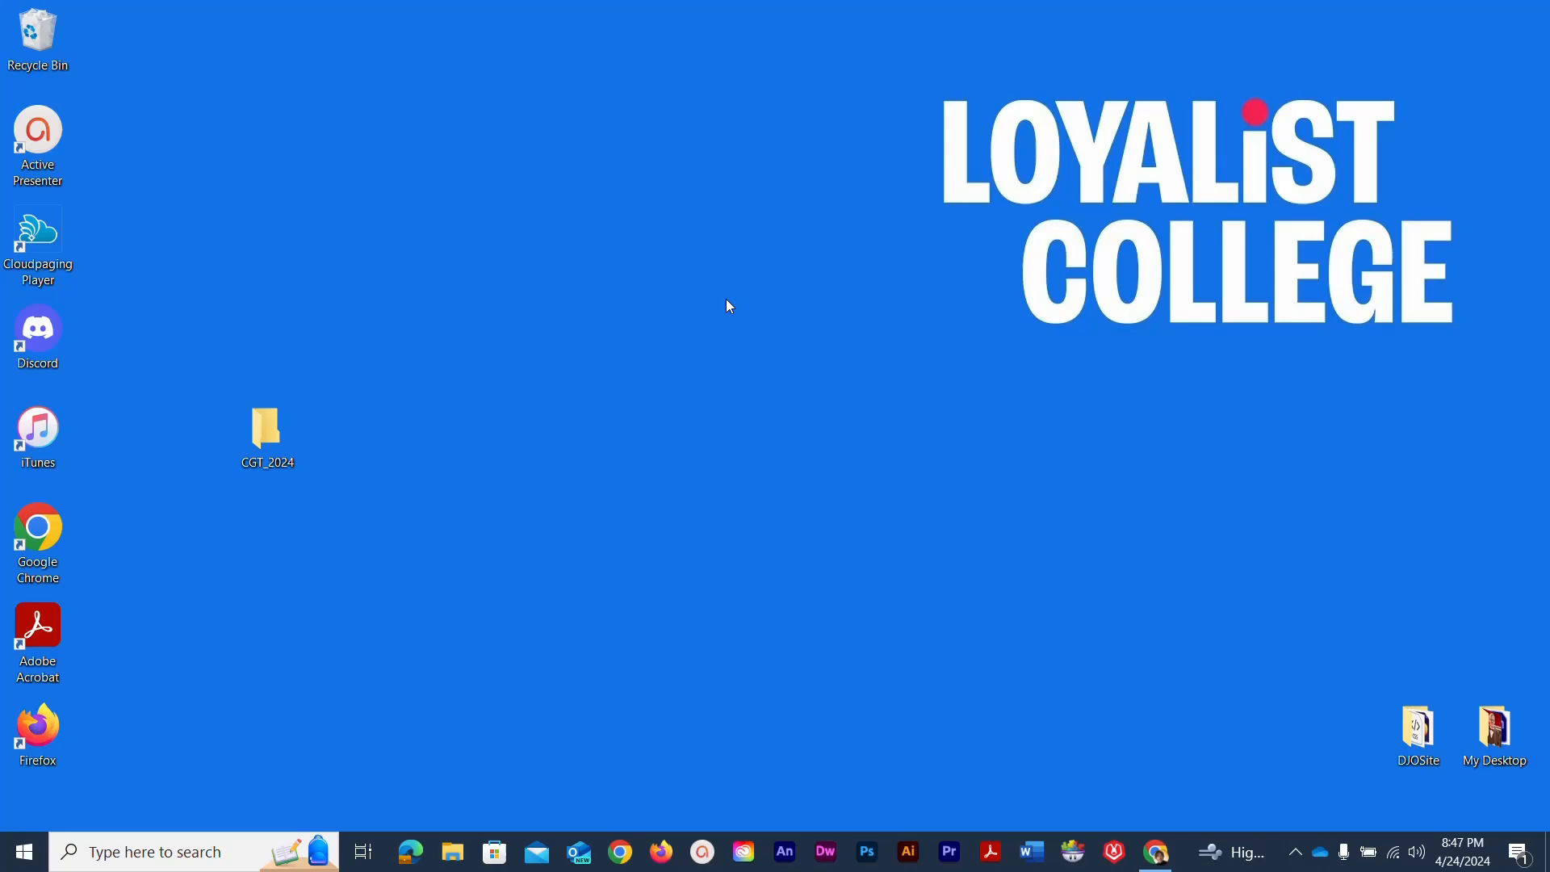
mouse_move(692, 341)
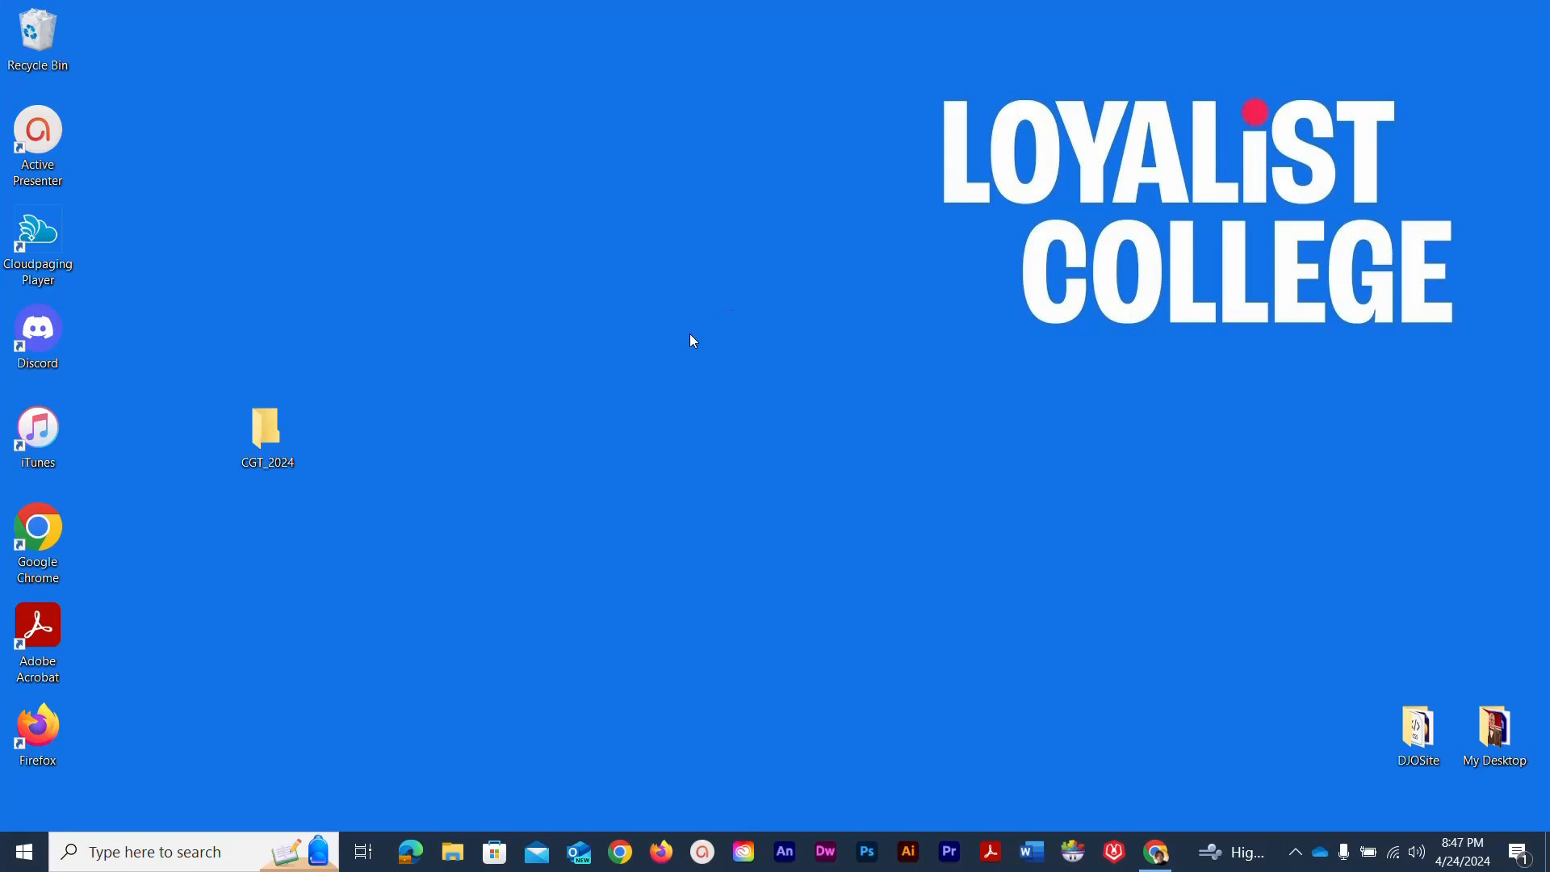
Send the CGT_2024 folder to a Compressed (zipped) folder.
left_click(267, 428)
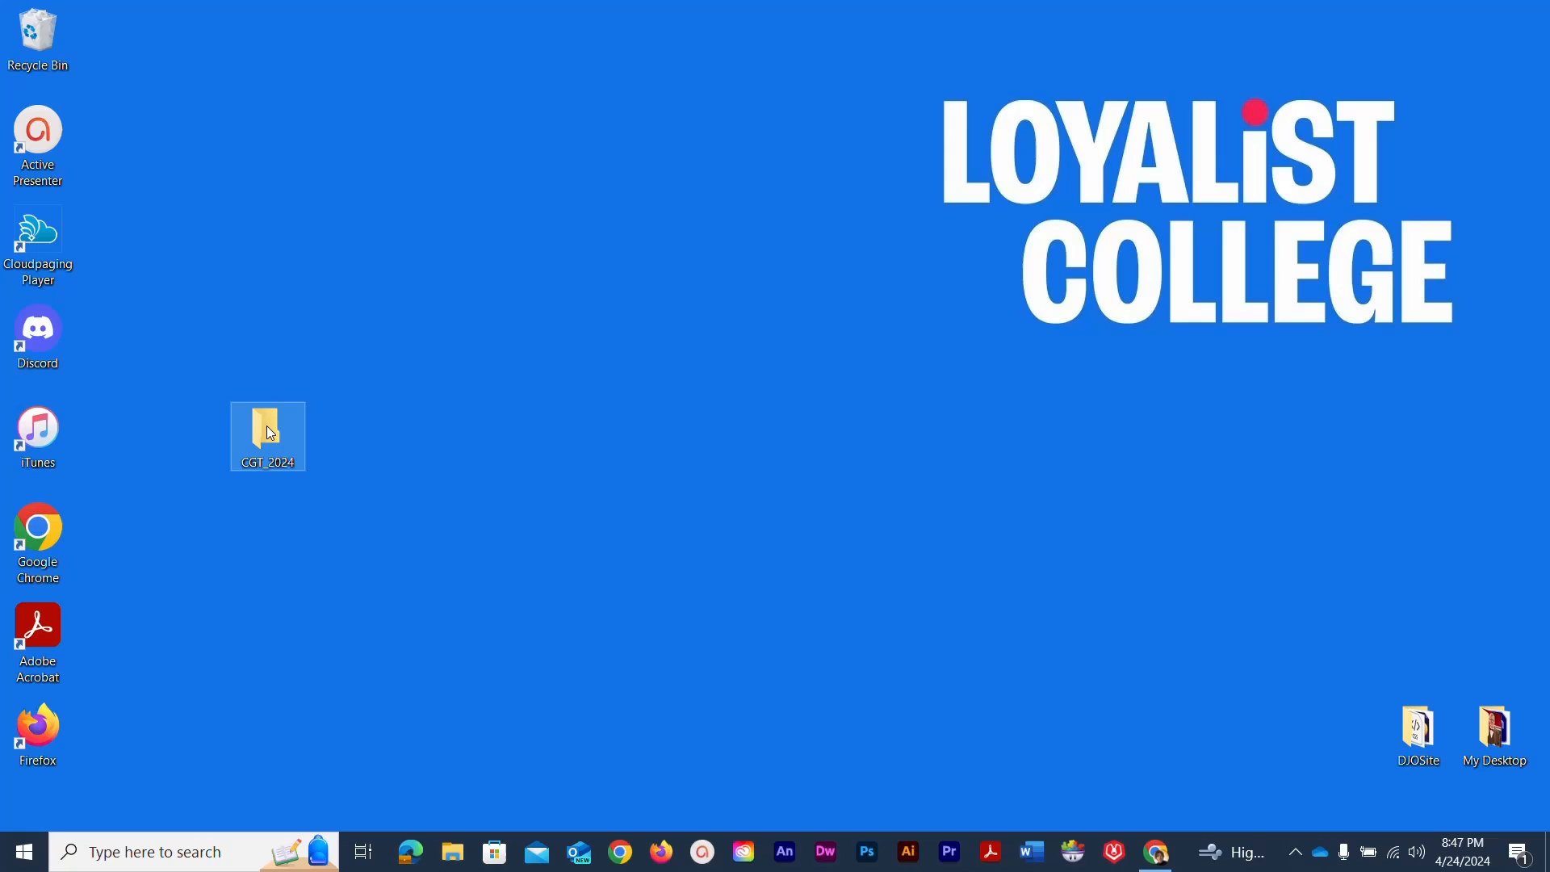
right_click(267, 435)
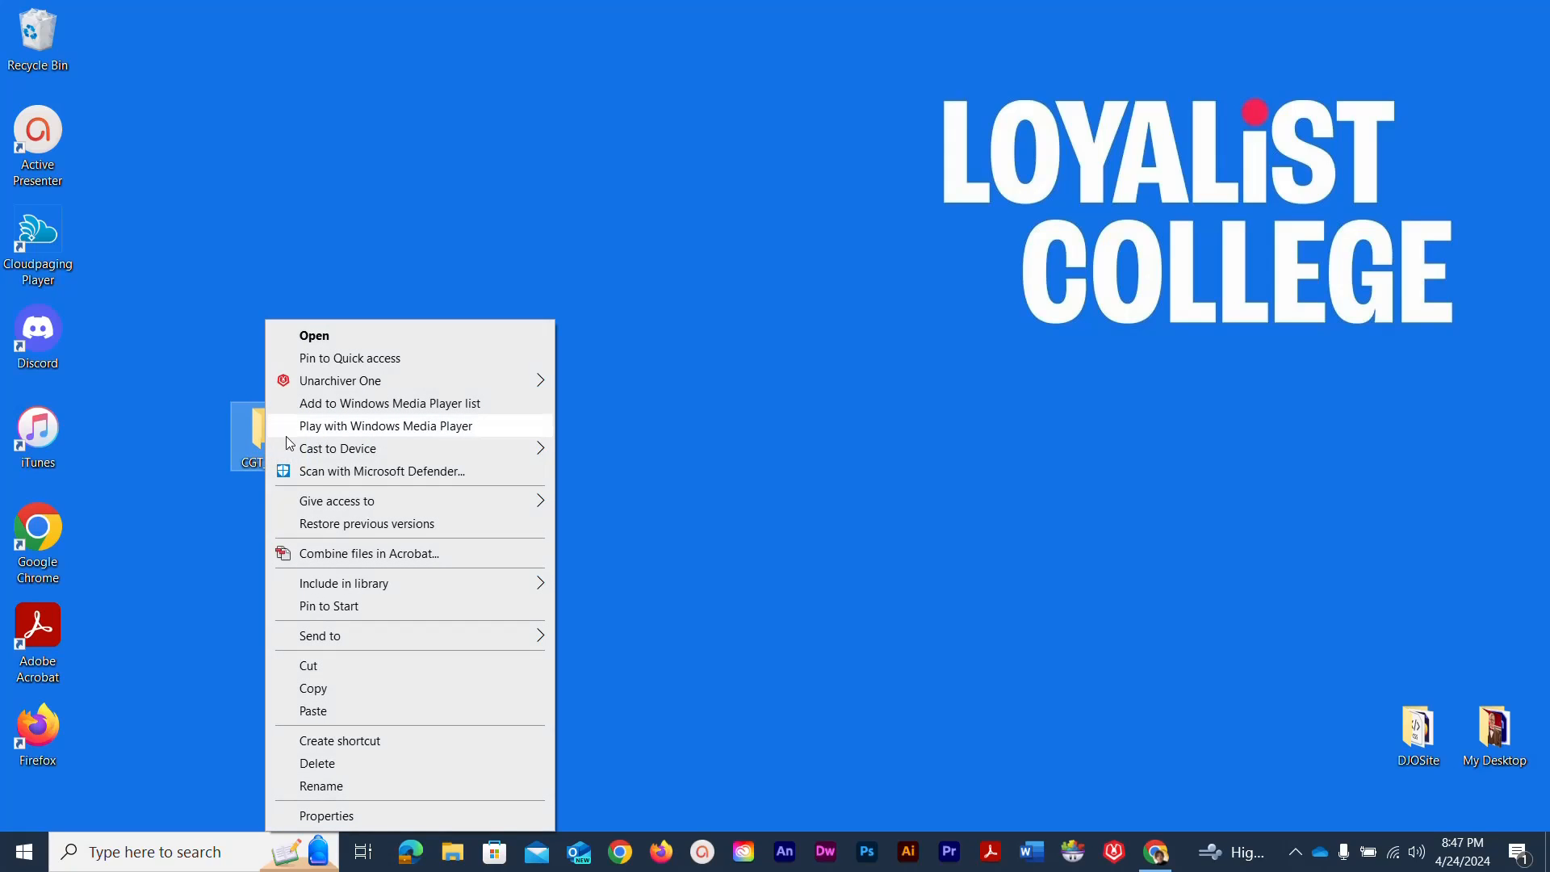
left_click(320, 635)
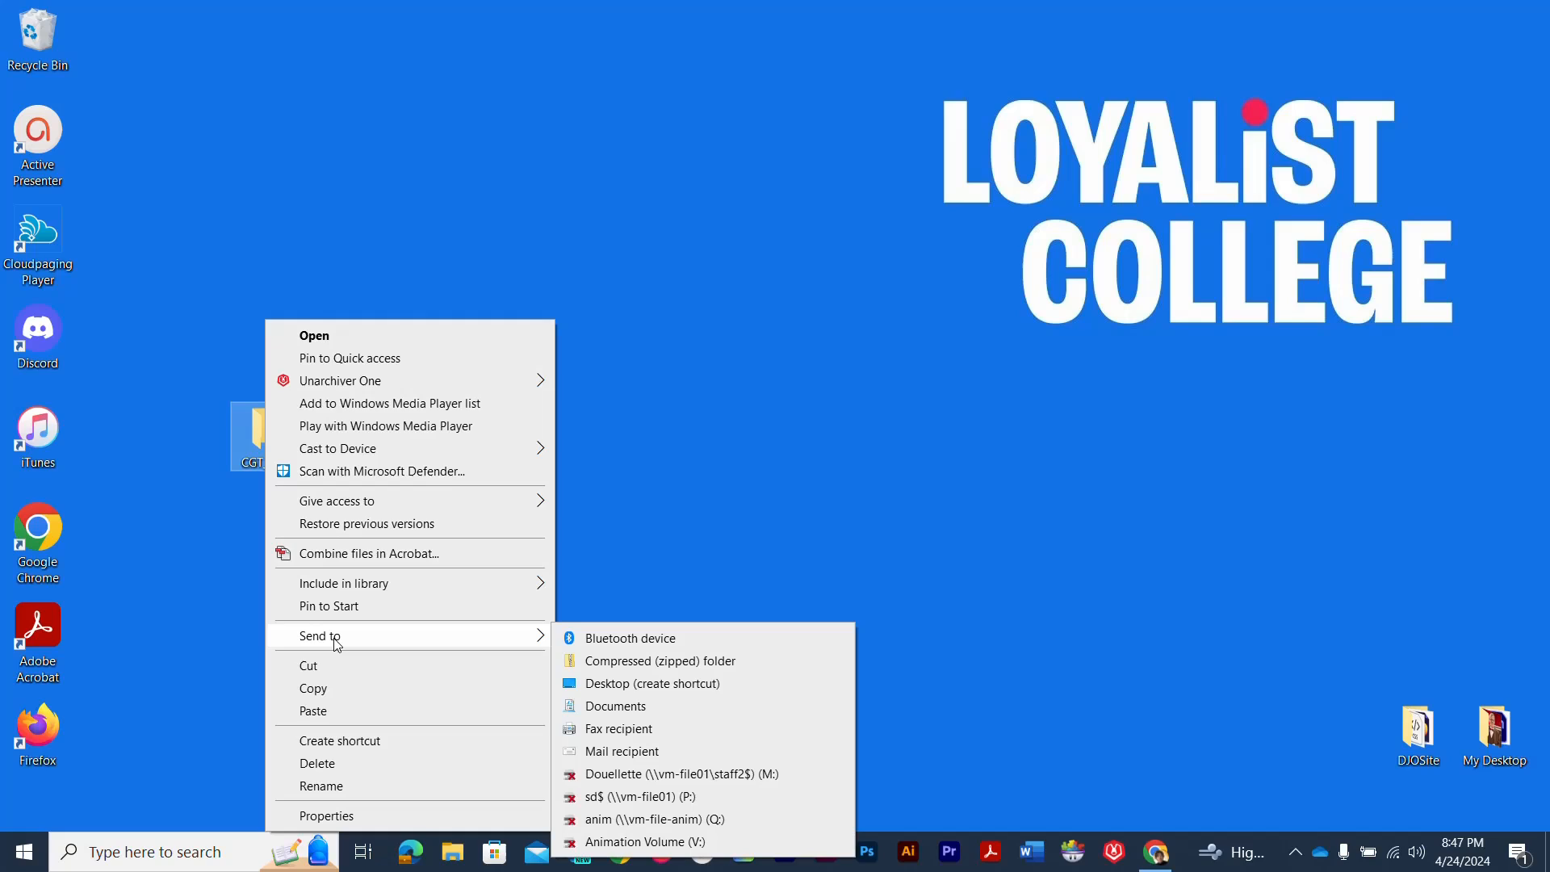
mouse_move(373, 641)
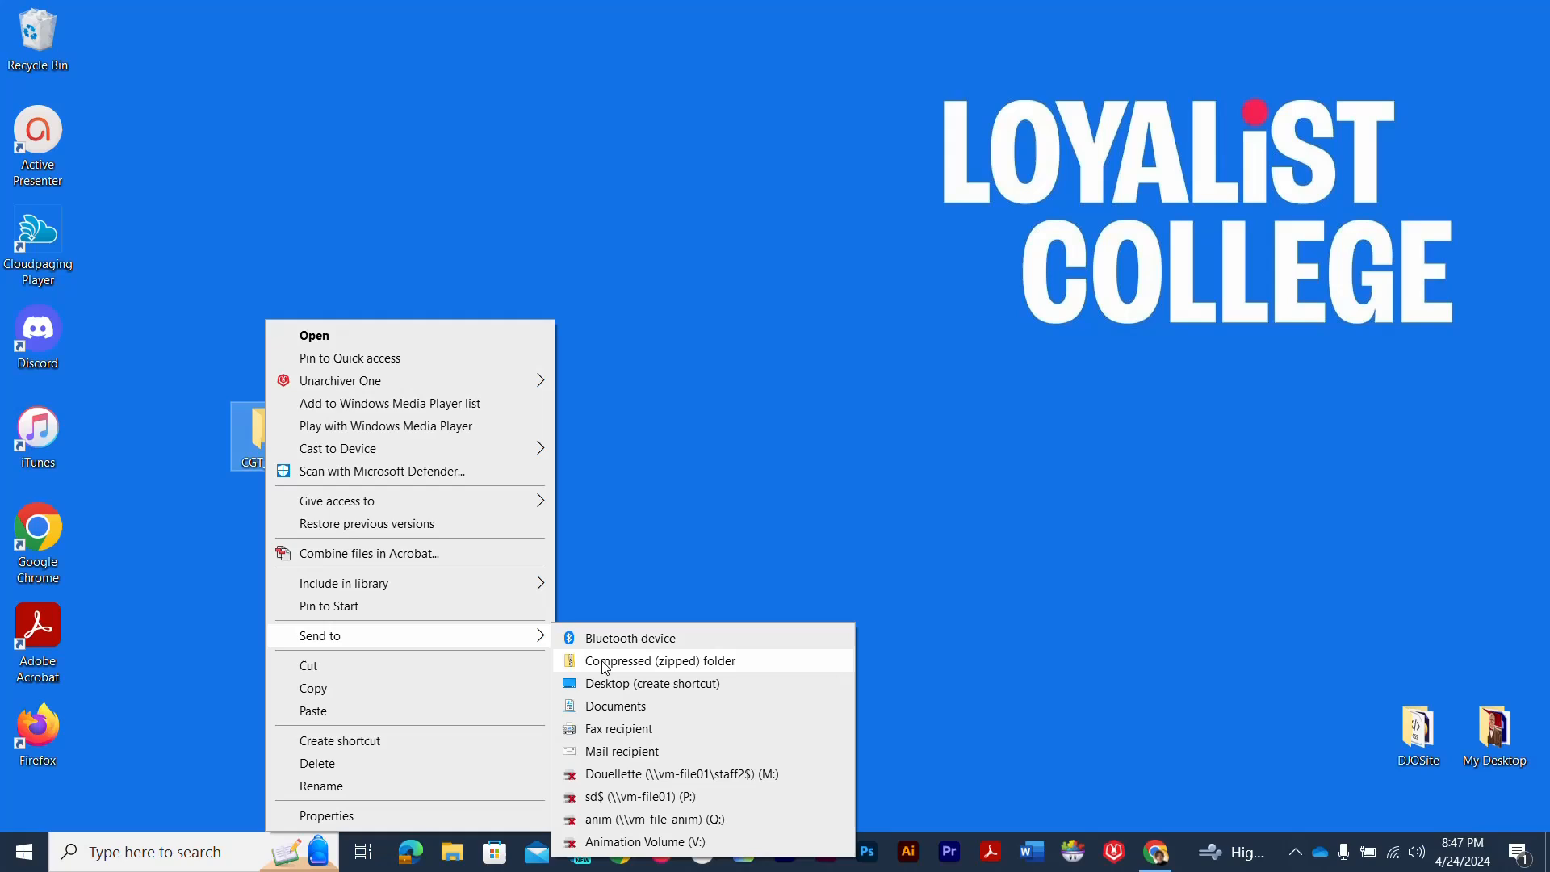
left_click(658, 661)
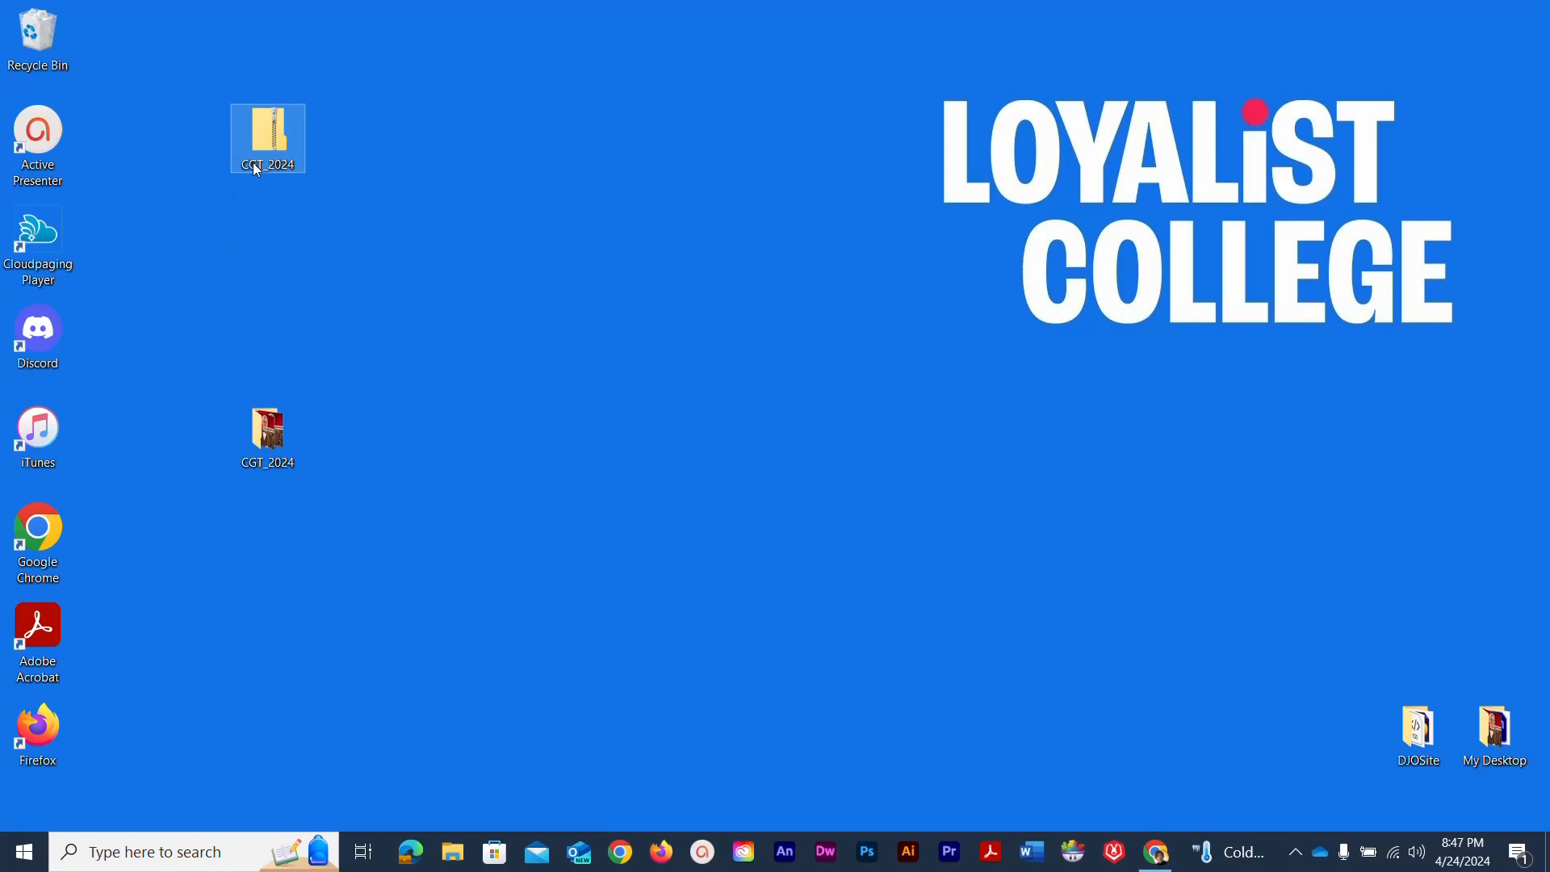
mouse_move(268, 128)
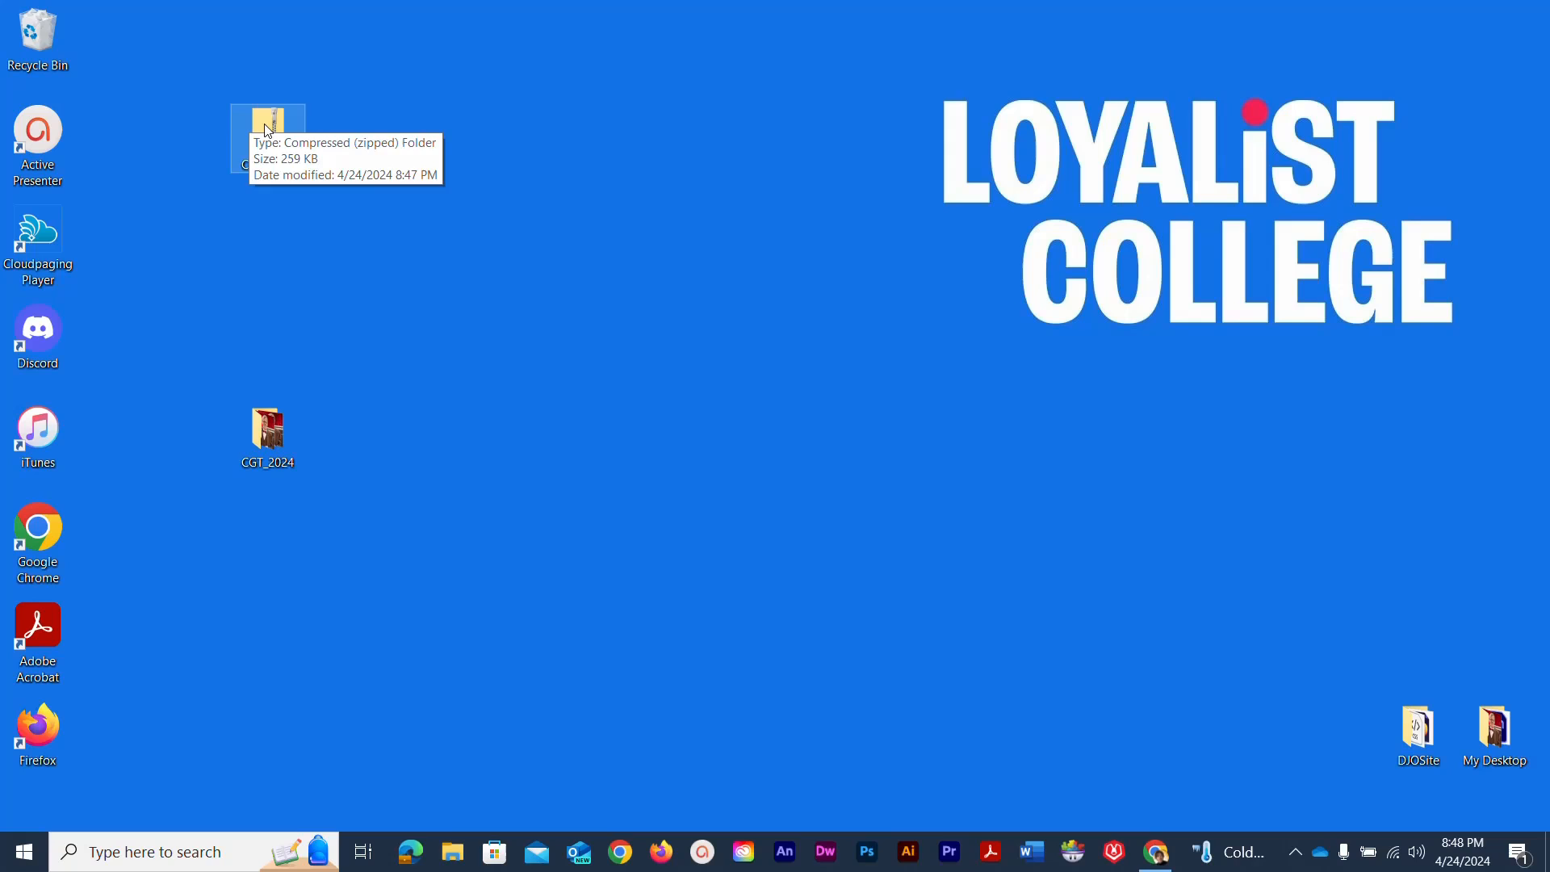
Check CGT_2024's contents, then drag the original folder off the desktop.
double_click(267, 435)
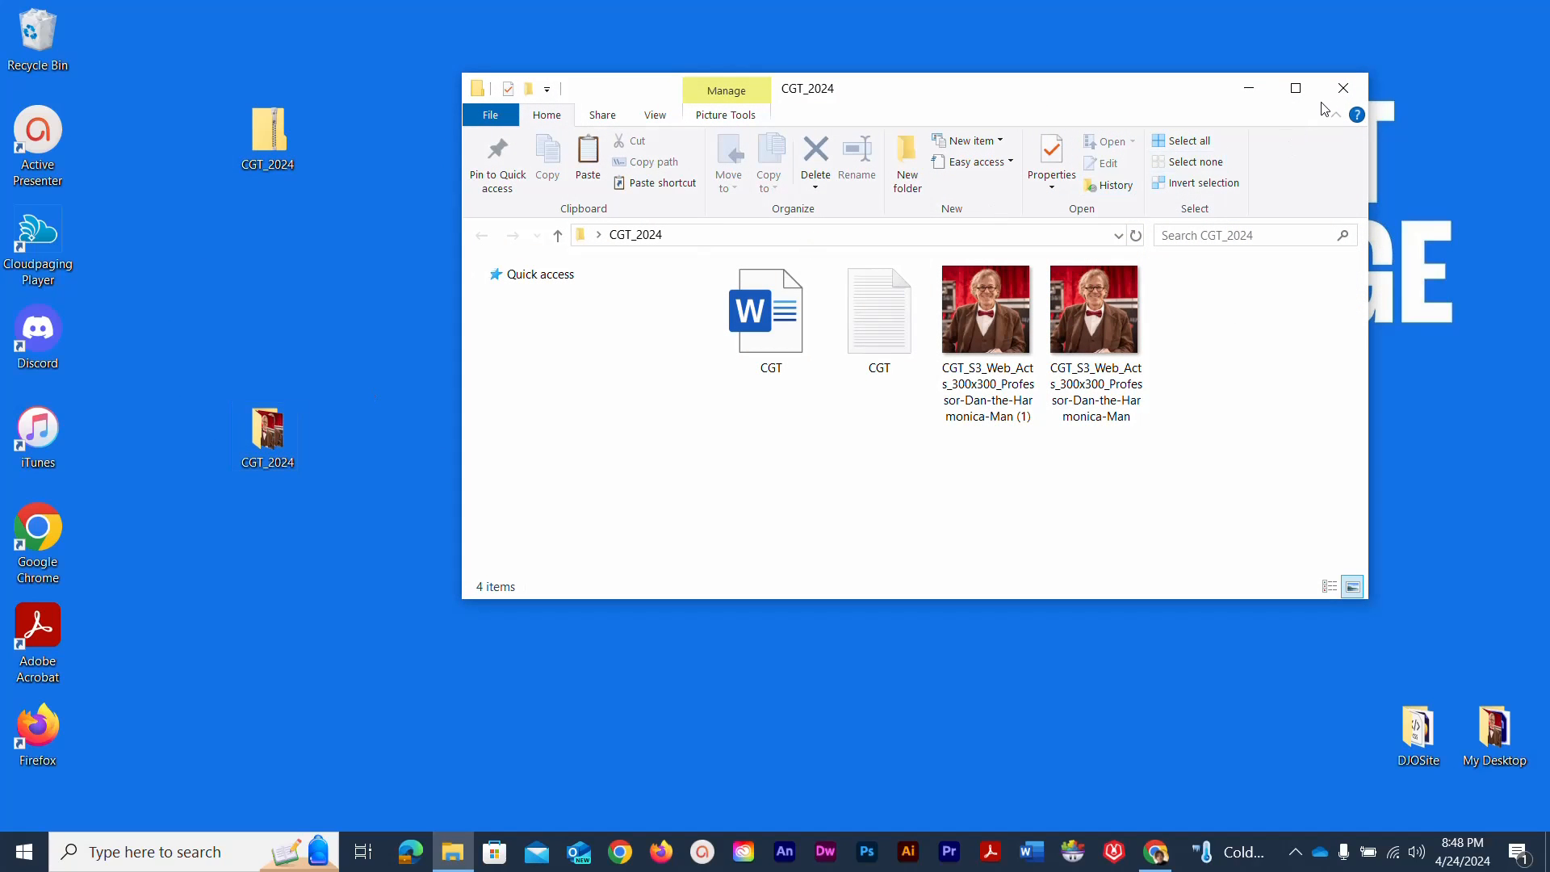
left_click(1342, 88)
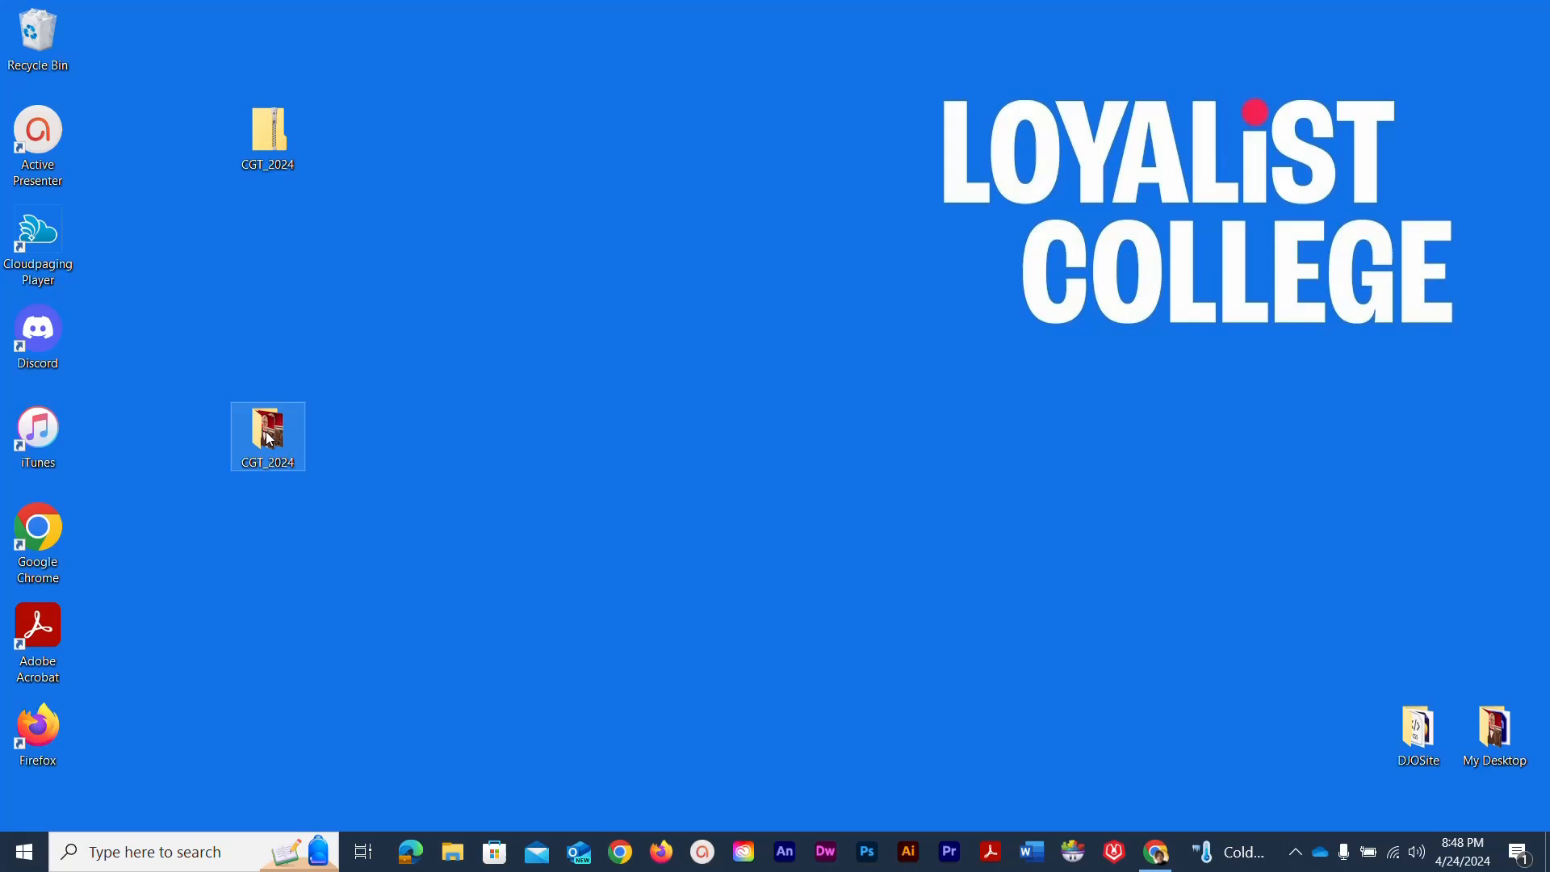
left_click_drag(268, 436, 1432, 558)
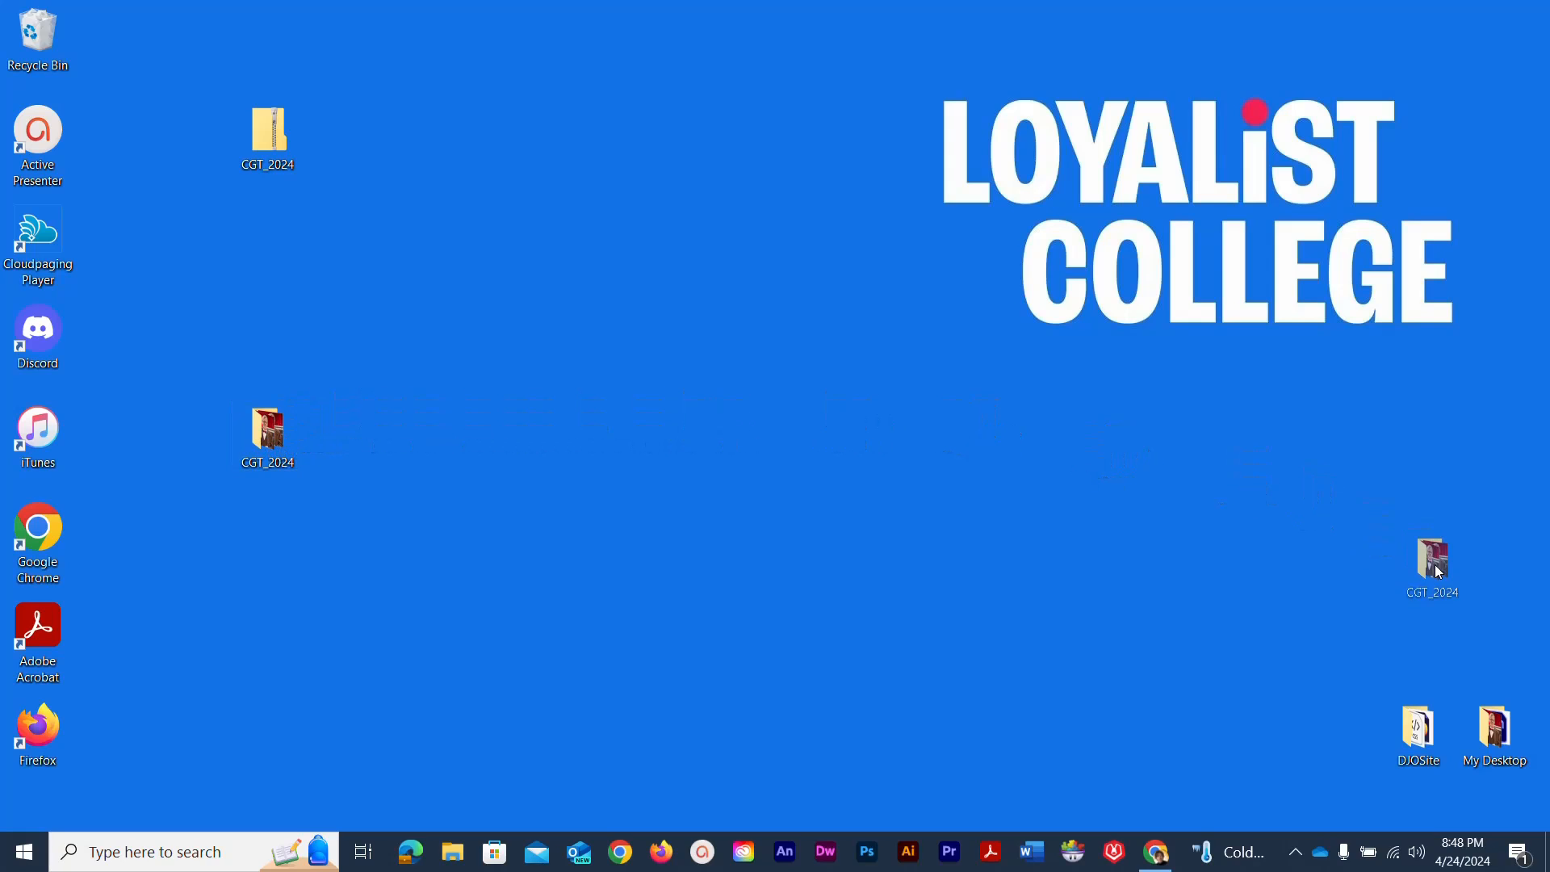
left_click_drag(1434, 563, 1493, 731)
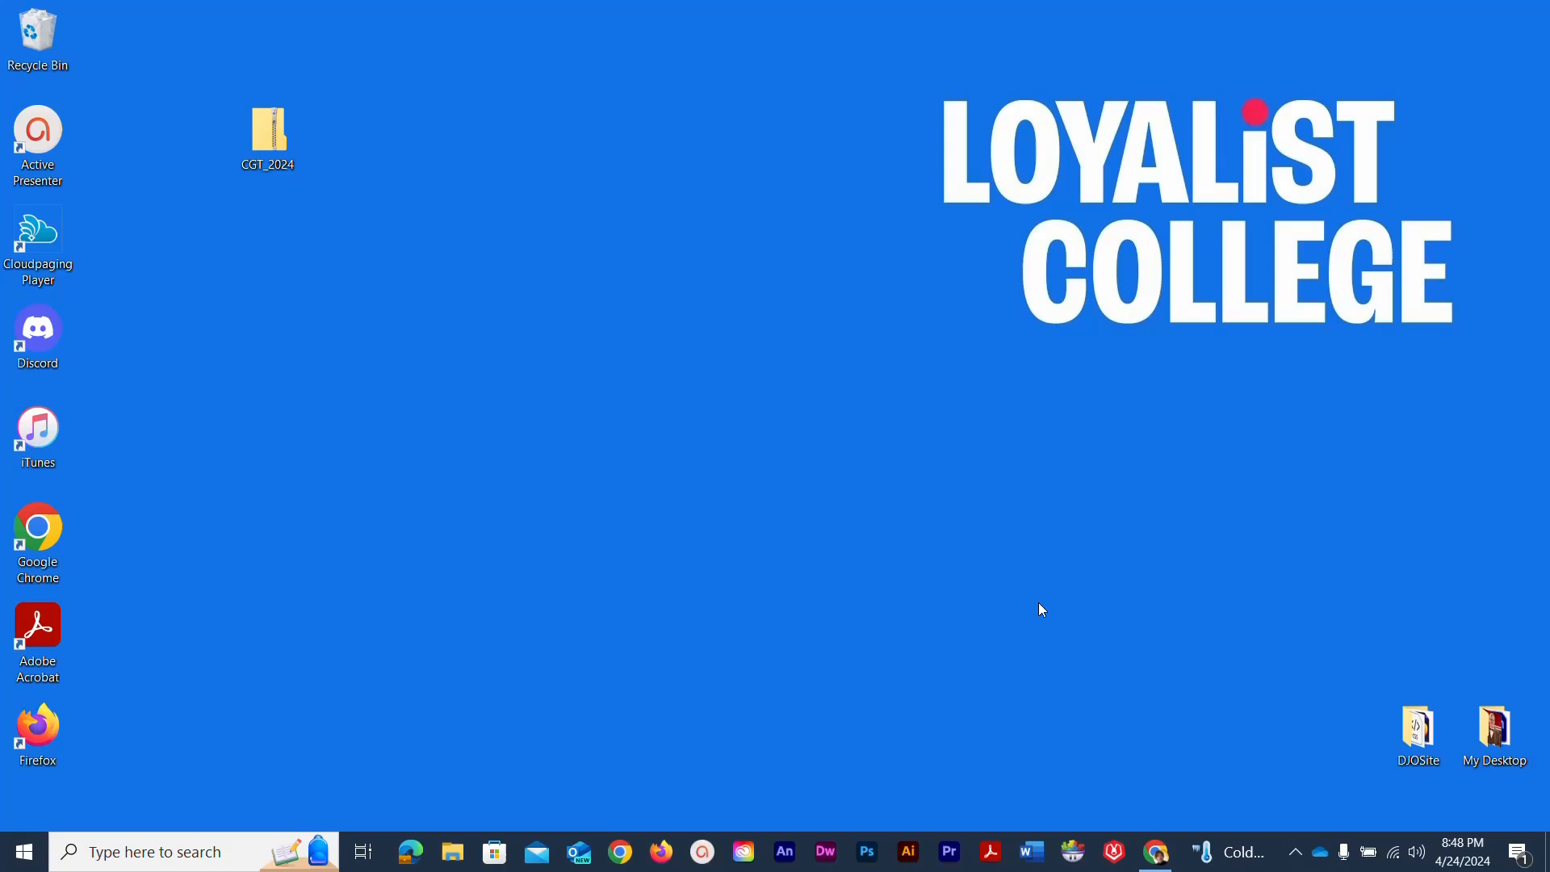
mouse_move(1171, 678)
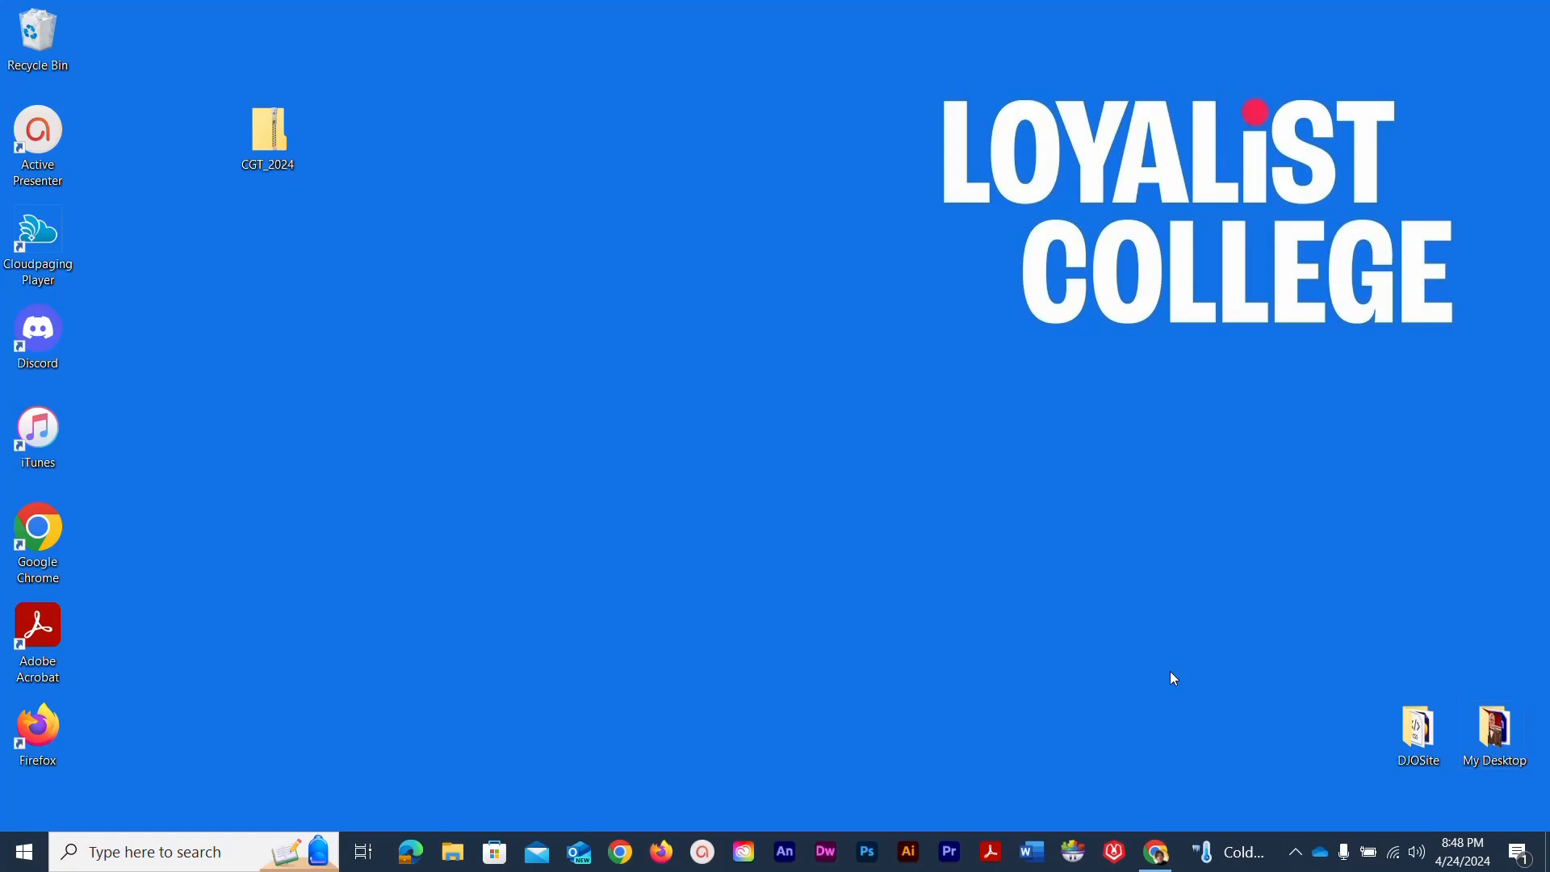
left_click(267, 133)
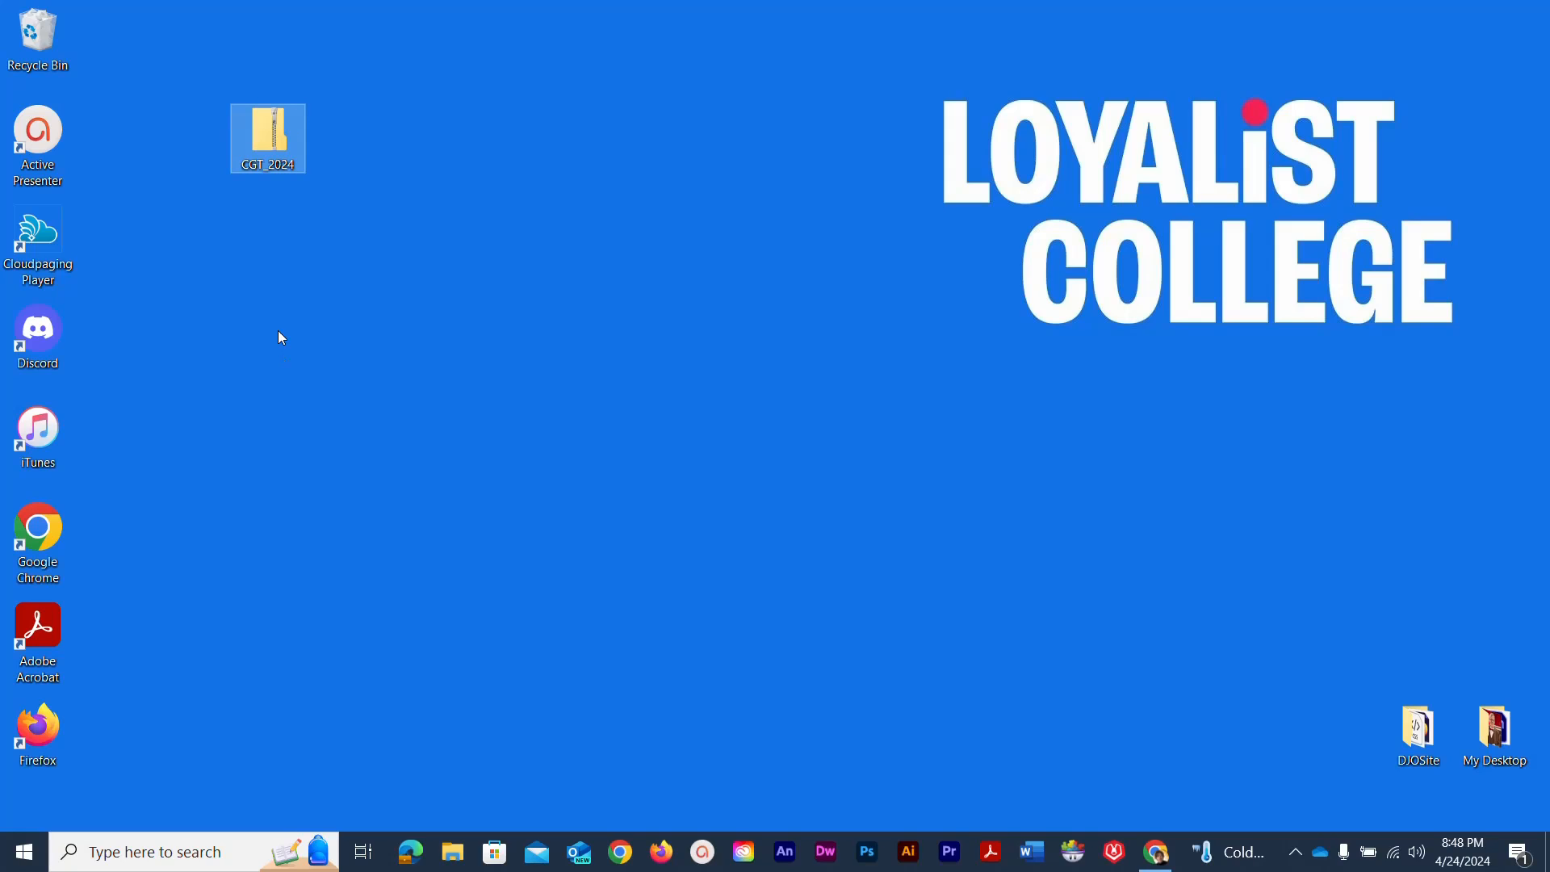
mouse_move(267, 138)
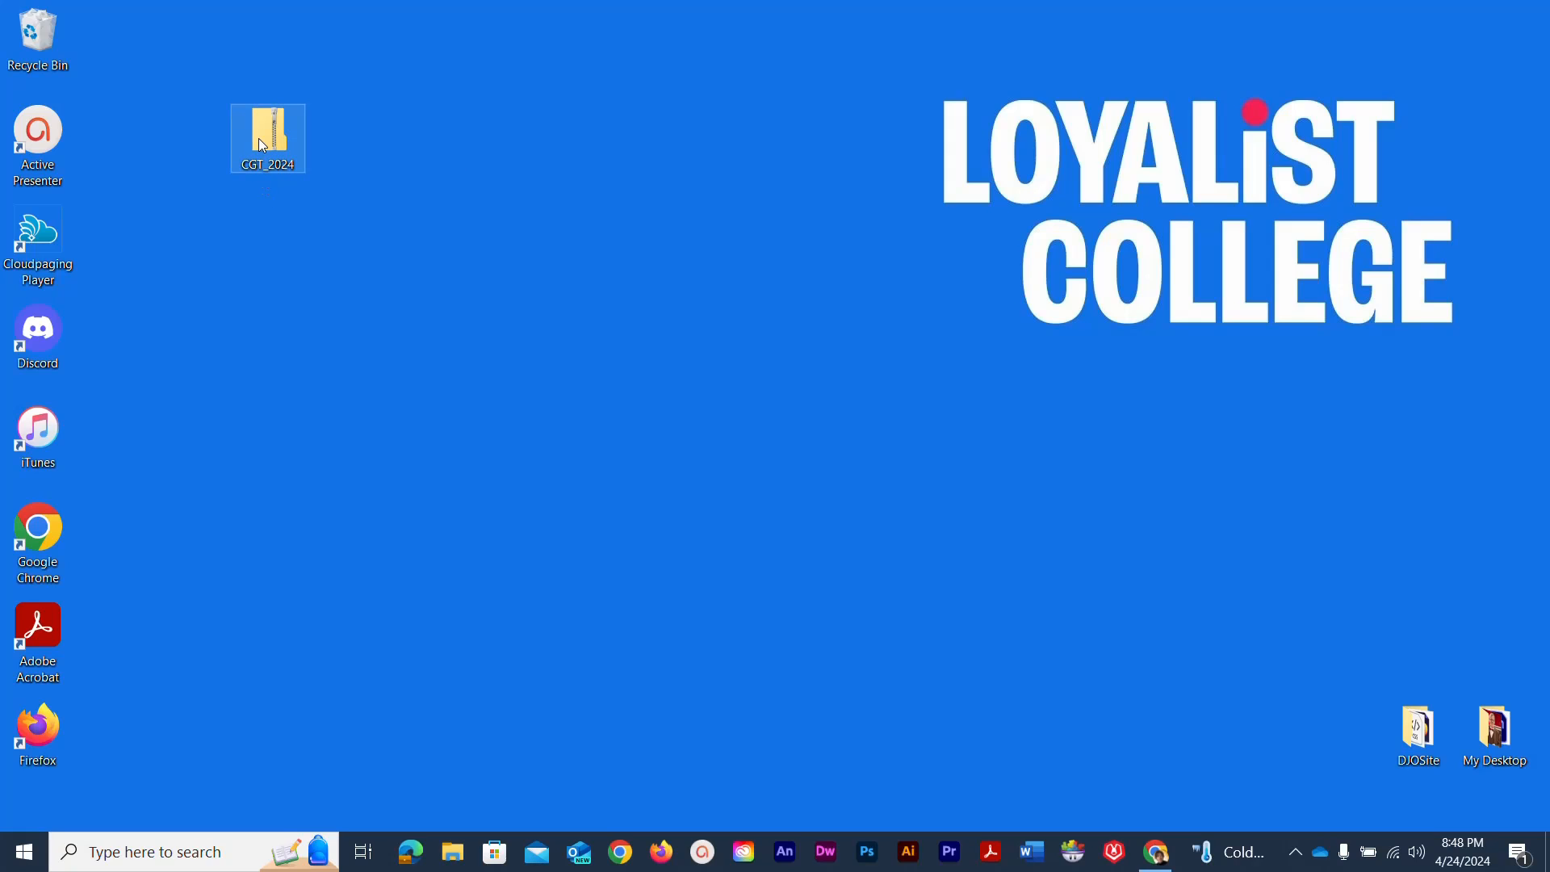
Open the CGT_2024 zip, select its inner CGT_2024 folder, and choose Extract all.
double_click(267, 136)
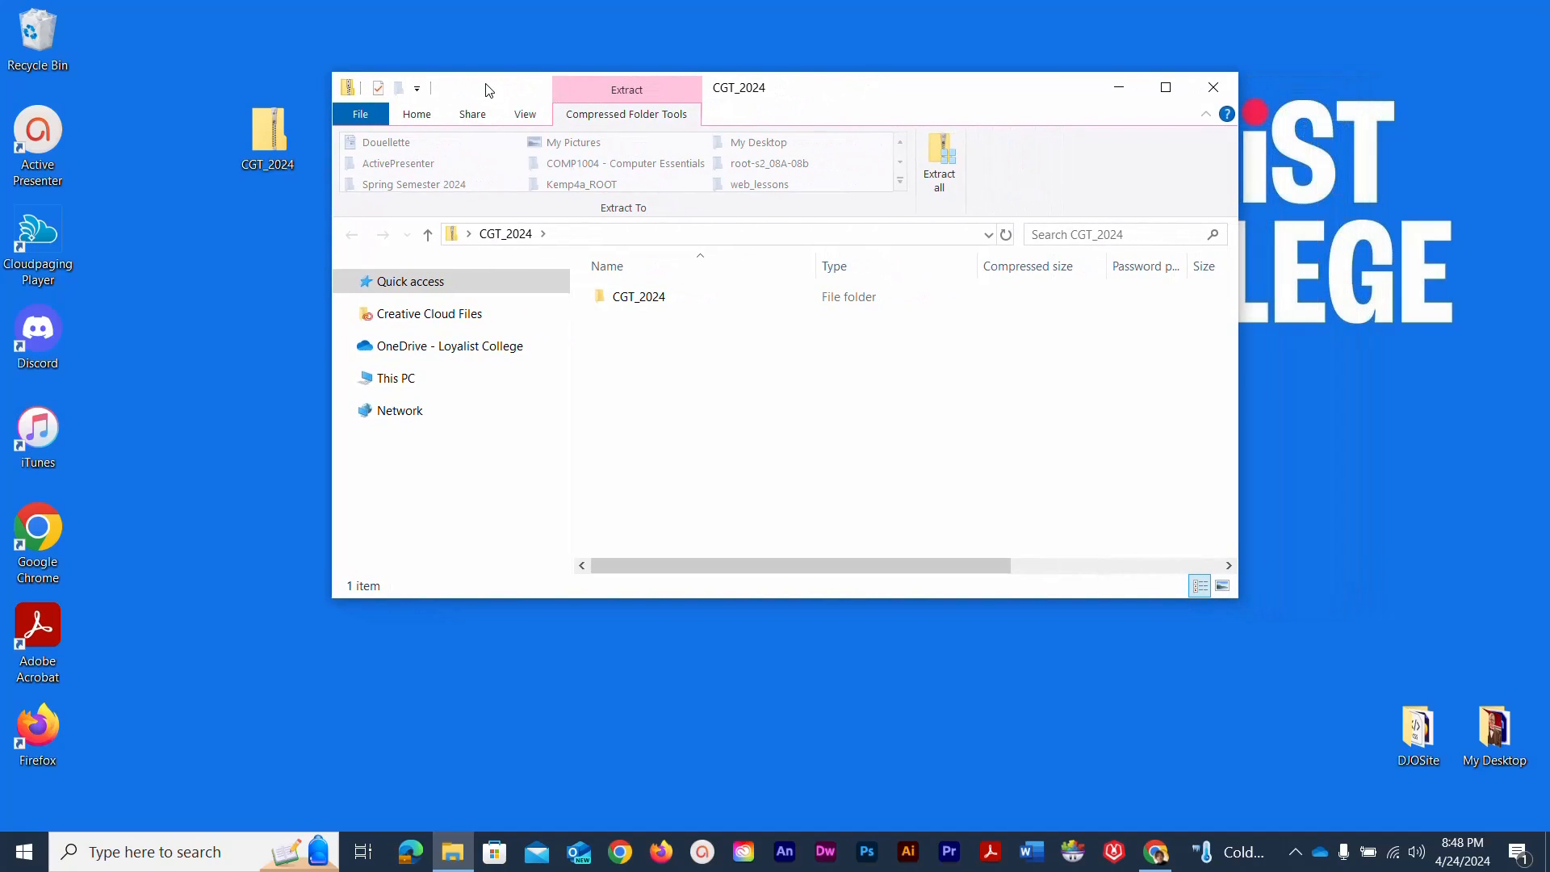
left_click(638, 296)
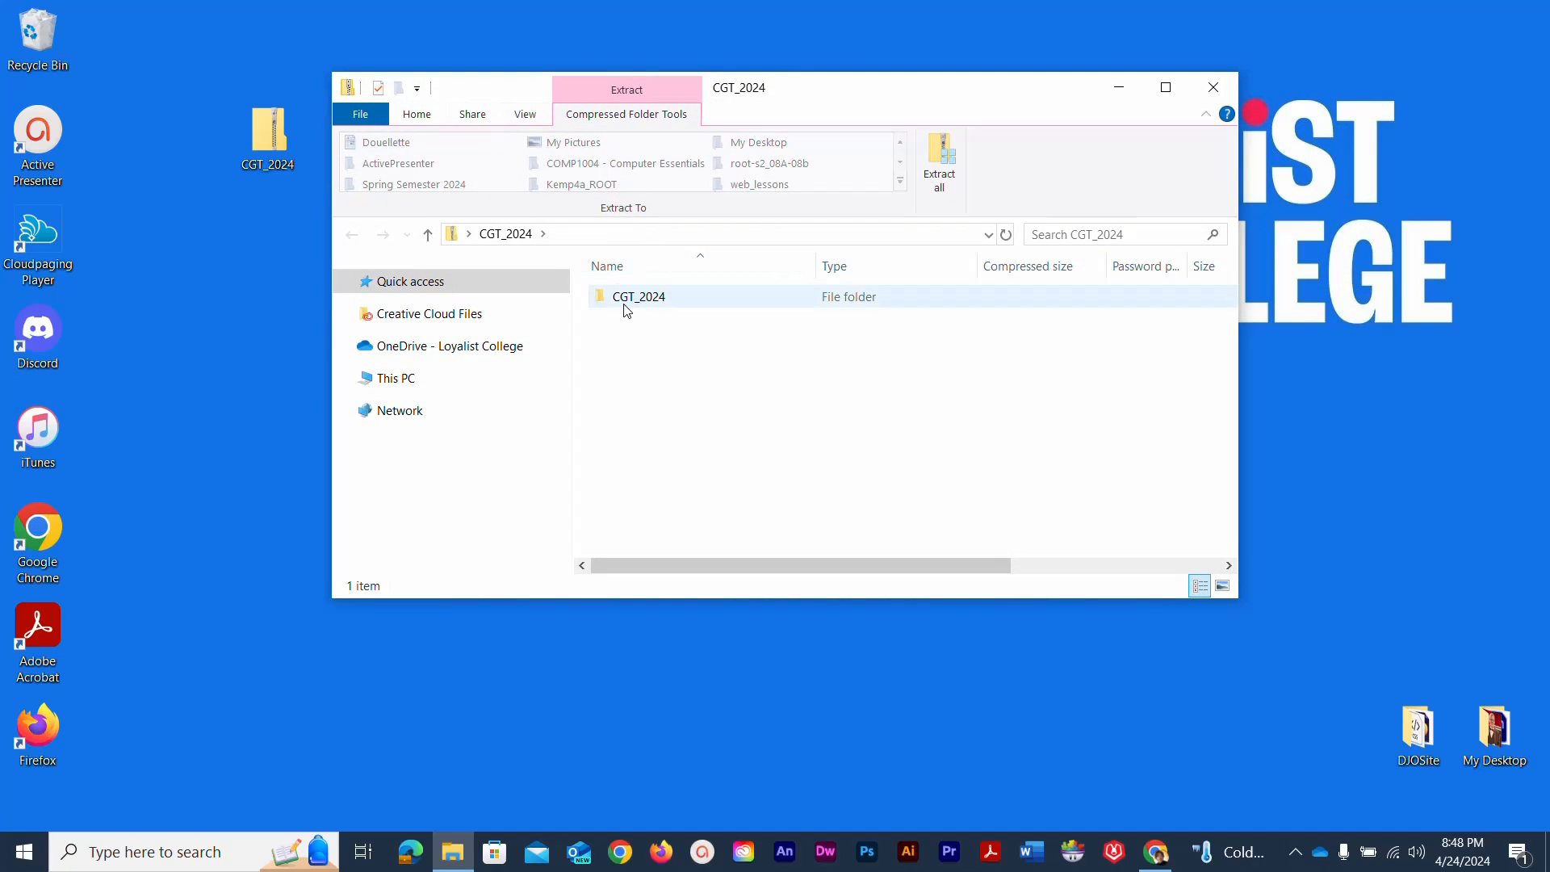
left_click(638, 297)
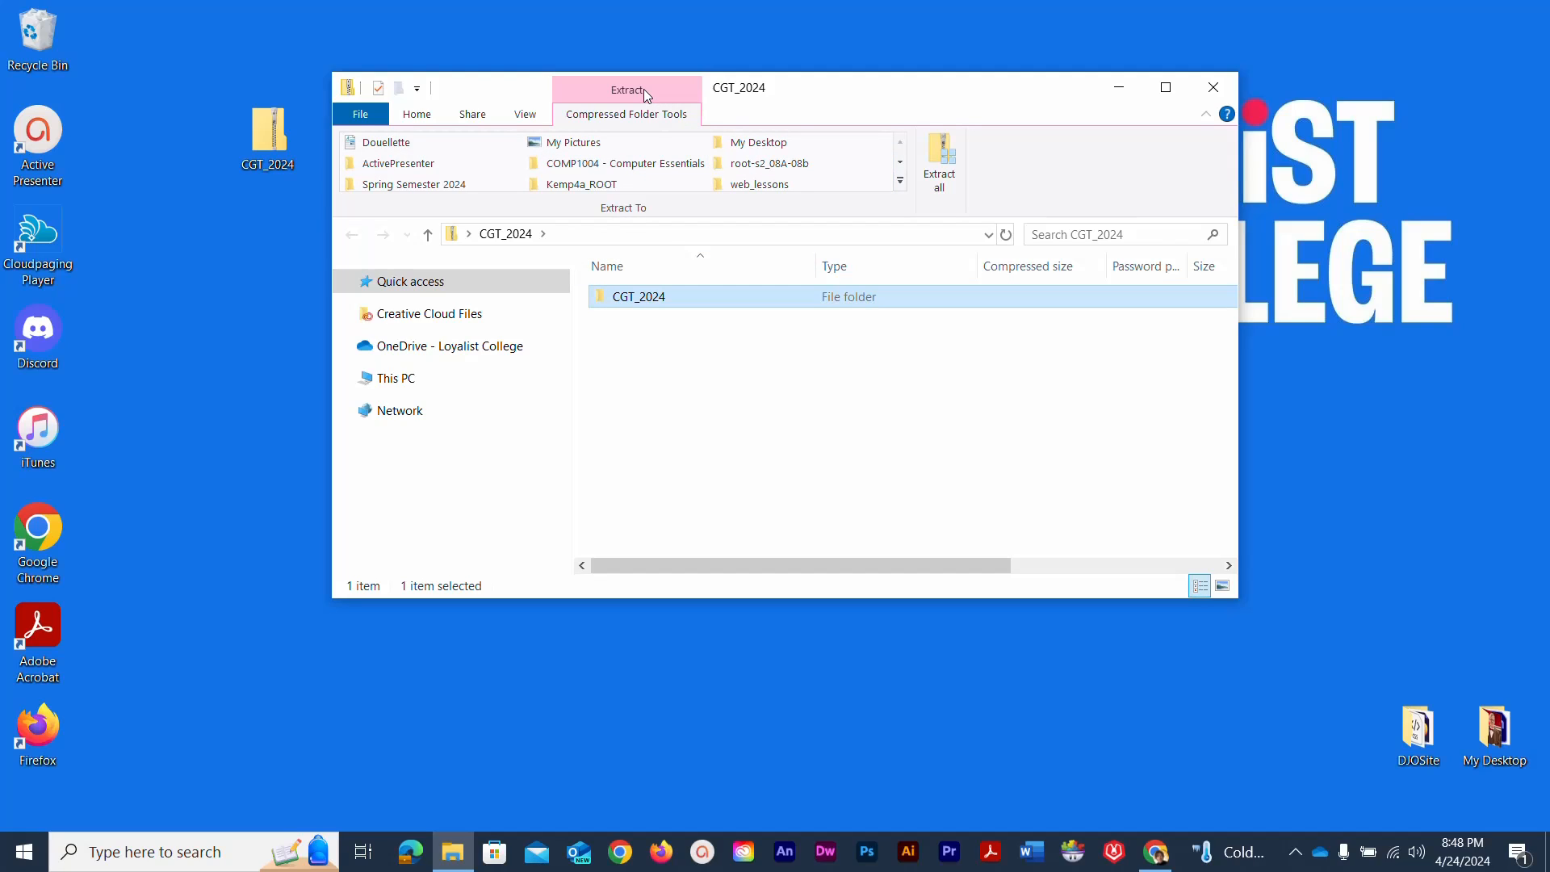
mouse_move(938, 162)
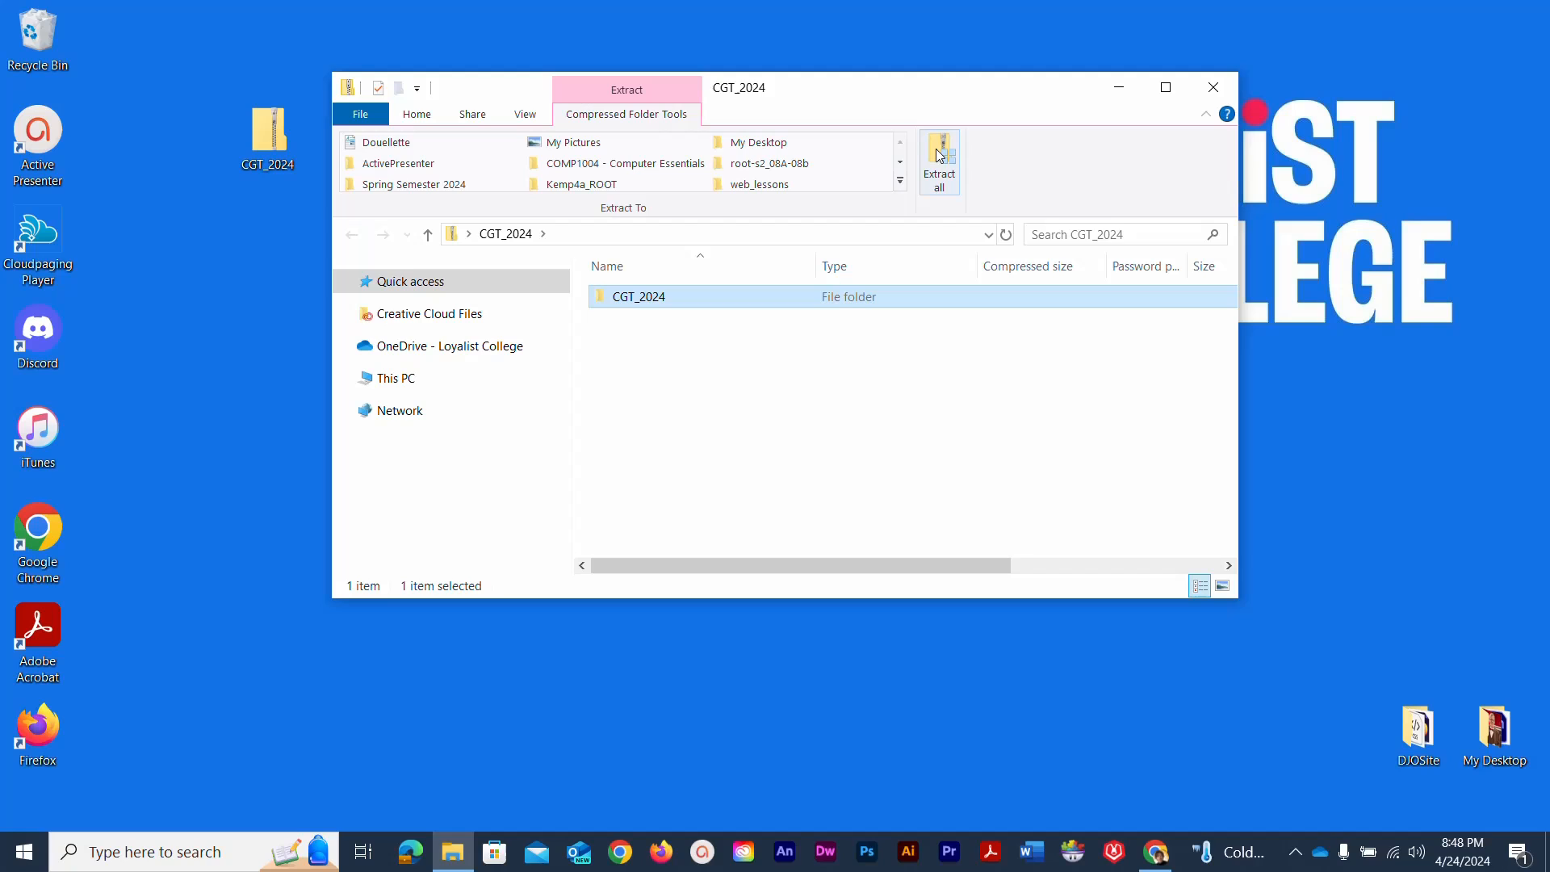
left_click(938, 163)
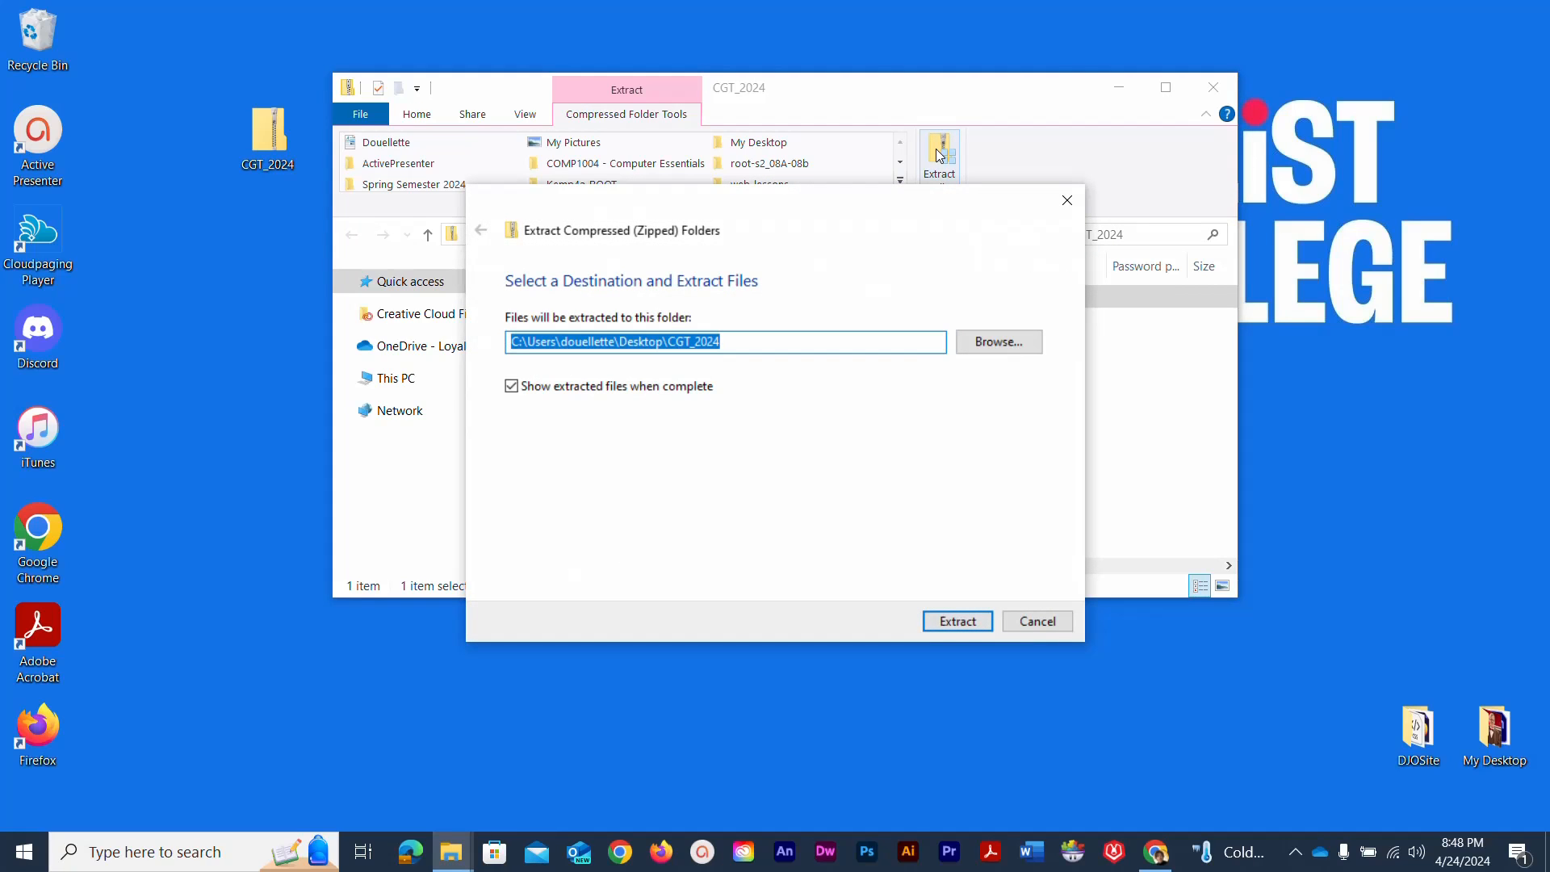
Extract the zip's contents to the Desktop\CGT_2024 destination.
left_click(997, 341)
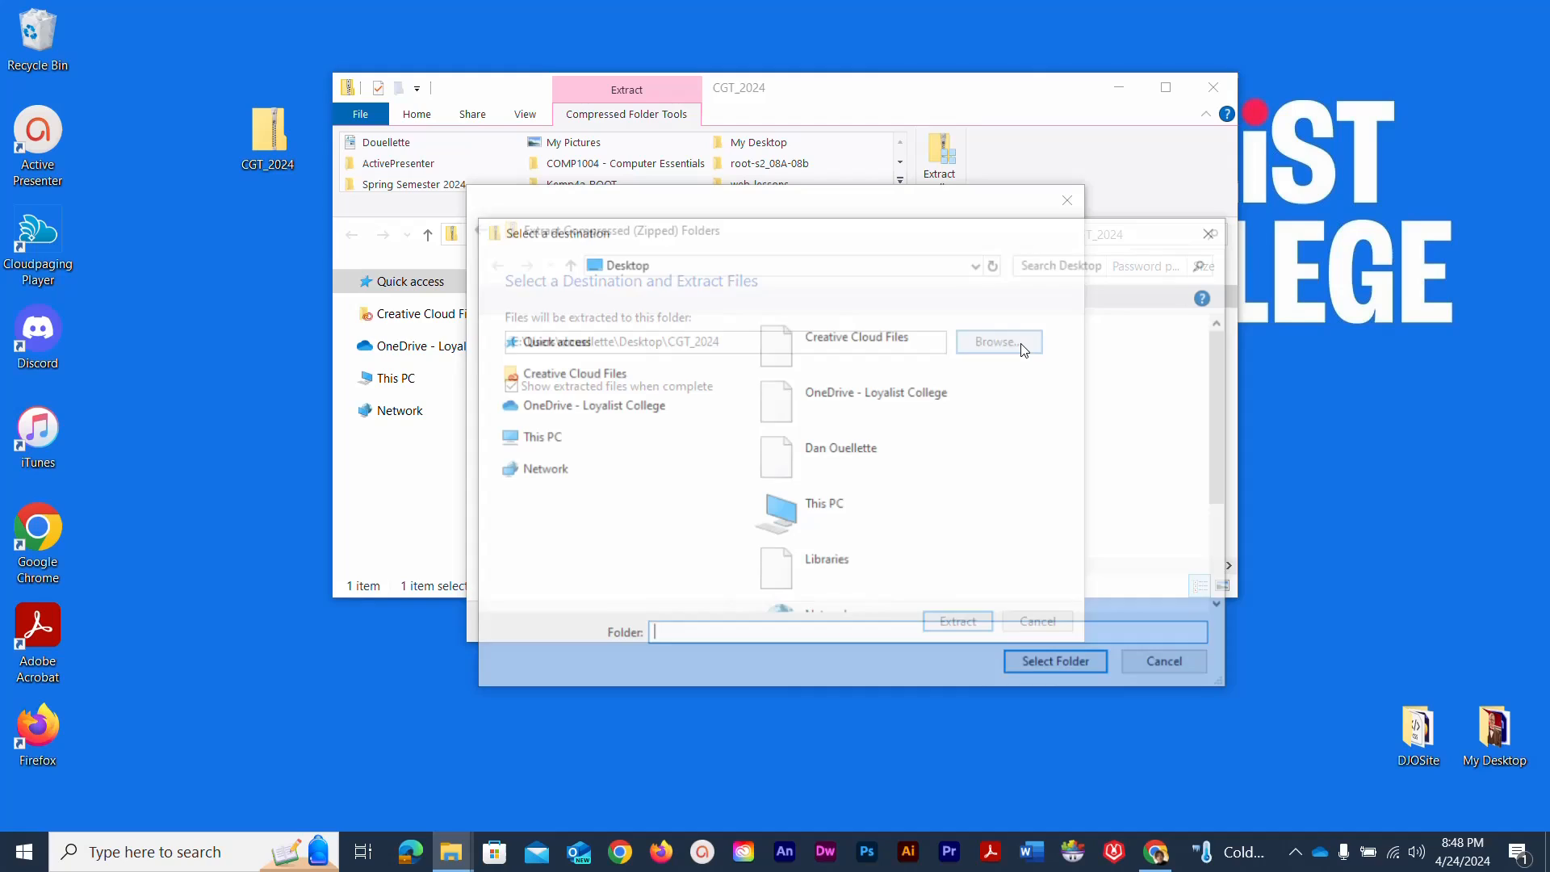
left_click(1163, 661)
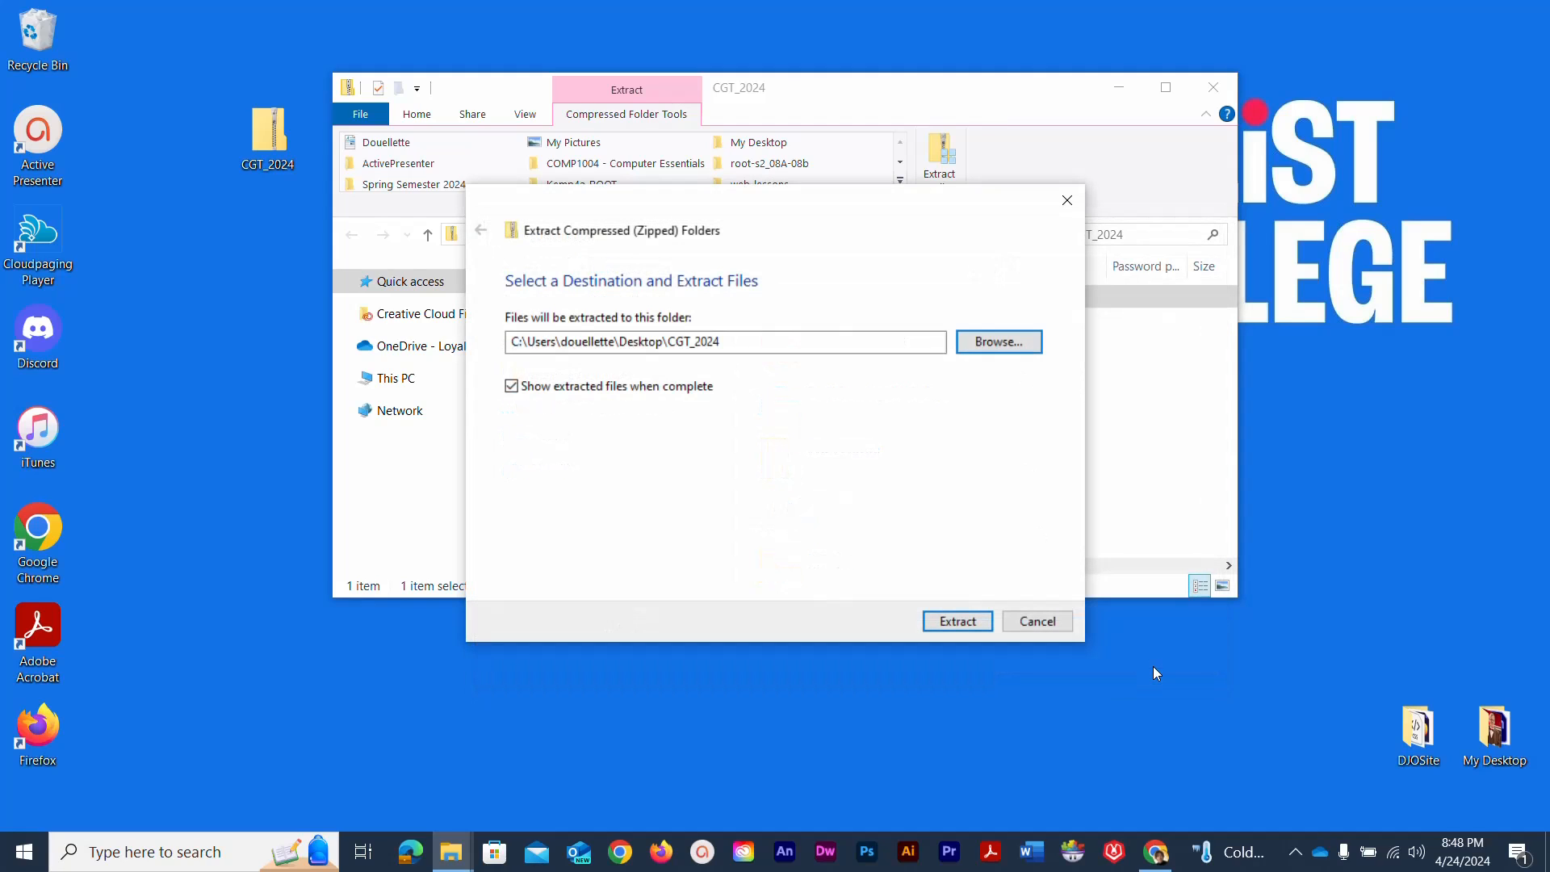
left_click(723, 341)
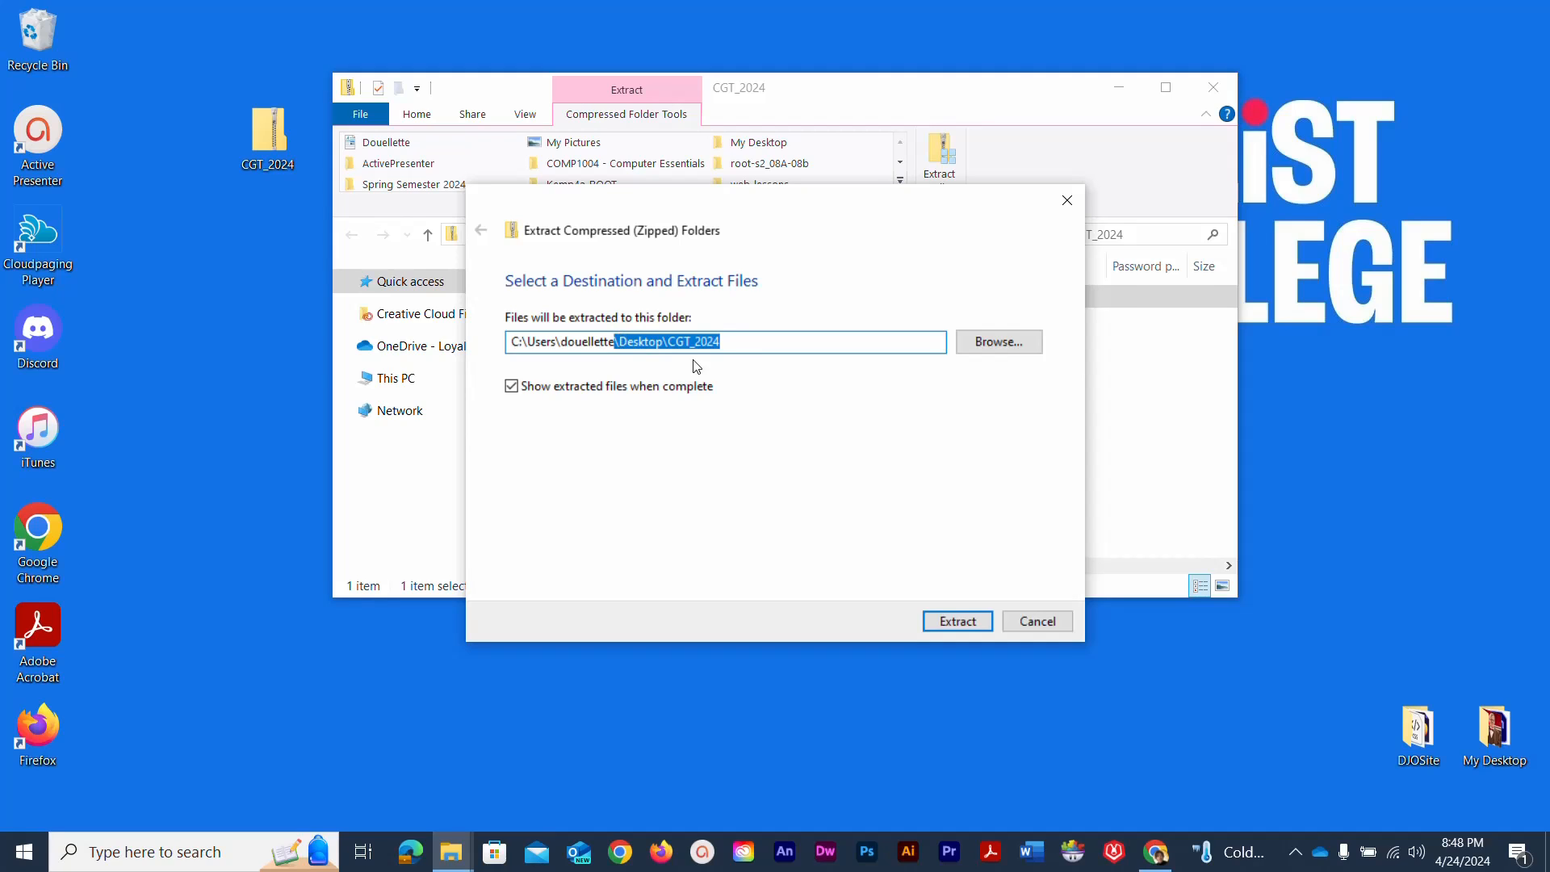
left_click(736, 341)
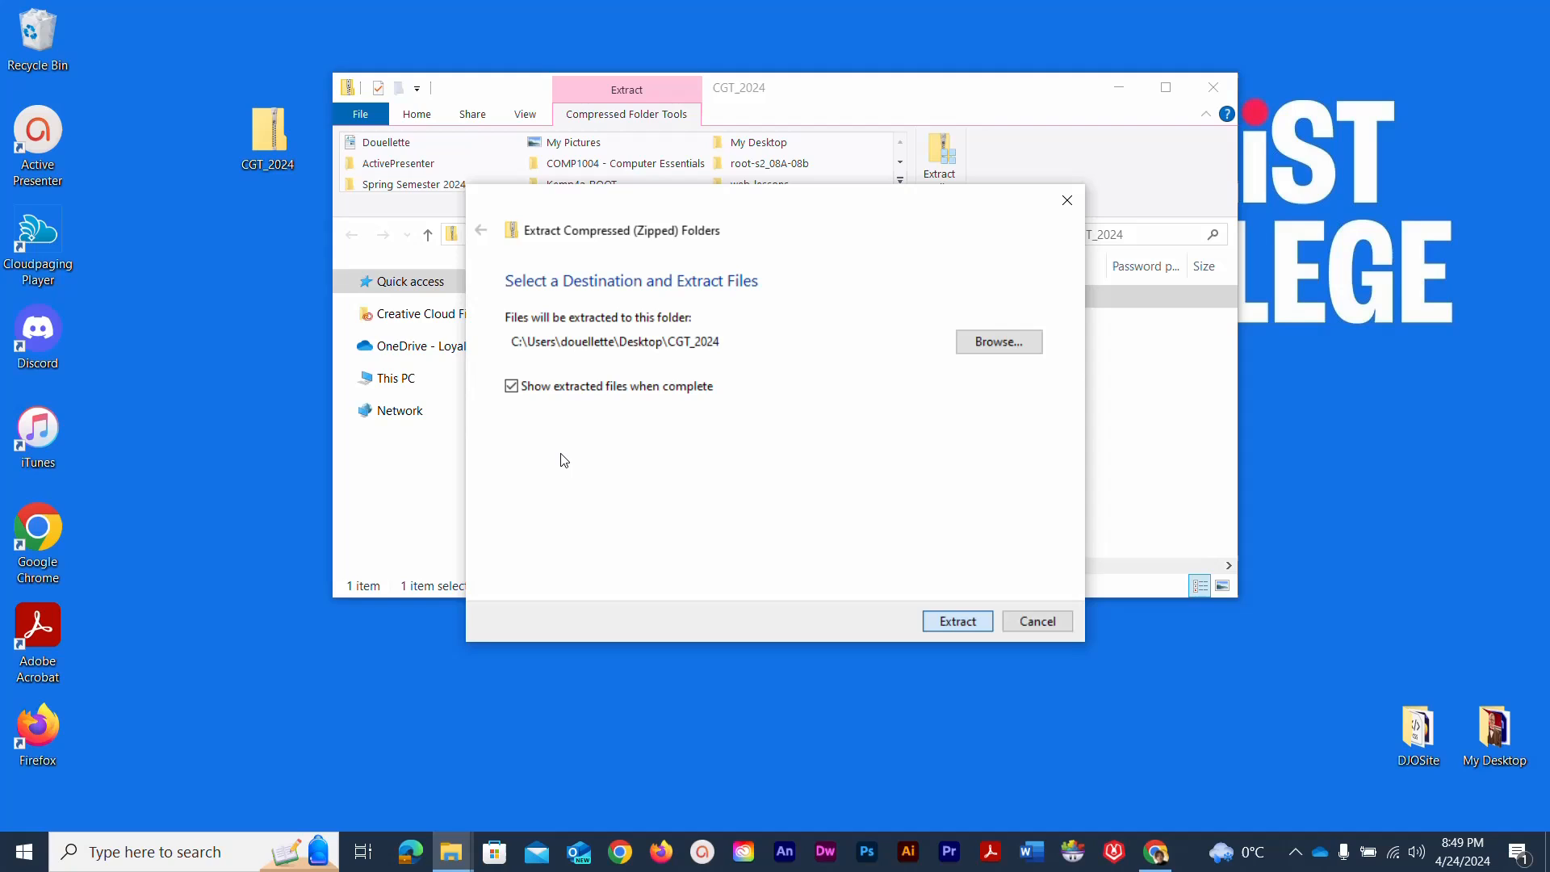
left_click(956, 620)
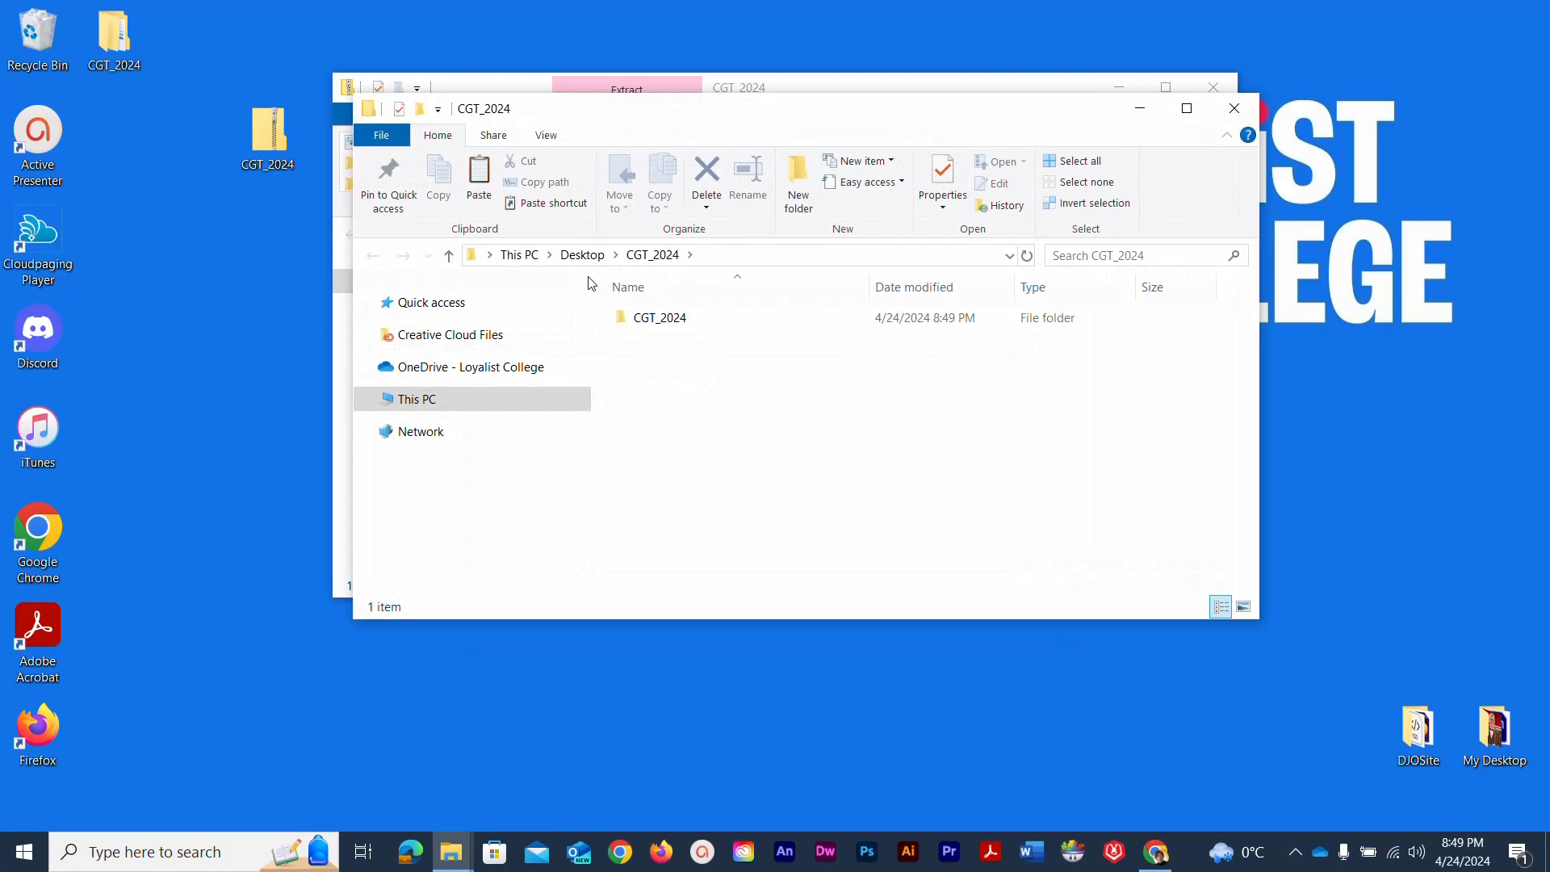
Open the extracted CGT_2024 and its inner folder to inspect the four files.
left_click(113, 32)
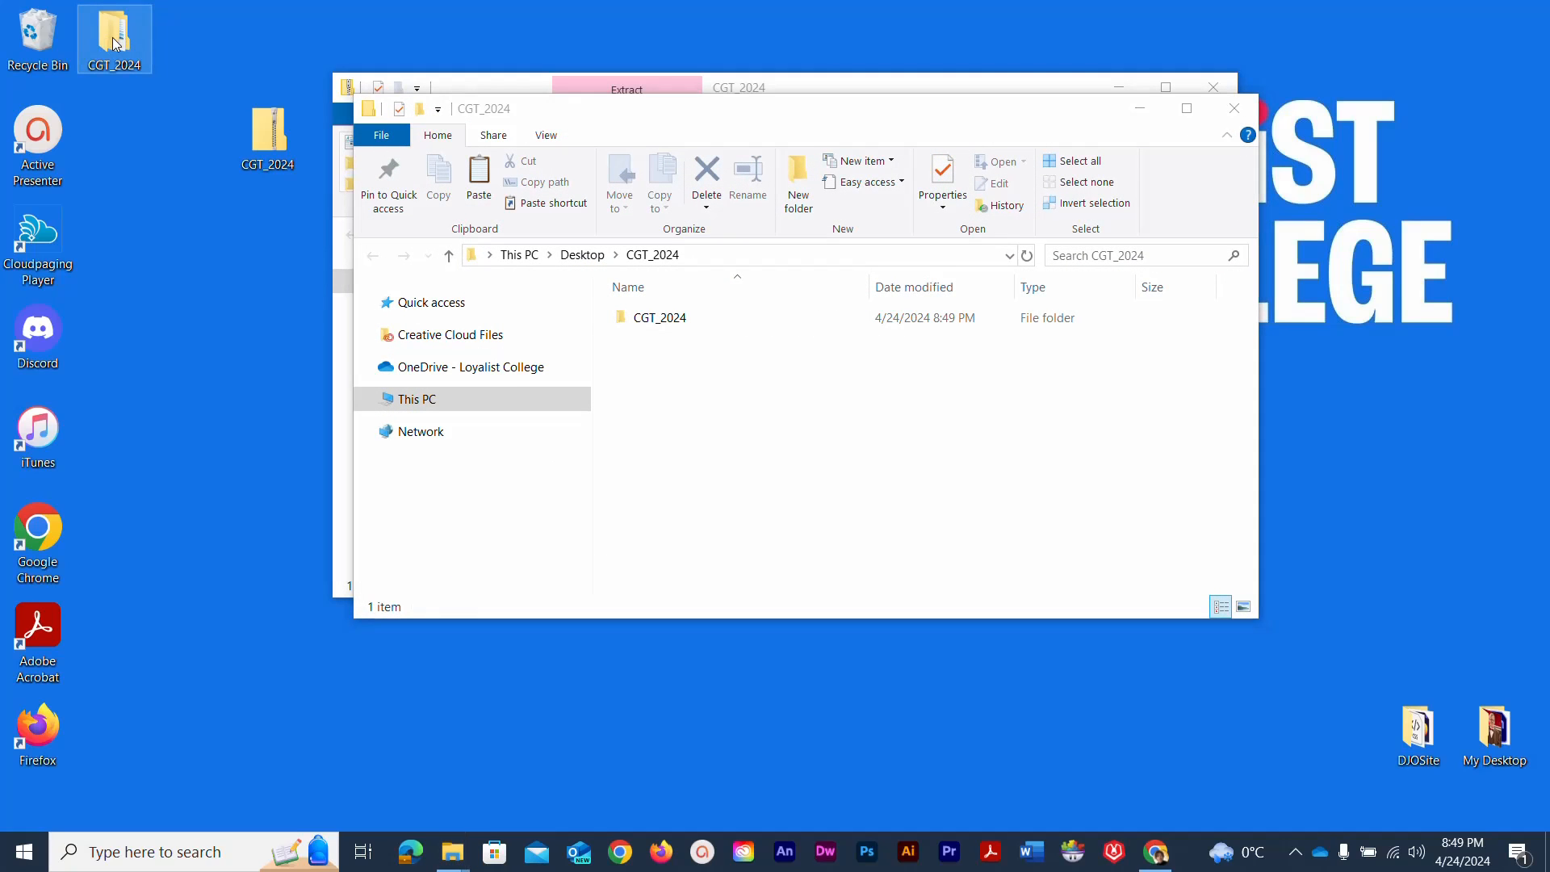
mouse_move(114, 35)
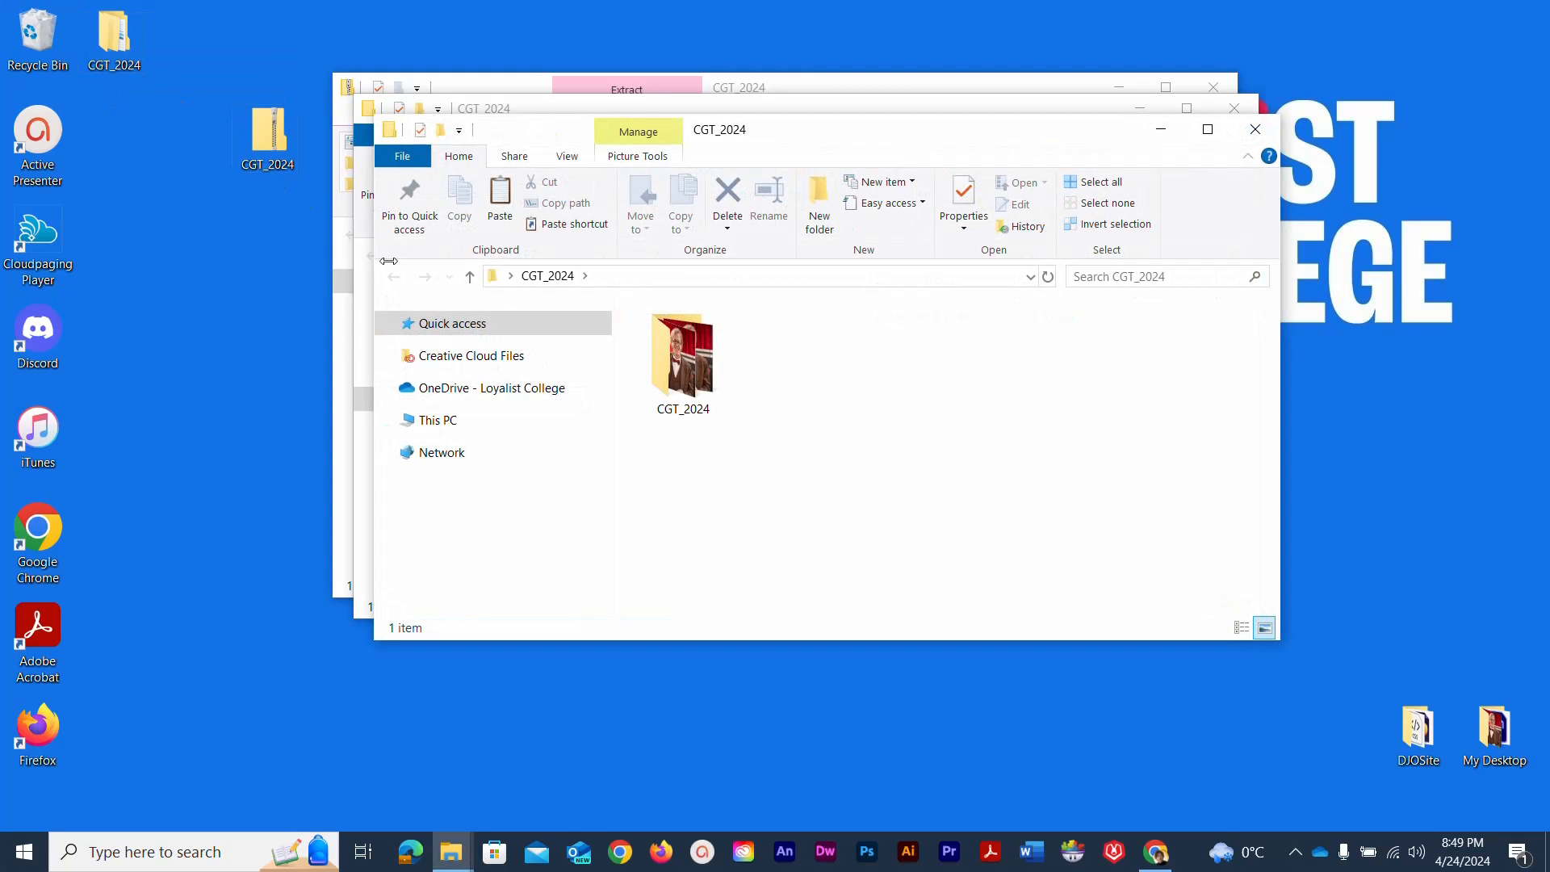
mouse_move(678, 368)
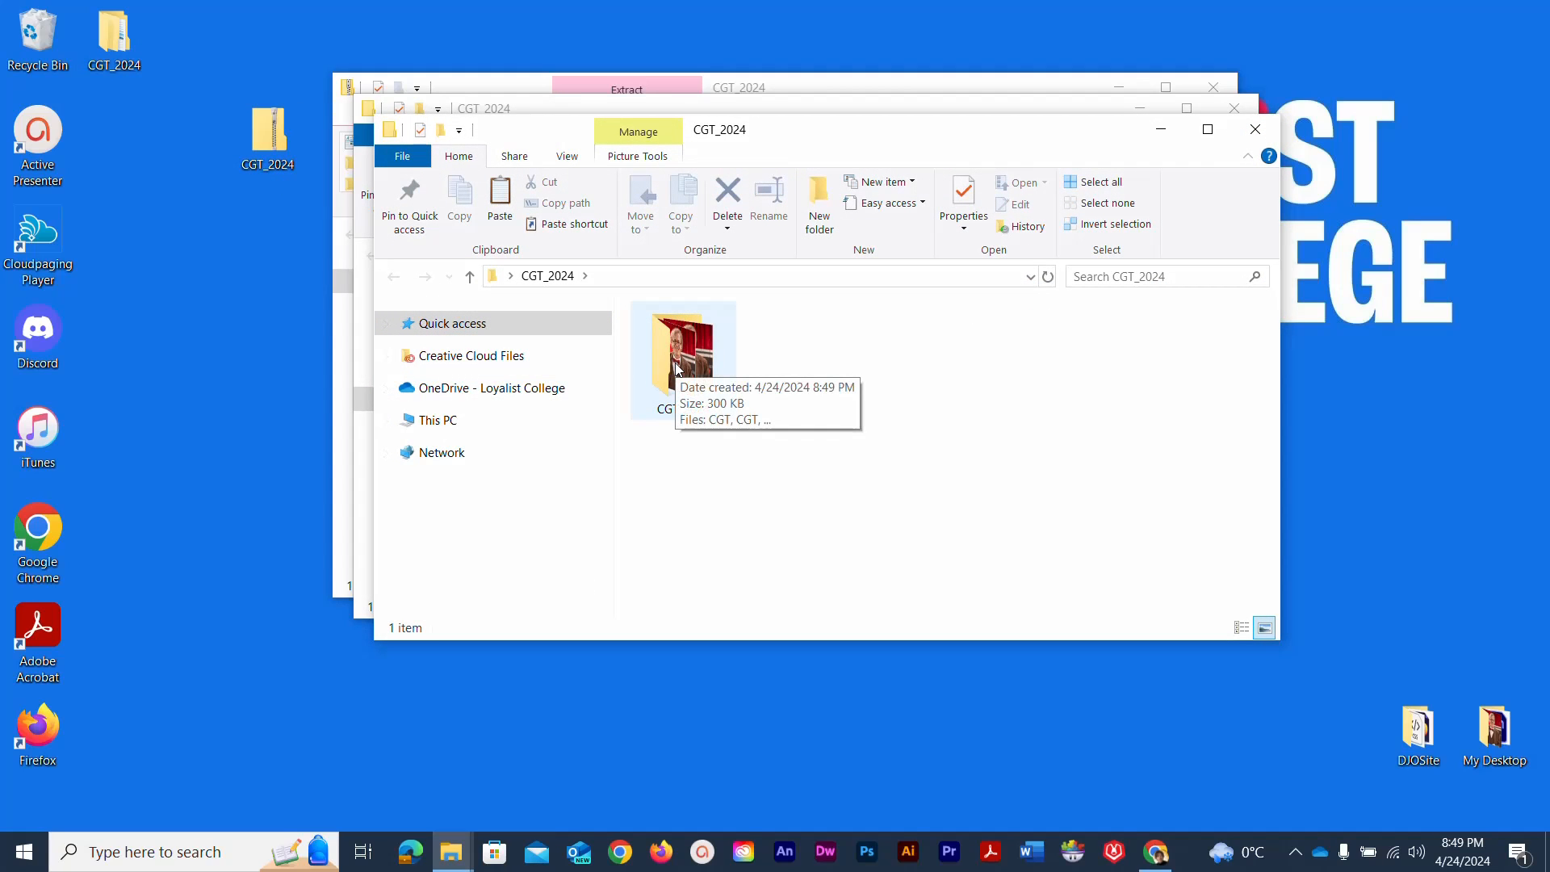
double_click(682, 356)
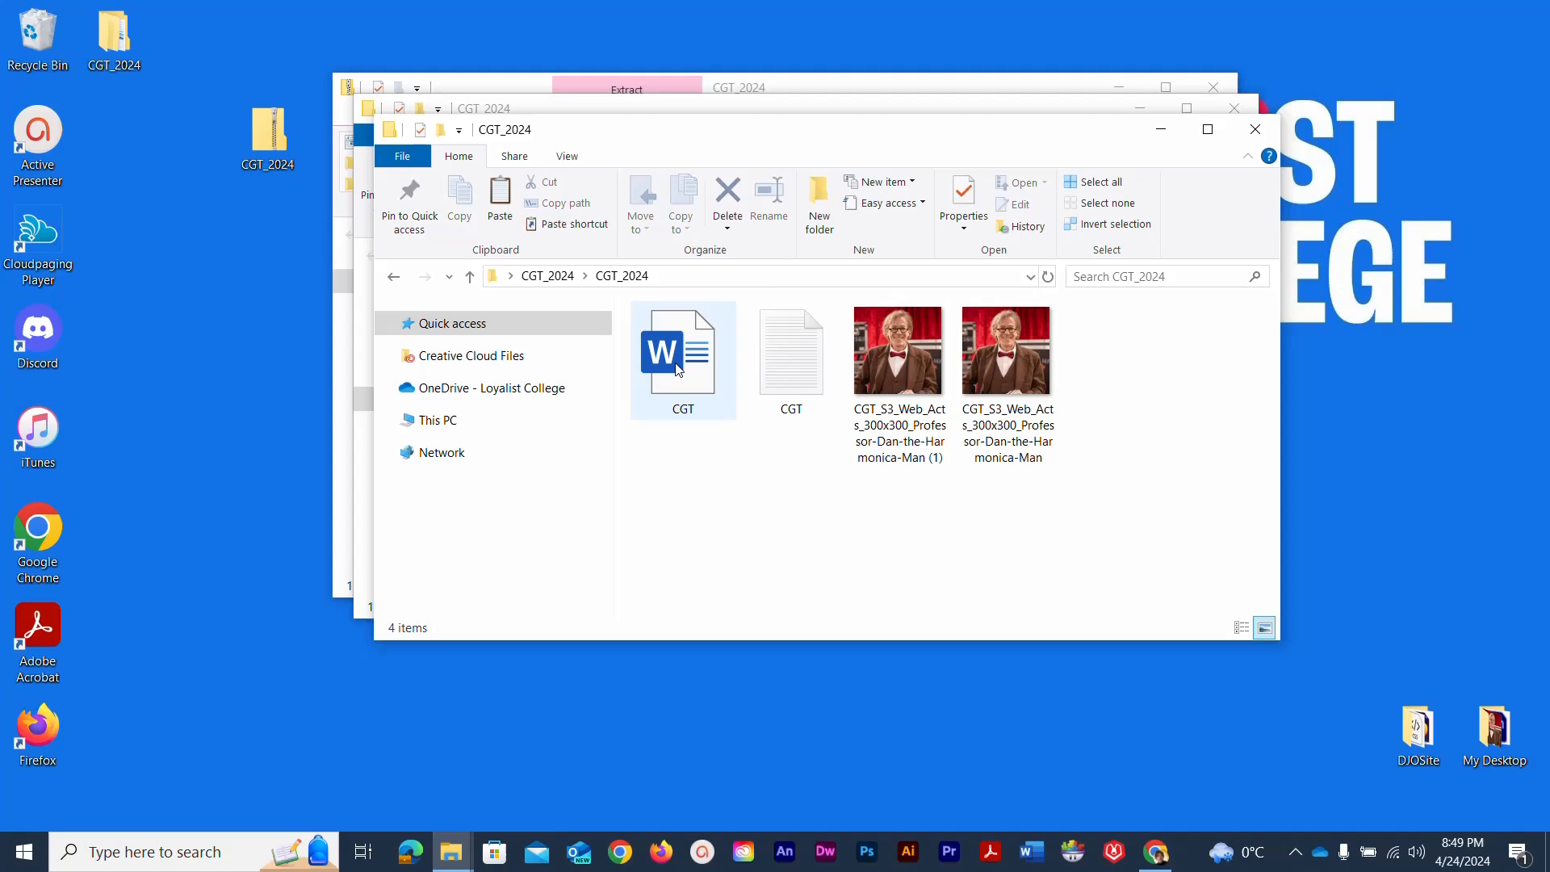
left_click(897, 351)
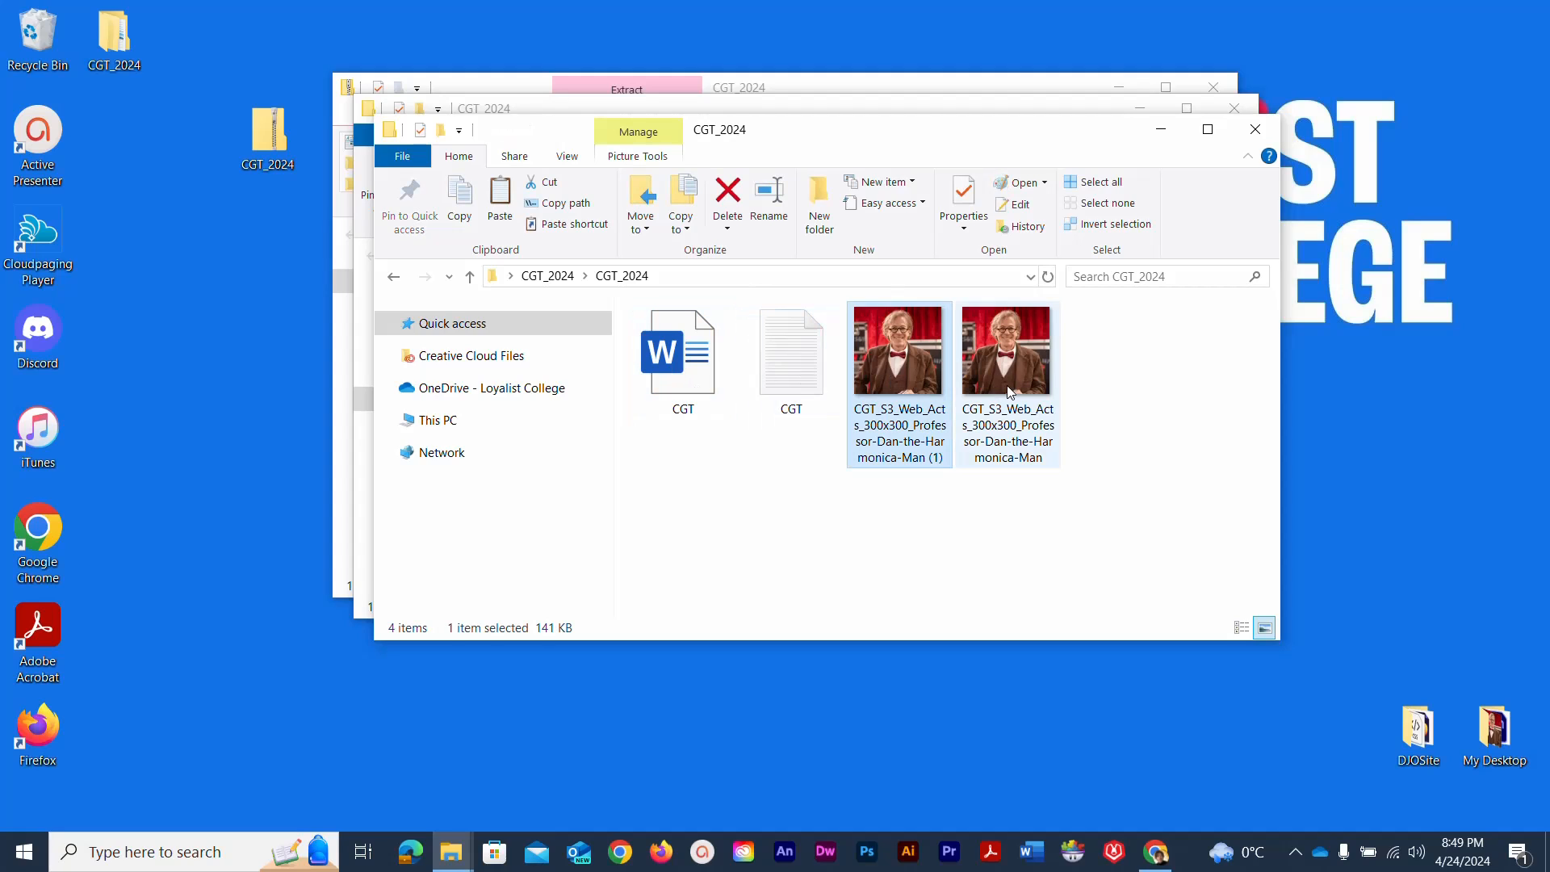
left_click(792, 356)
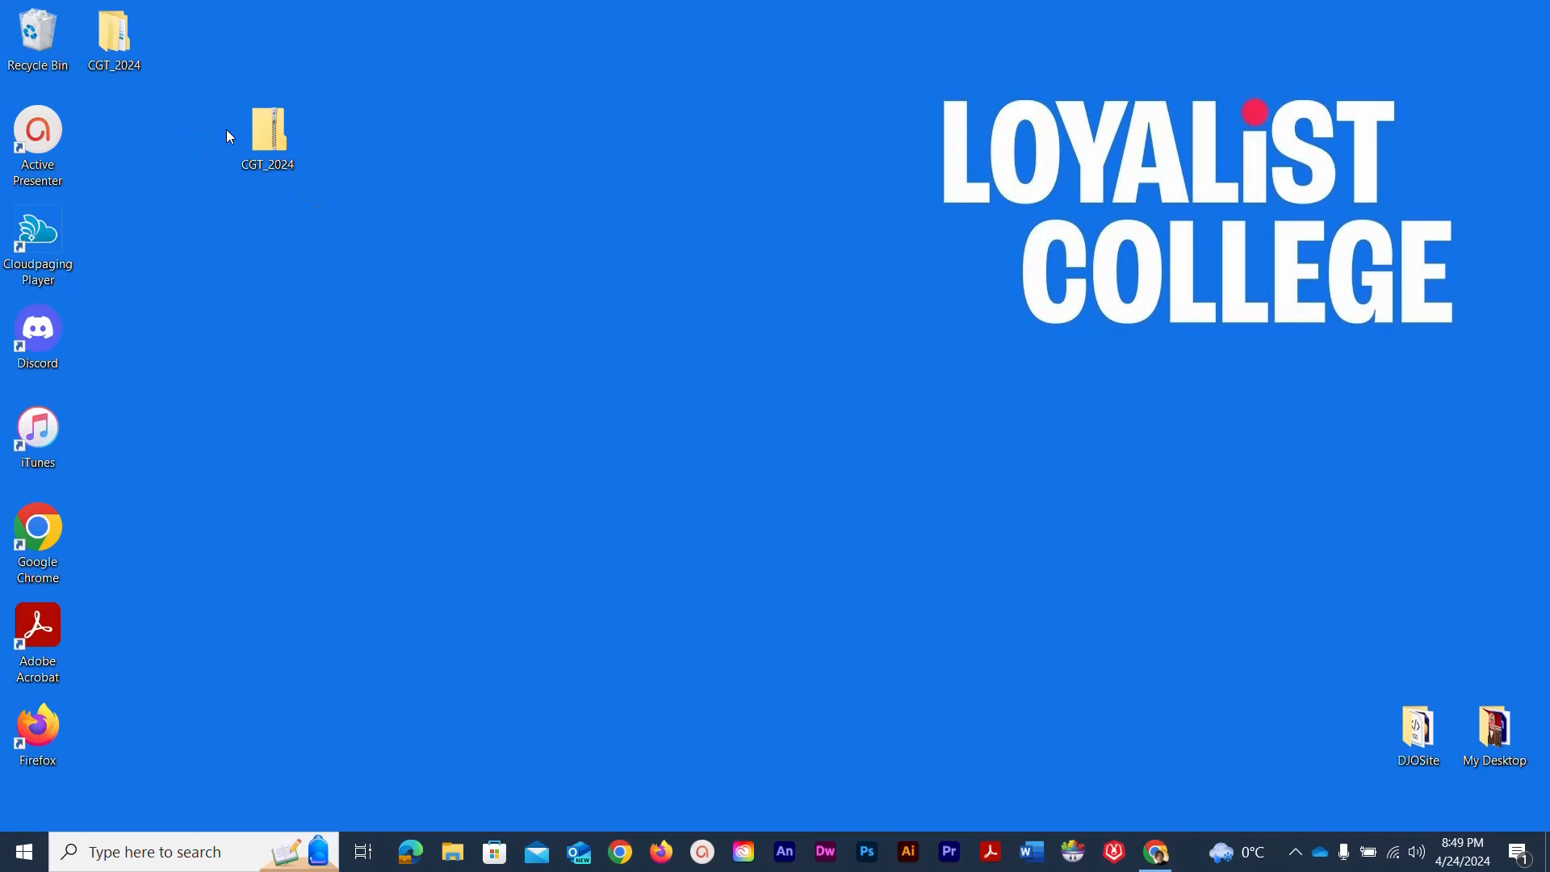
mouse_move(267, 134)
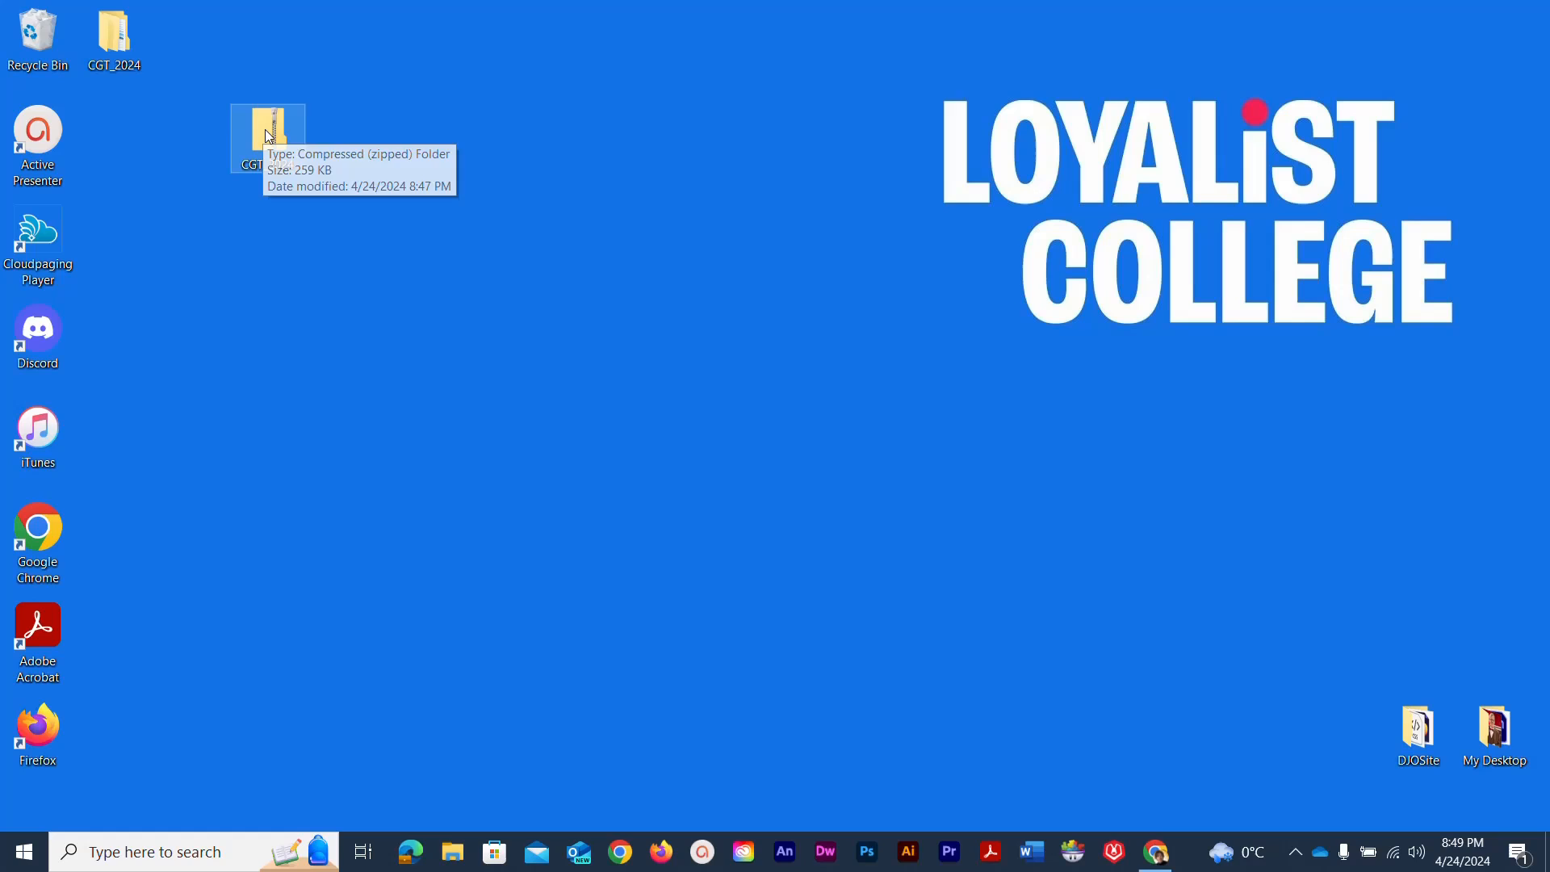
Delete the zipped CGT_2024 file, then bring up options for the extracted folder.
right_click(267, 133)
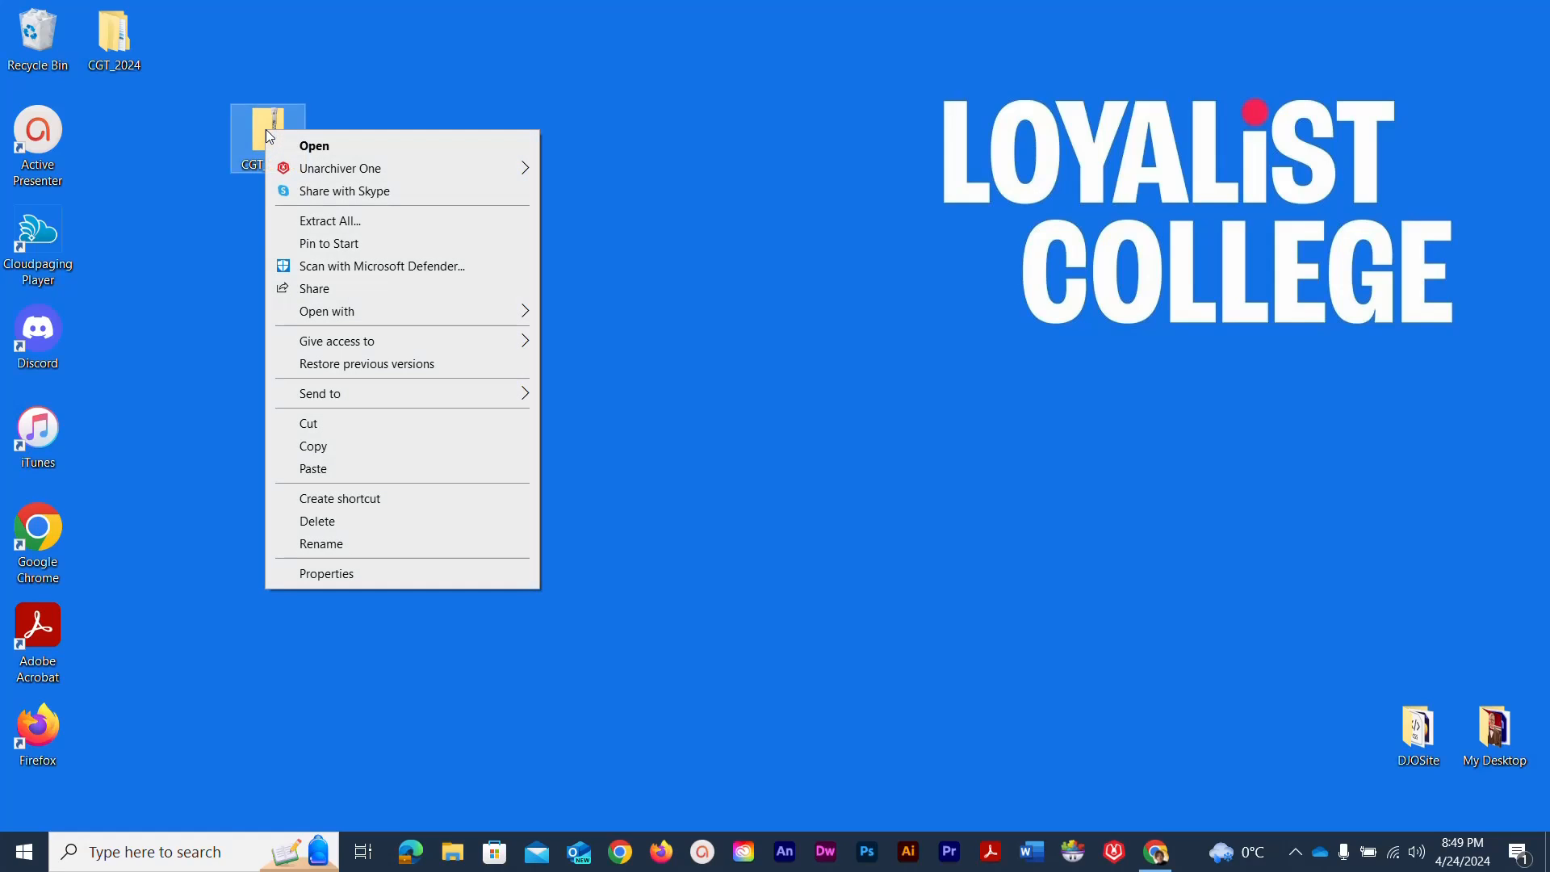
left_click(318, 521)
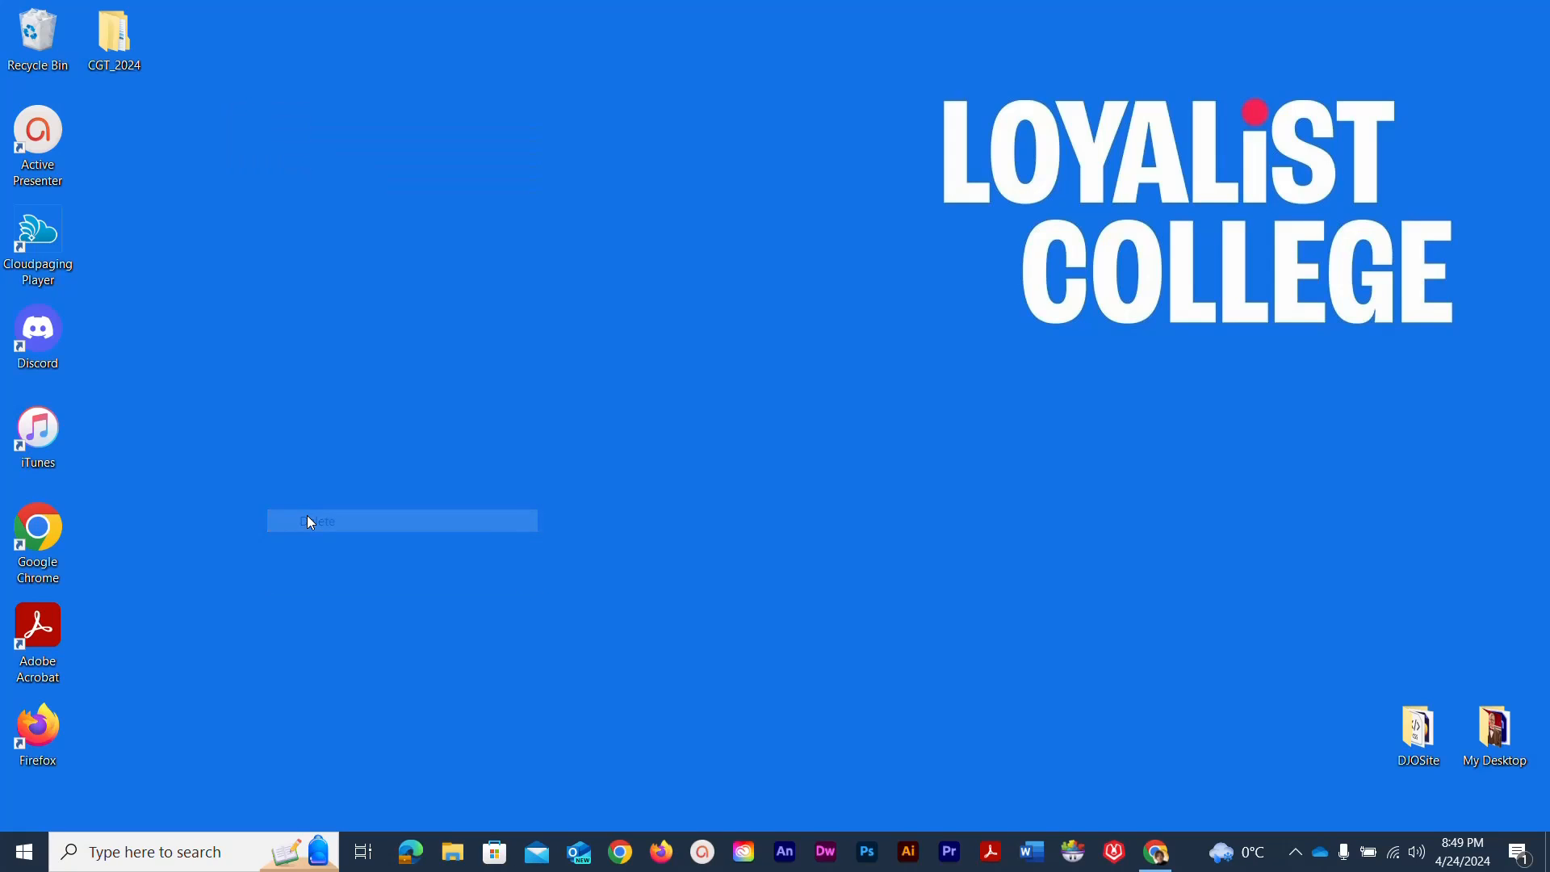
double_click(113, 32)
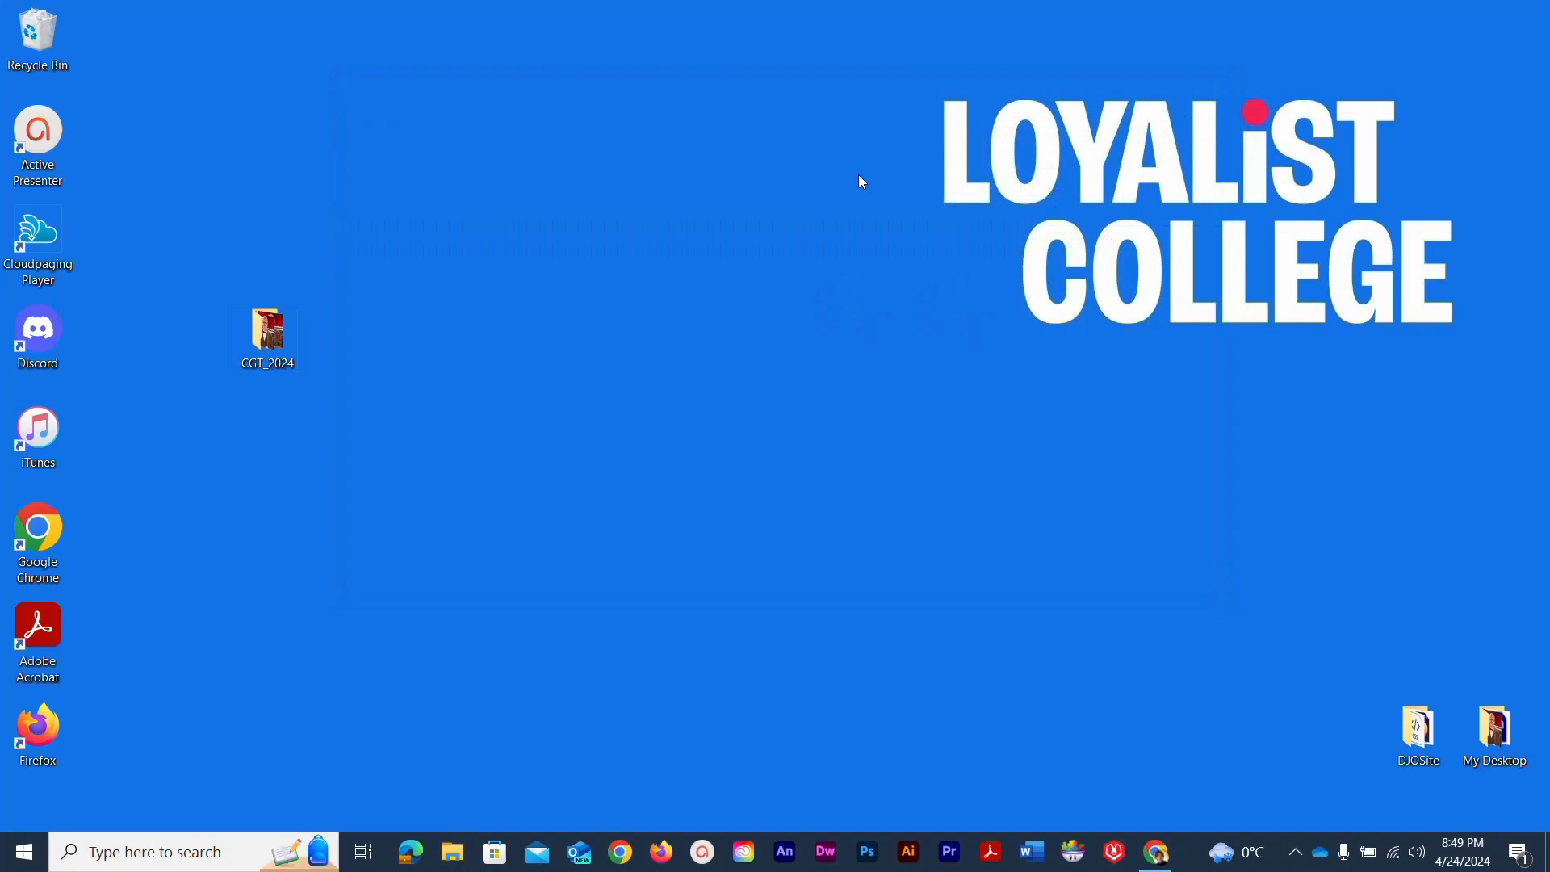
right_click(267, 334)
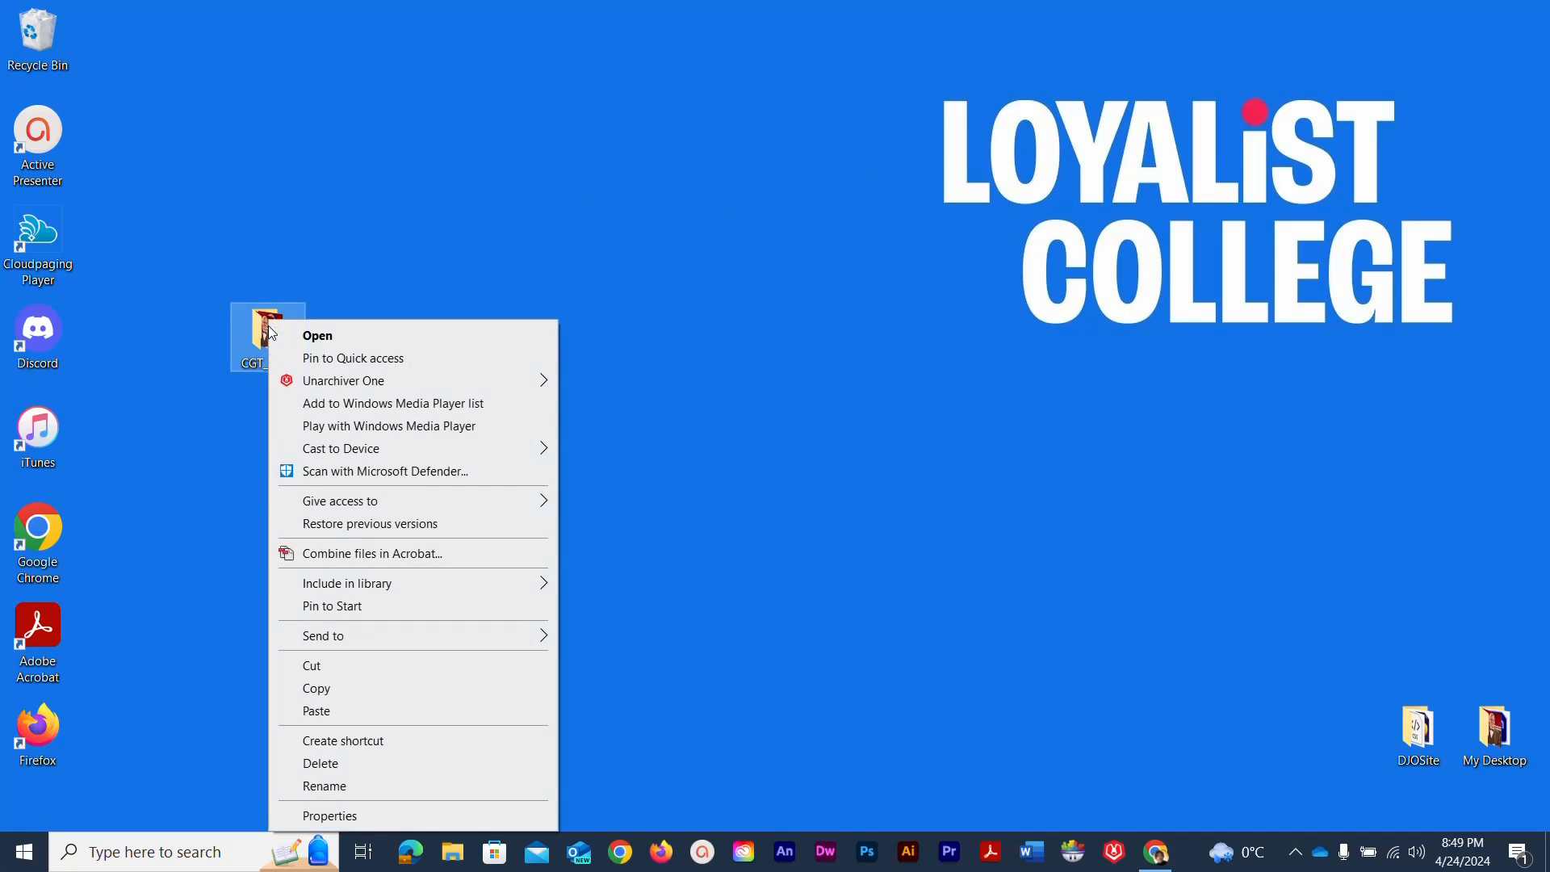
Dismiss the context menu and open the zipped CGT_2024 file.
left_click(324, 635)
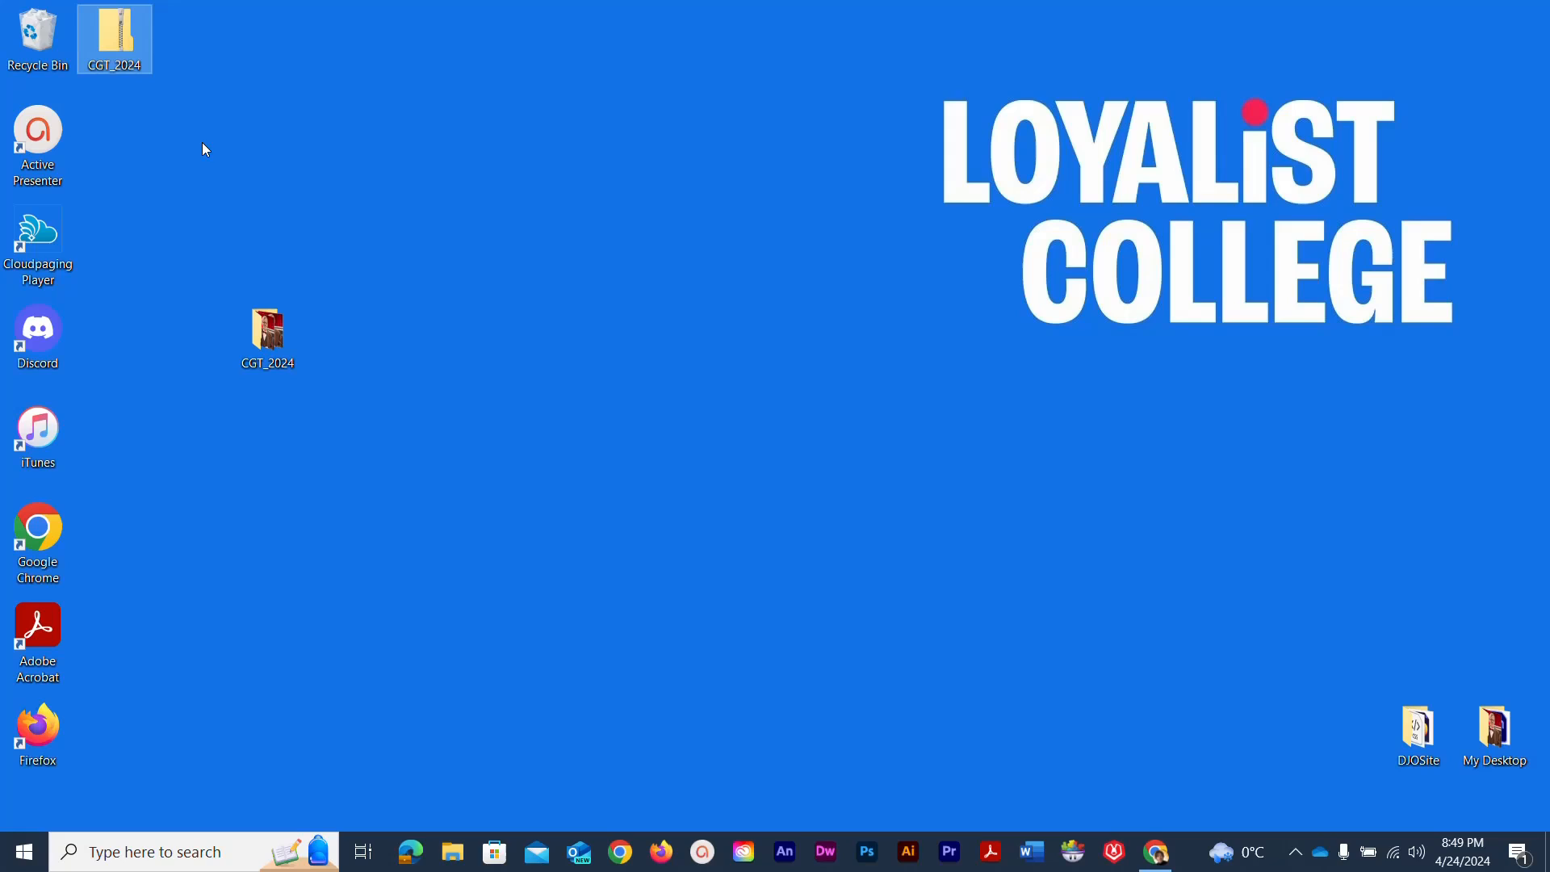
mouse_move(114, 30)
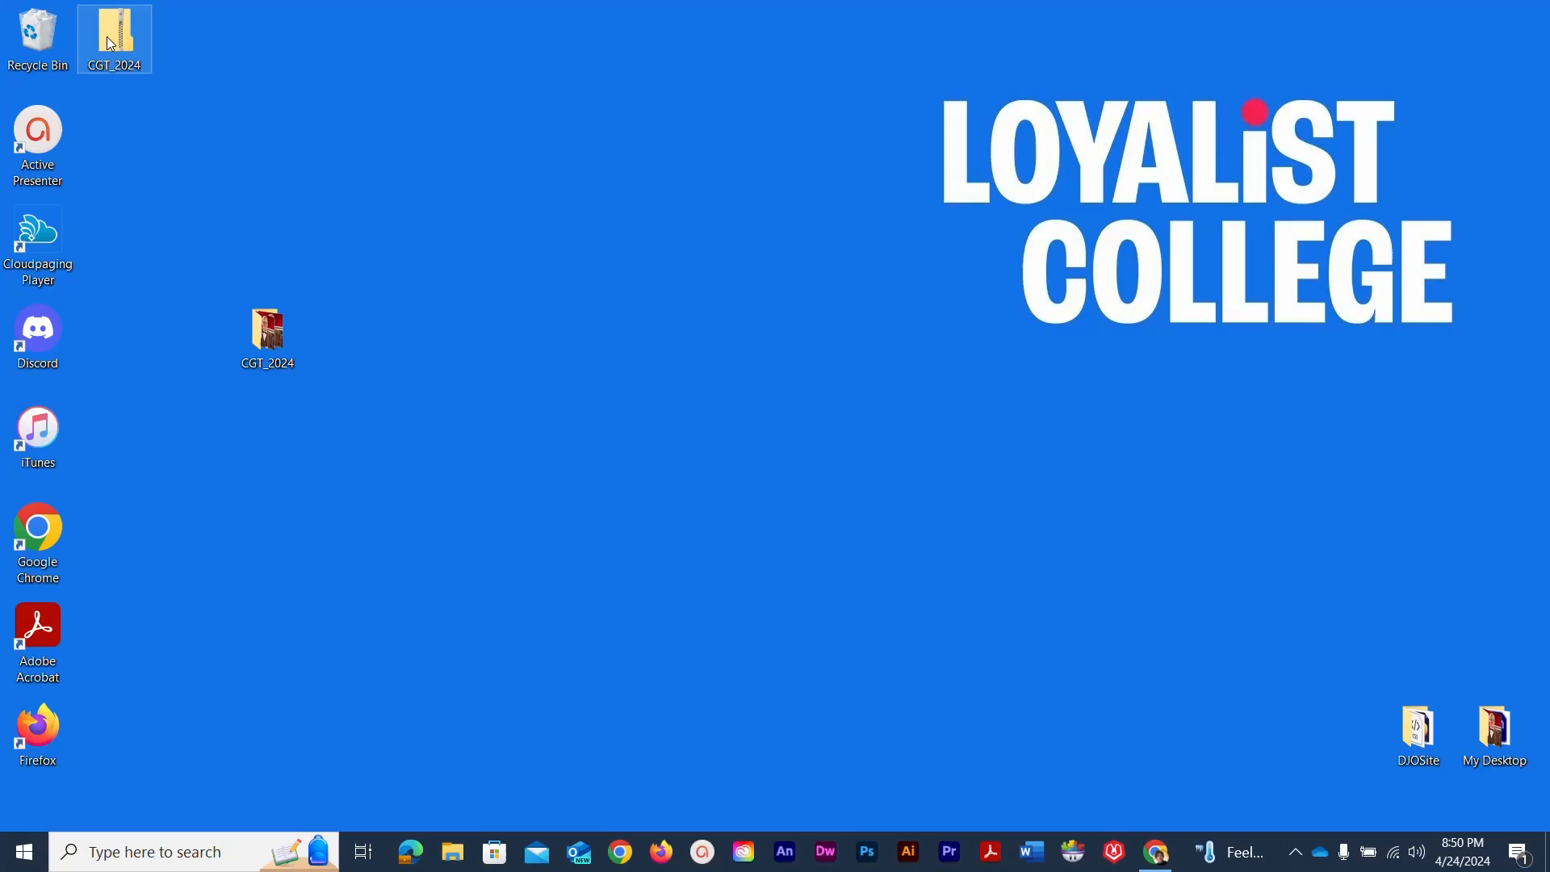
double_click(113, 34)
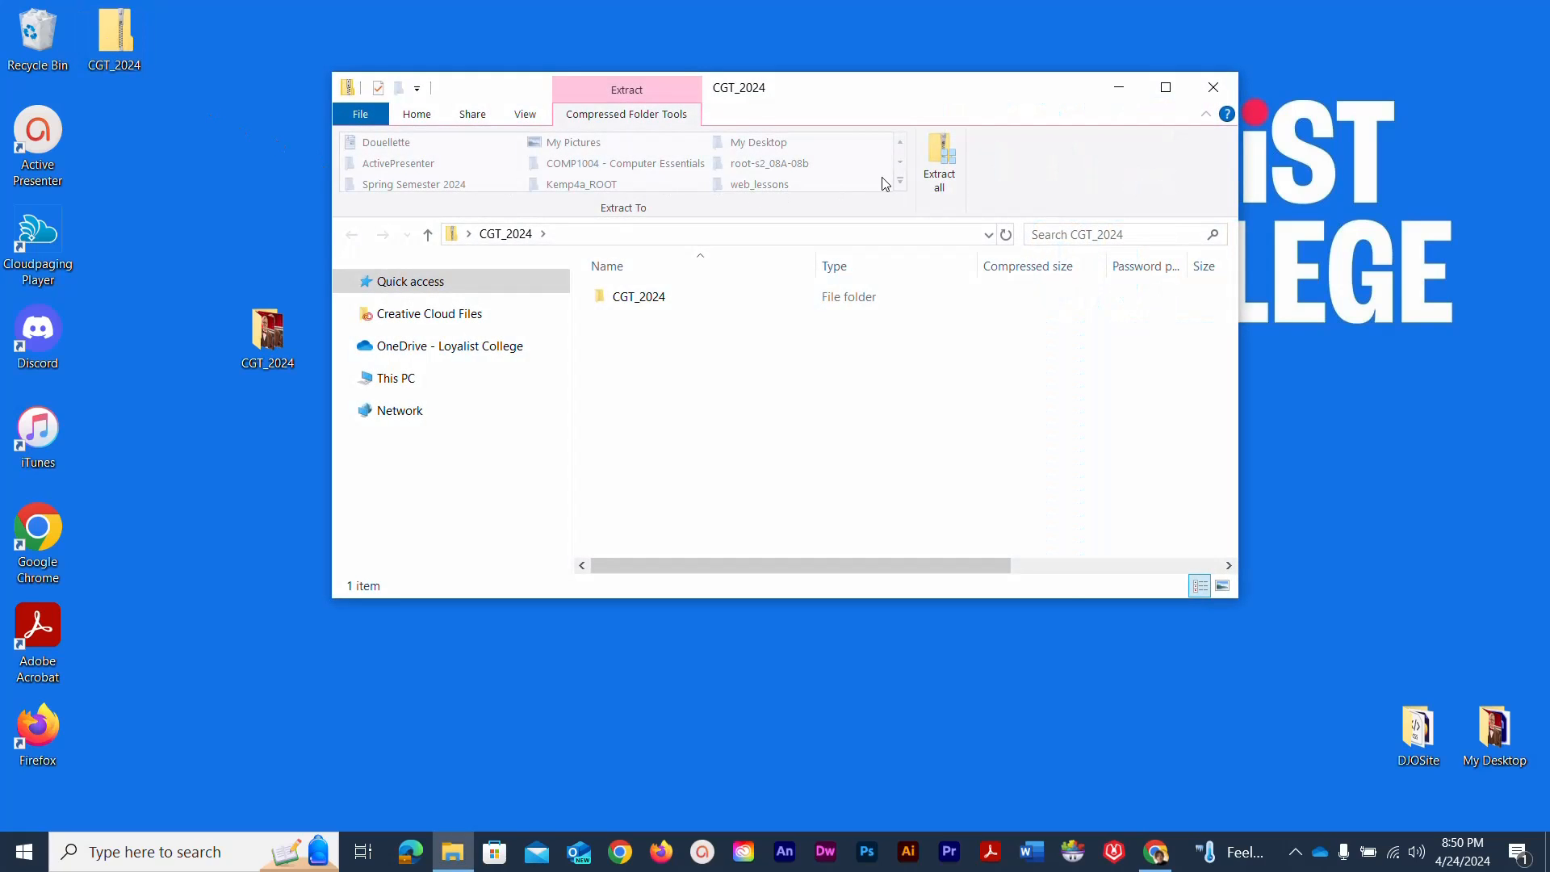
Start Extract all and choose OneDrive - Loyalist College as the destination.
left_click(937, 158)
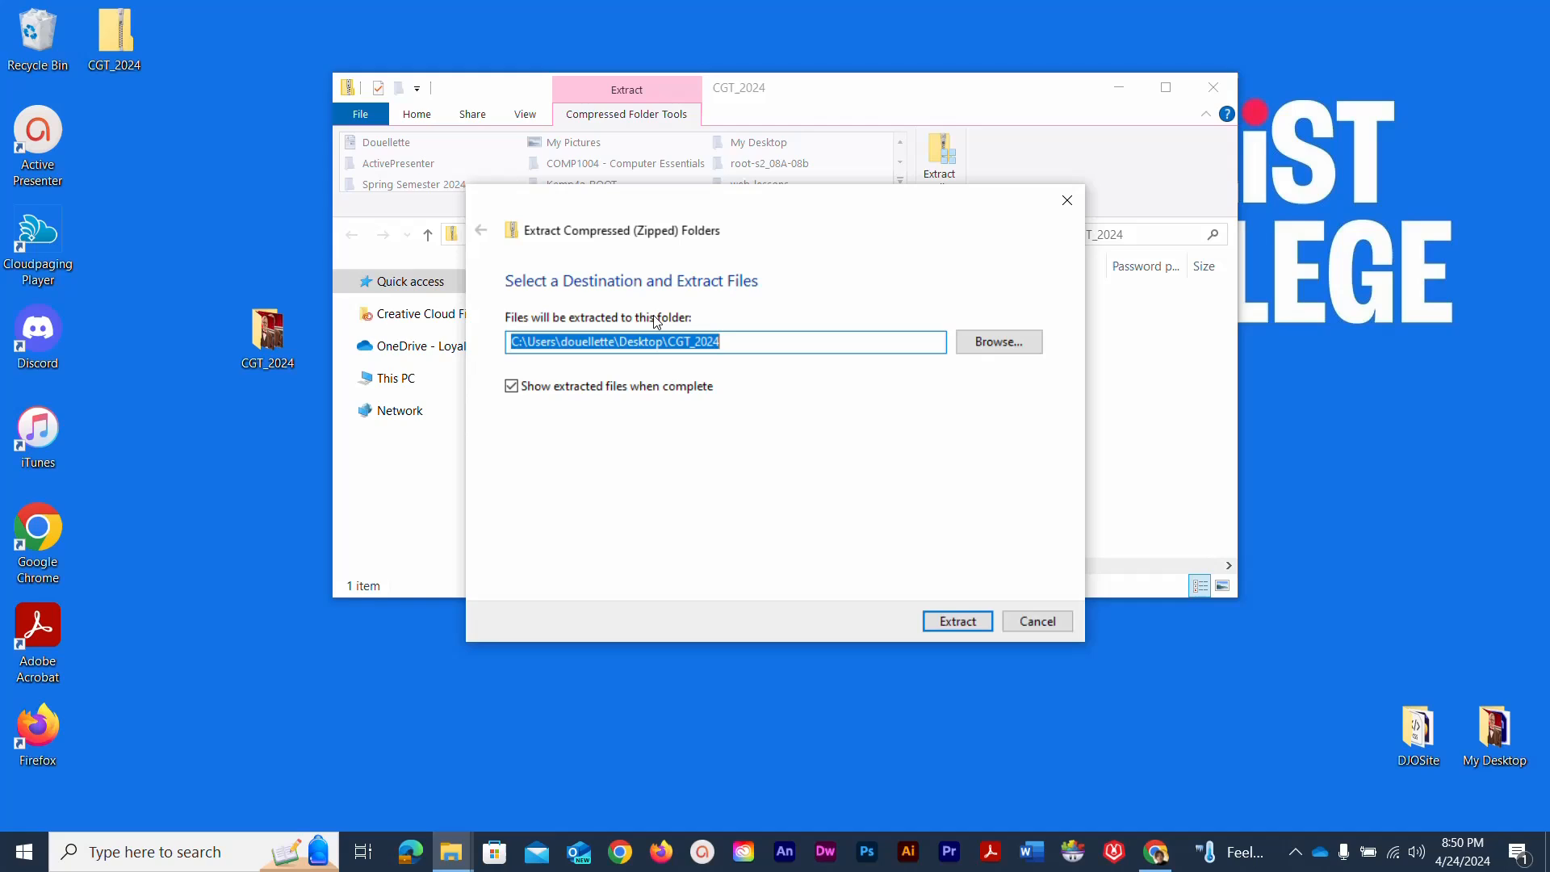
mouse_move(986, 368)
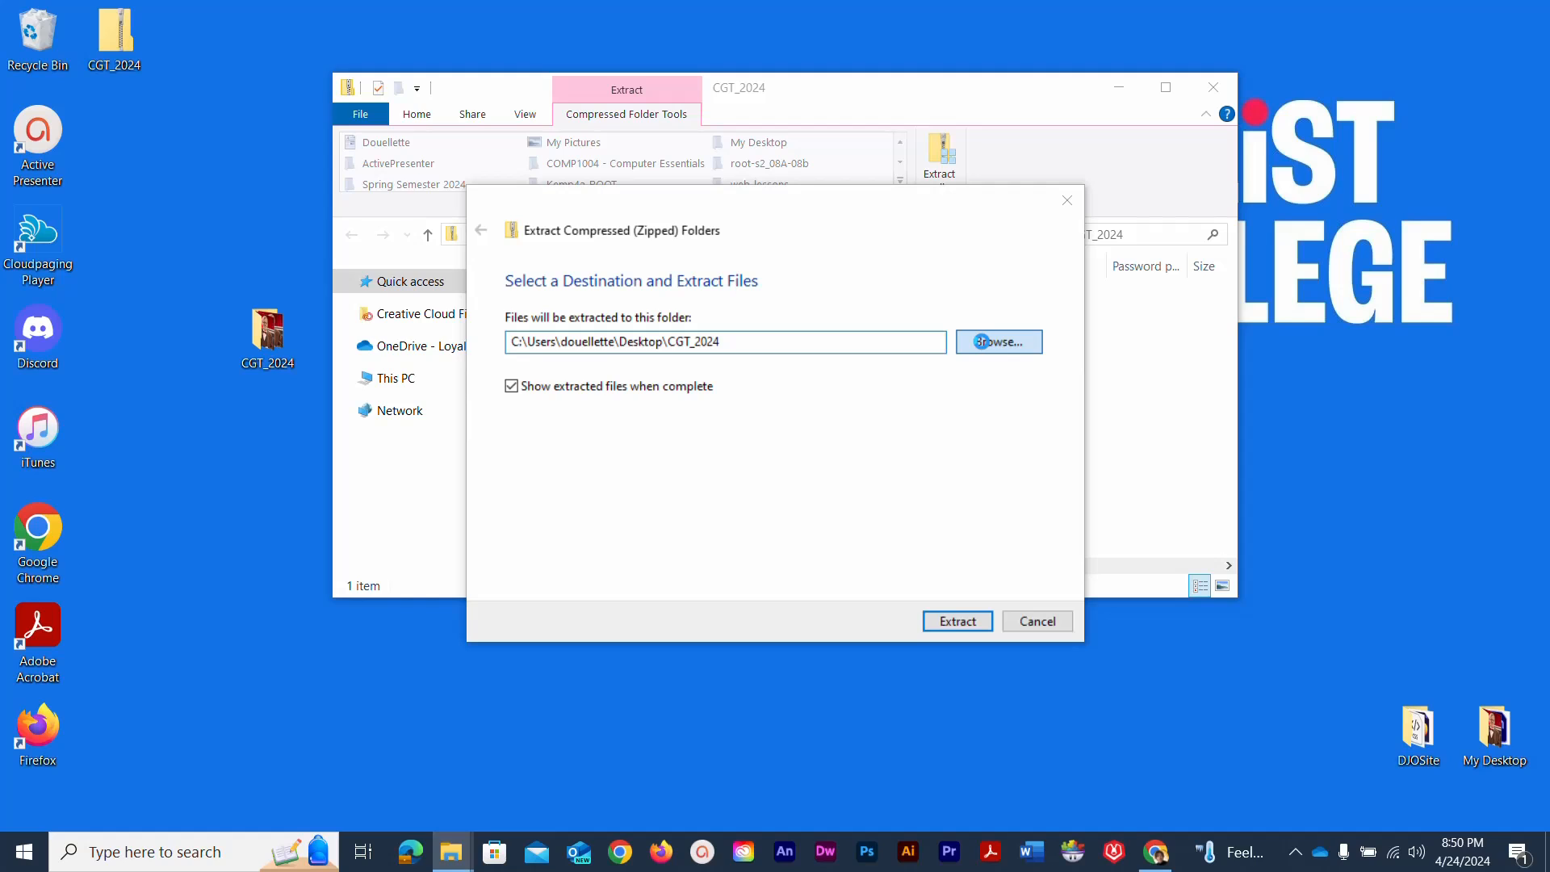
left_click(999, 341)
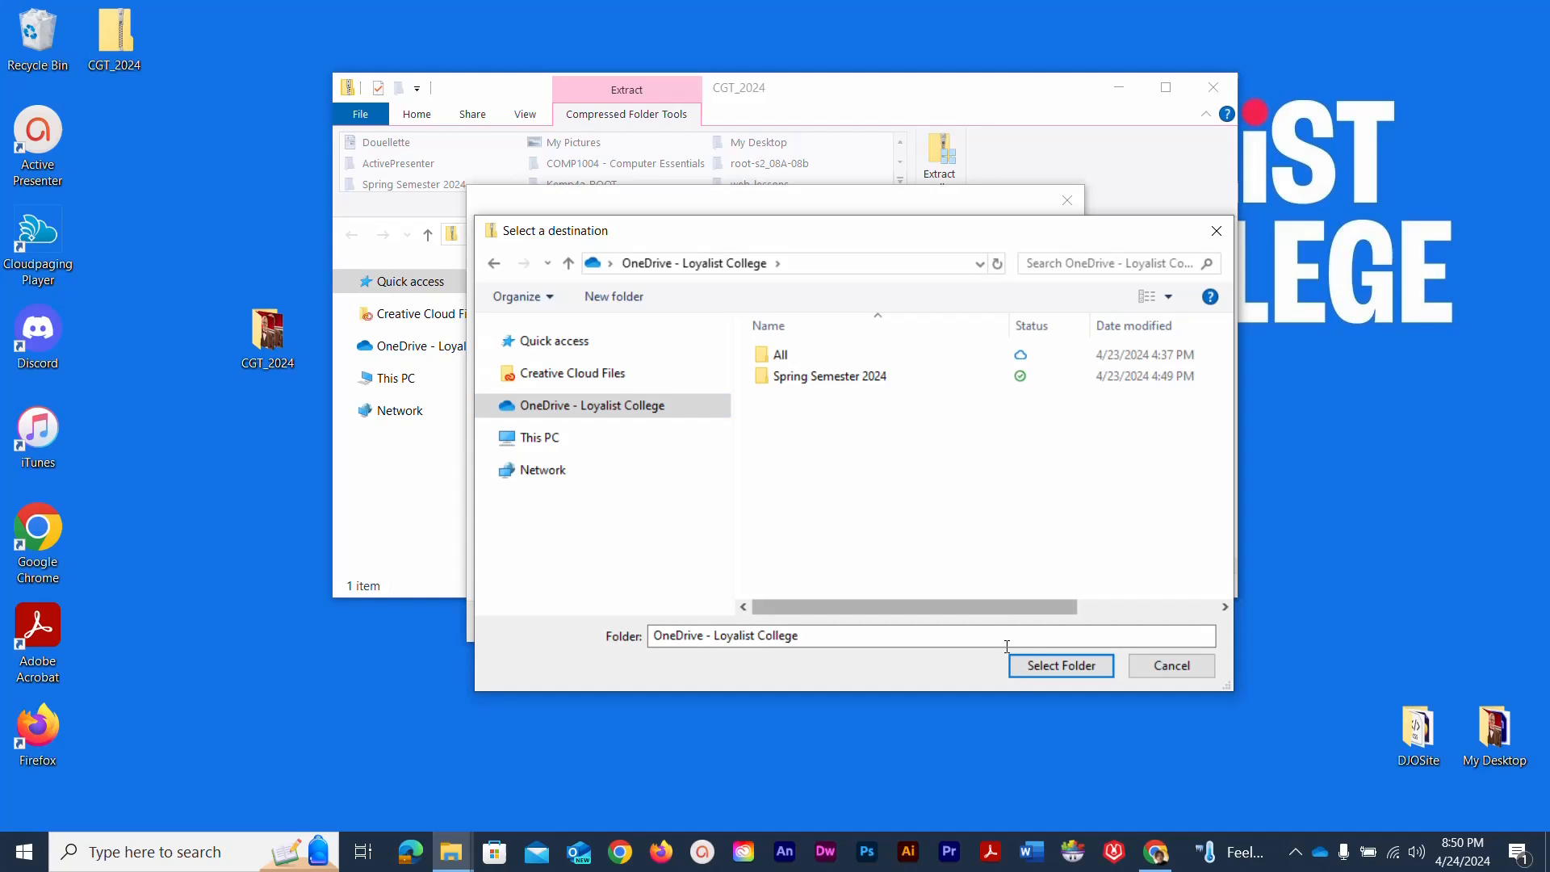
left_click(1060, 665)
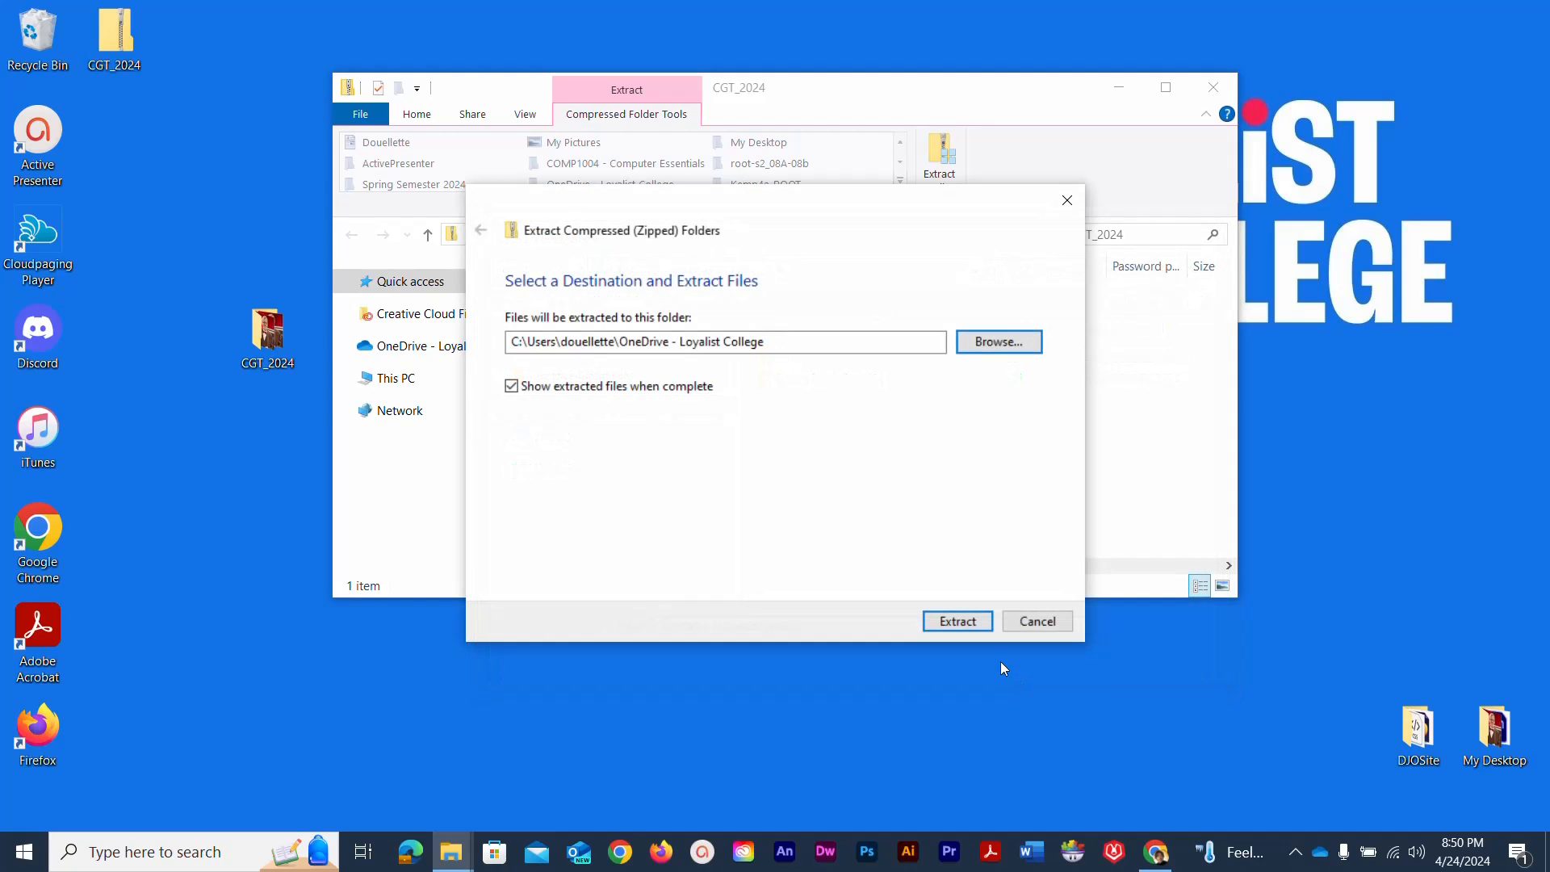
Extract into OneDrive, then open and close the new CGT_2024 folder there.
left_click(955, 621)
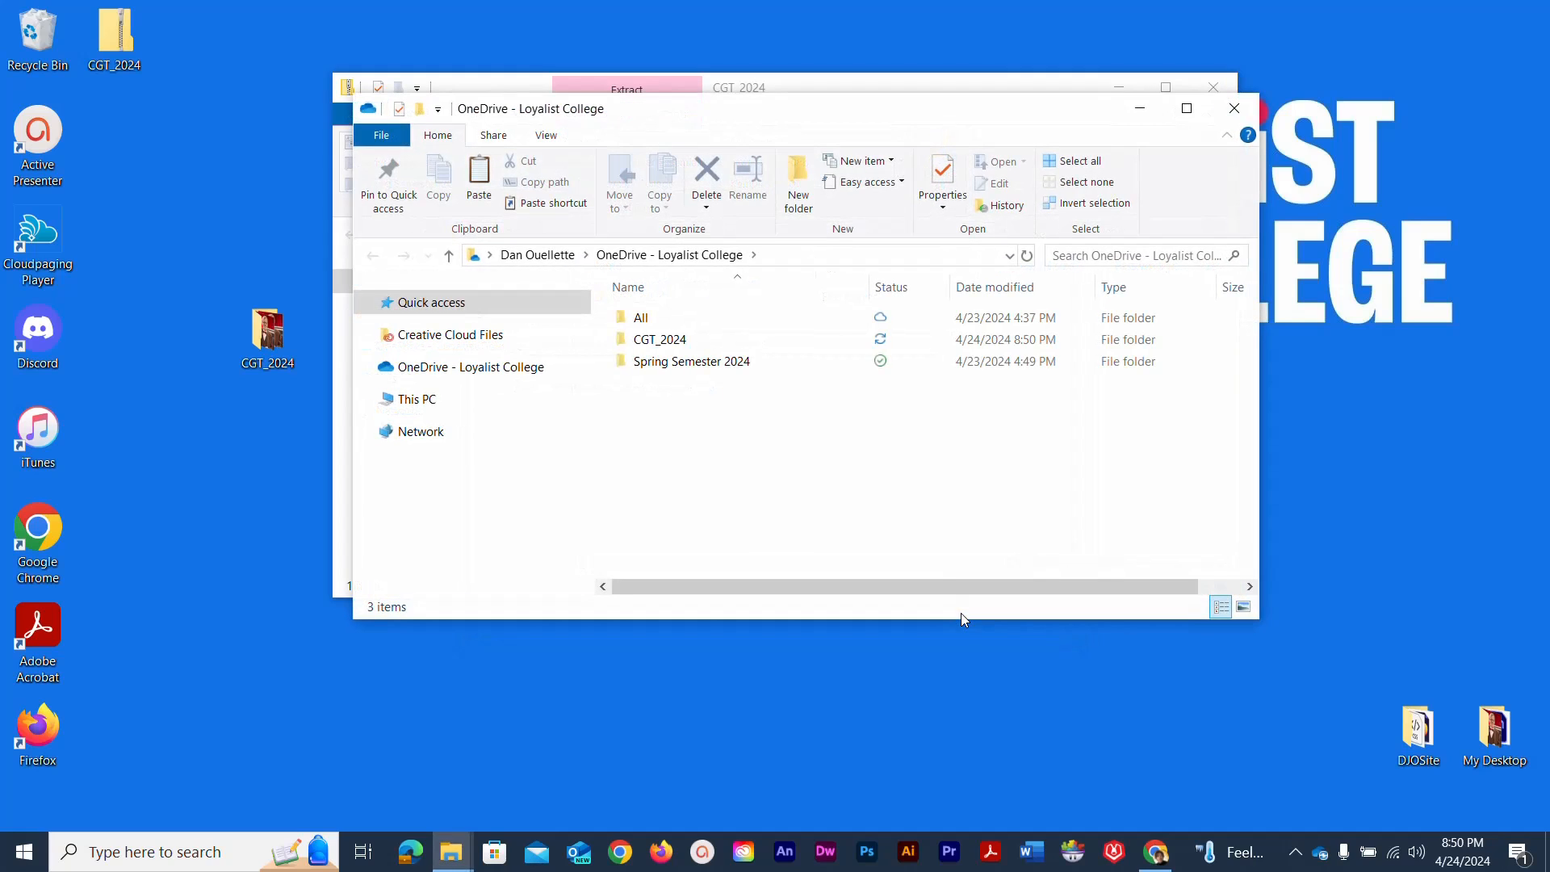
left_click(660, 339)
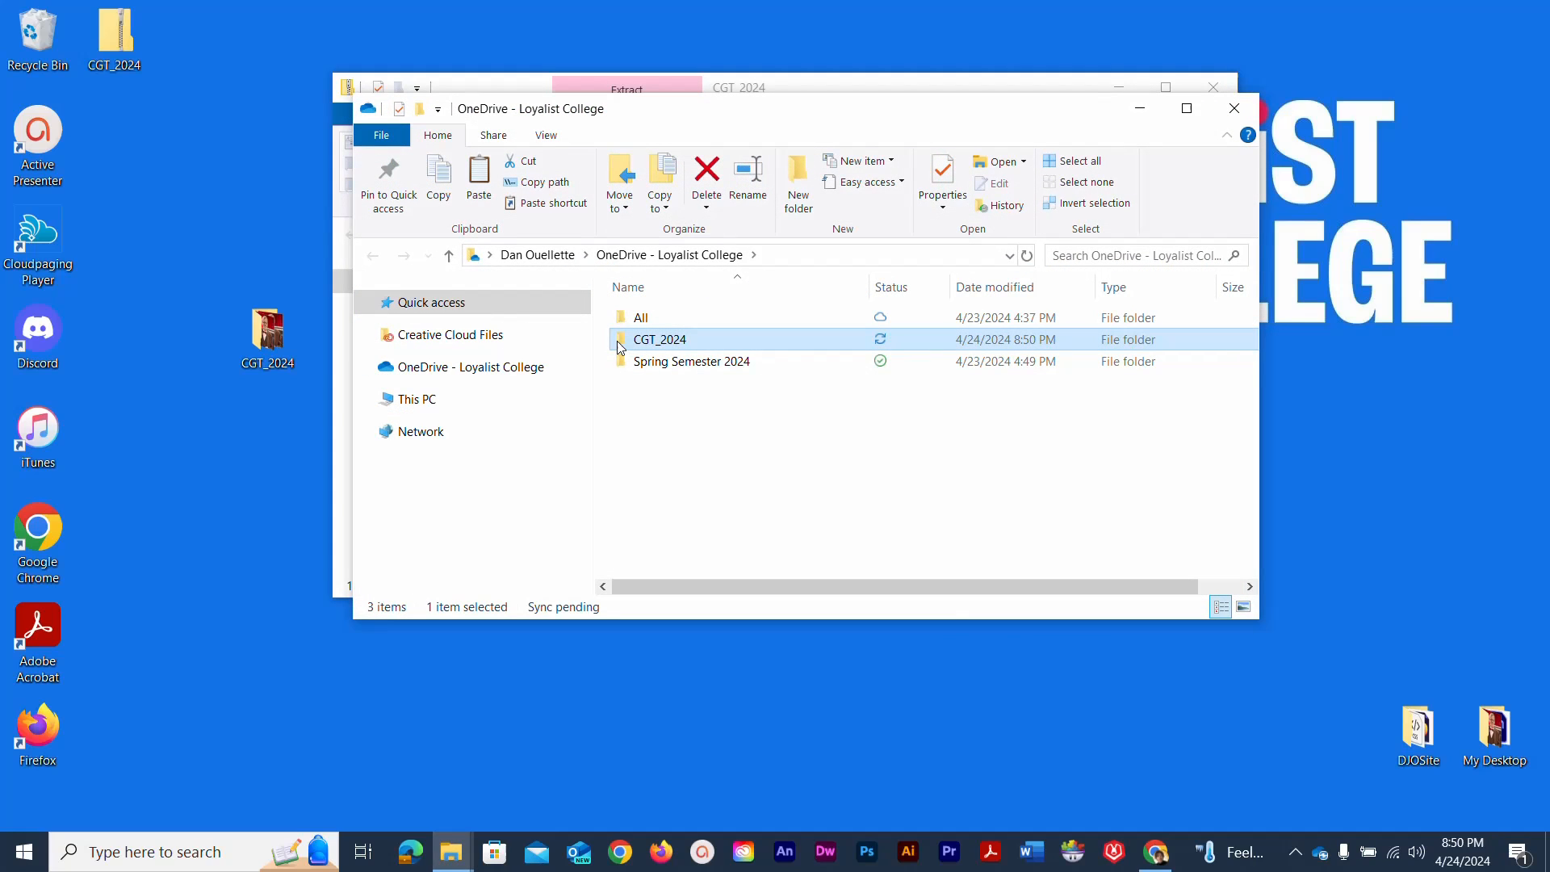
double_click(660, 339)
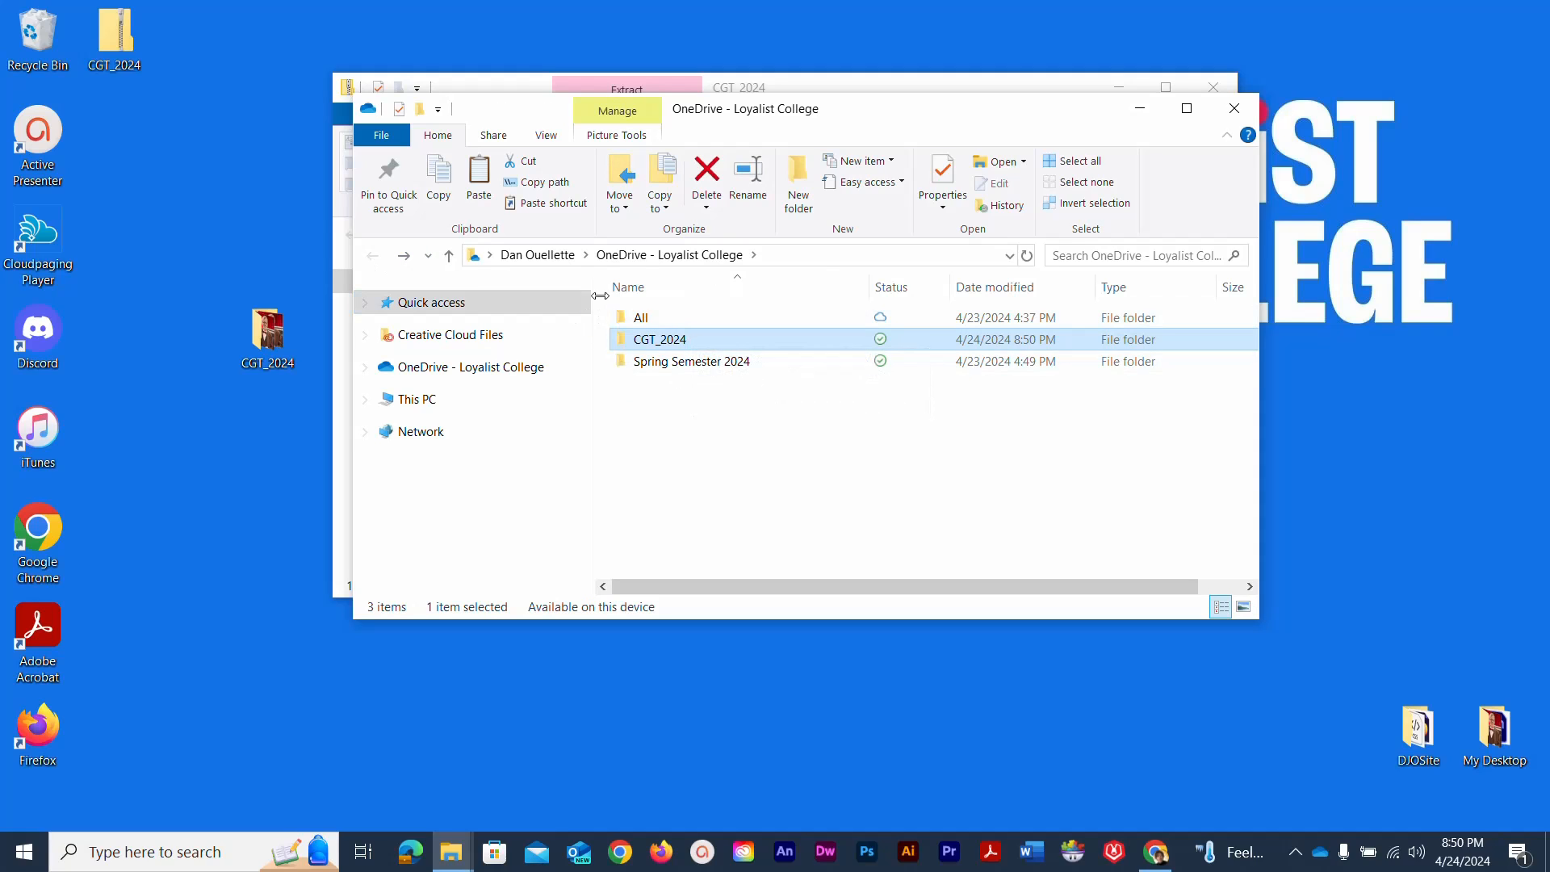
left_click(696, 449)
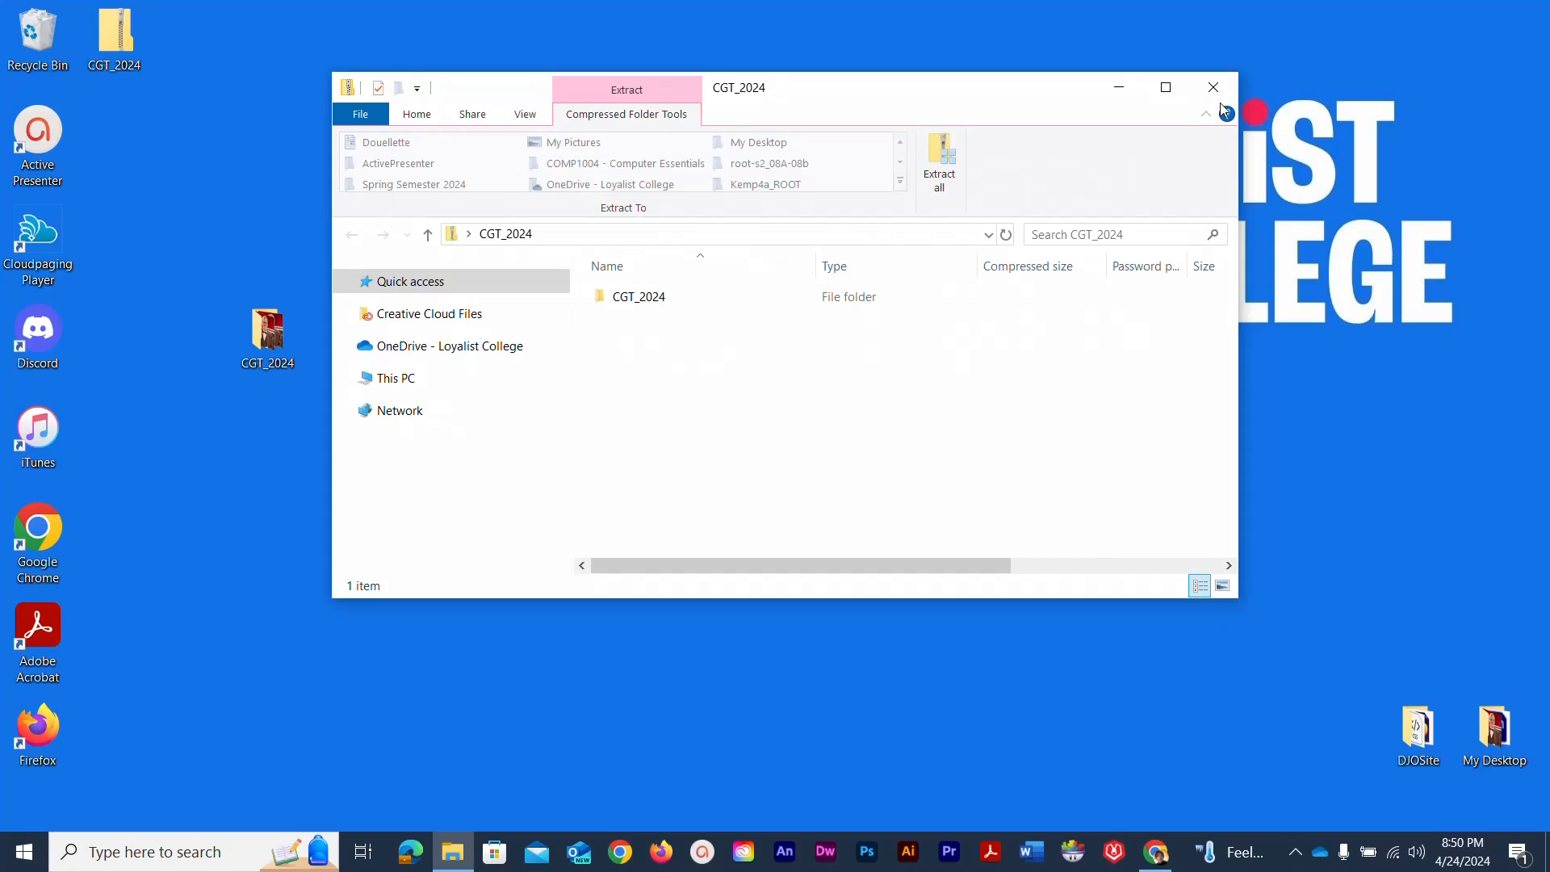
mouse_move(1062, 100)
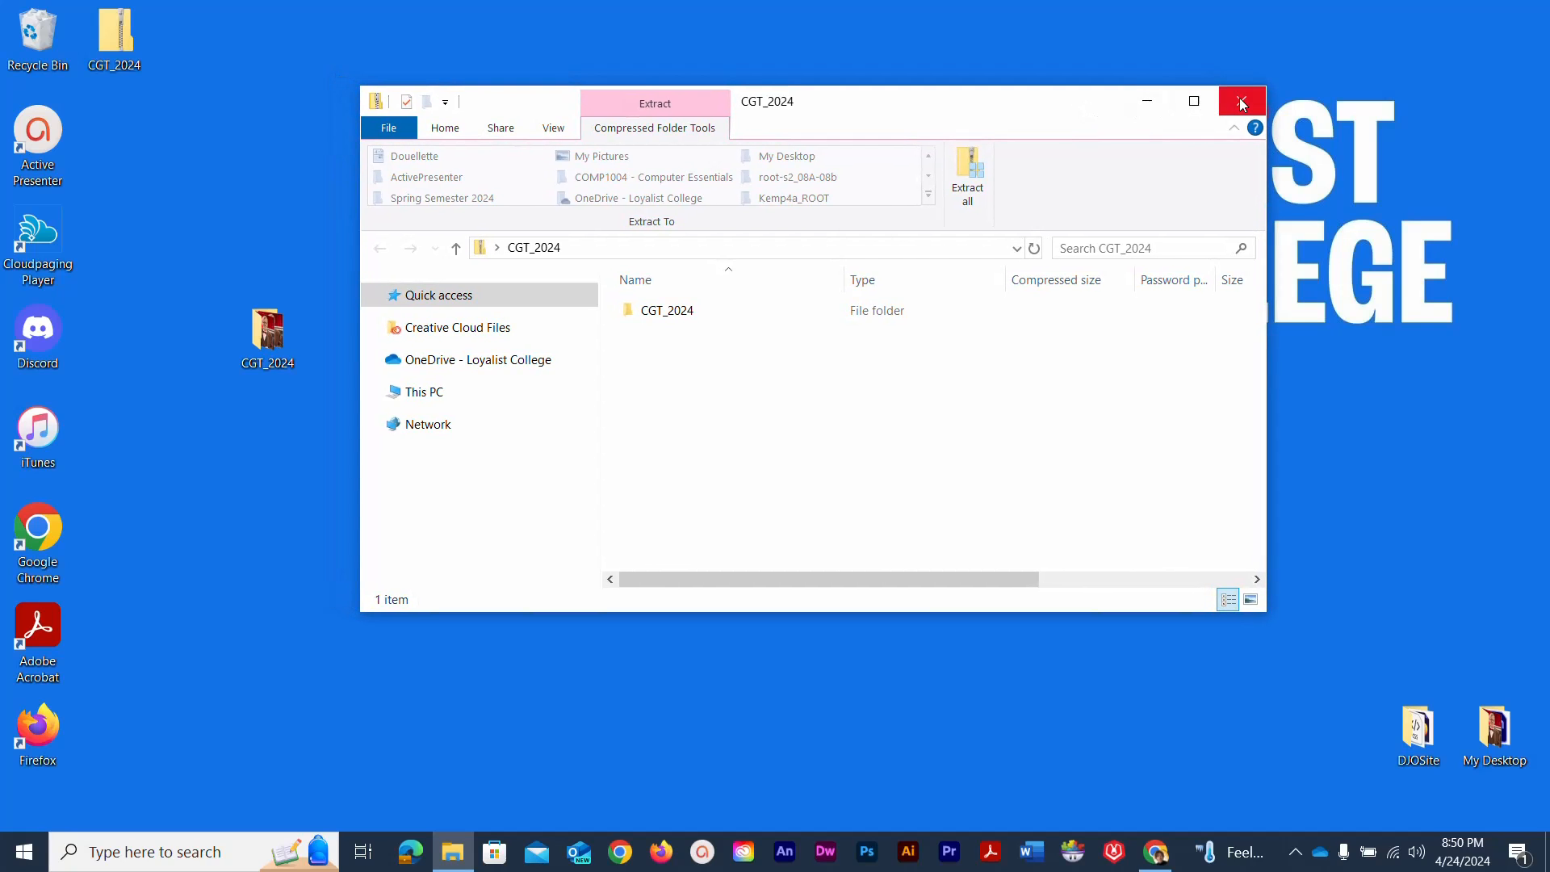
Close the compressed CGT_2024 Explorer window.
left_click(1241, 101)
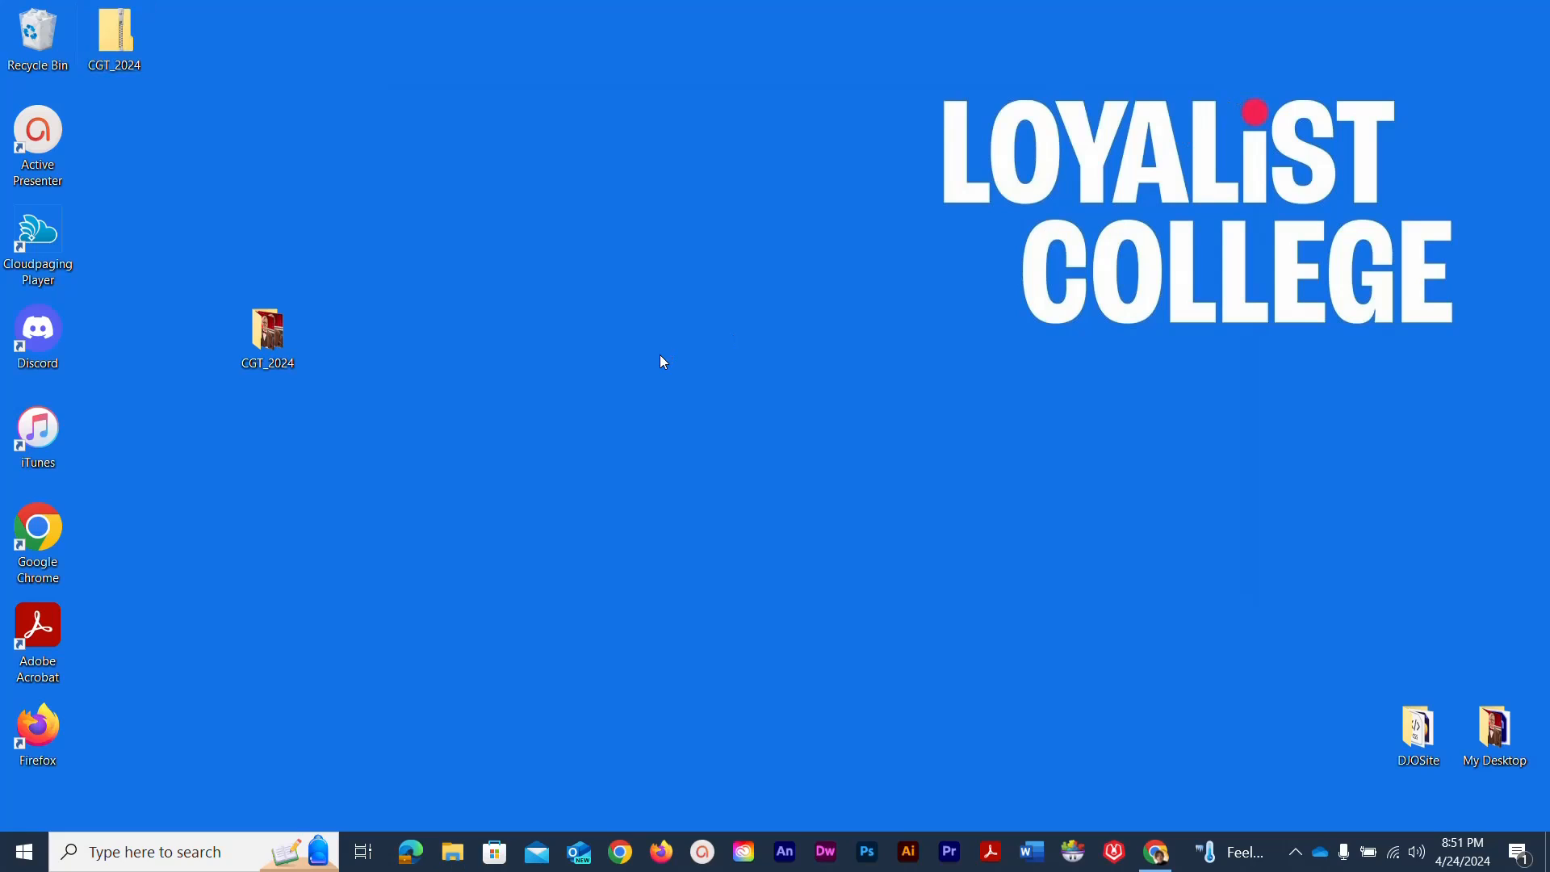